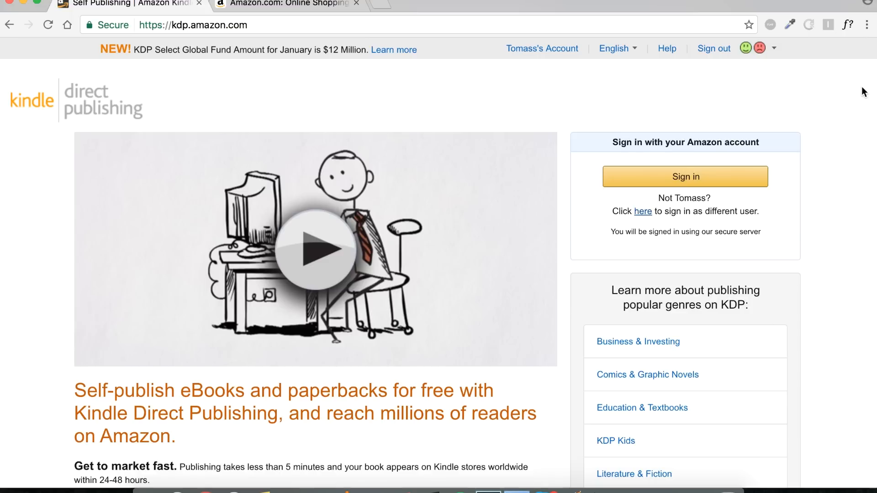
mouse_move(631, 205)
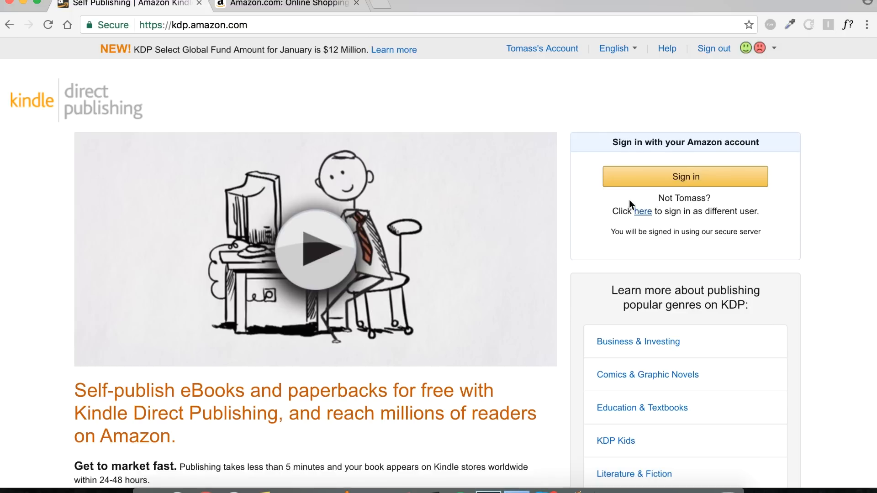
mouse_move(607, 223)
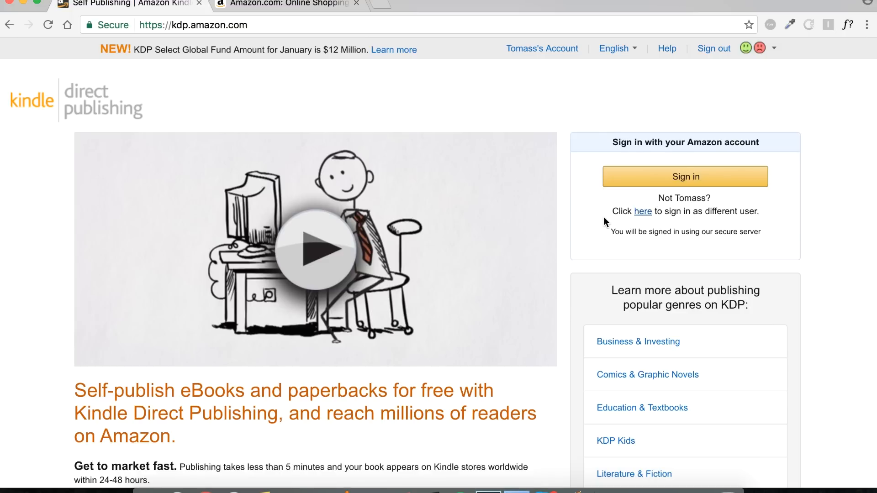
mouse_move(833, 225)
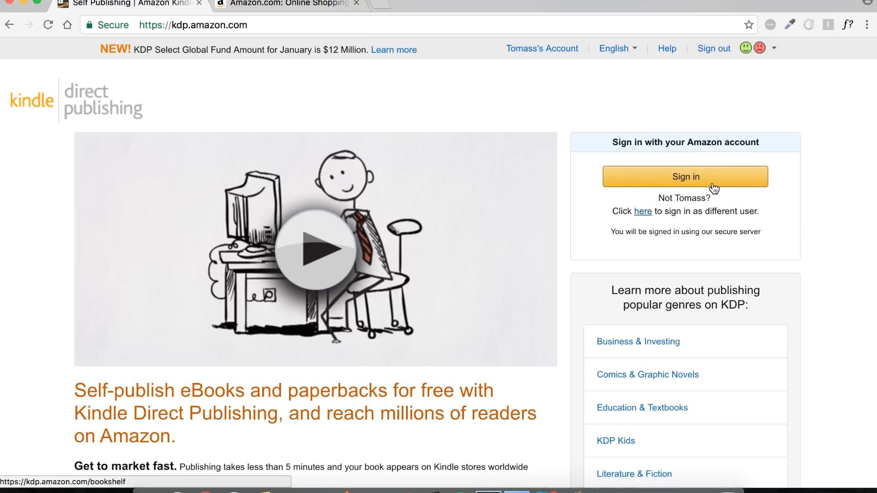
Step: Sign in to the KDP publishing account and land on the Bookshelf
left_click(684, 177)
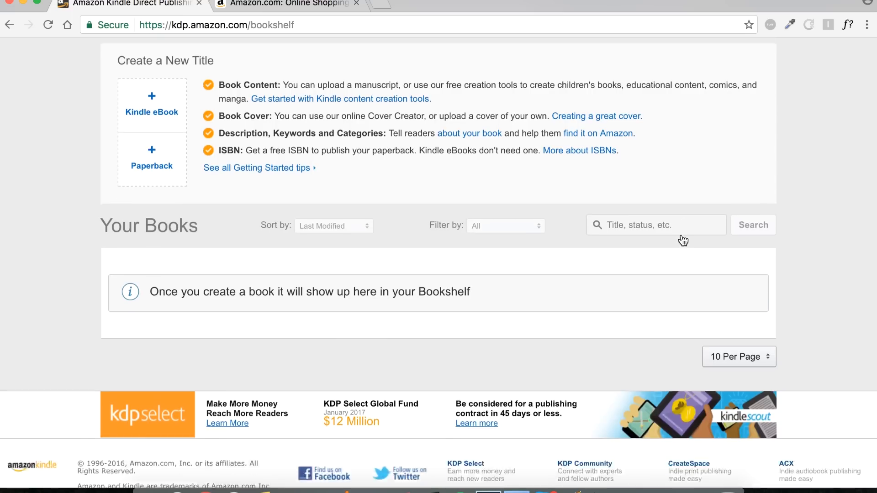
scroll("up", 3)
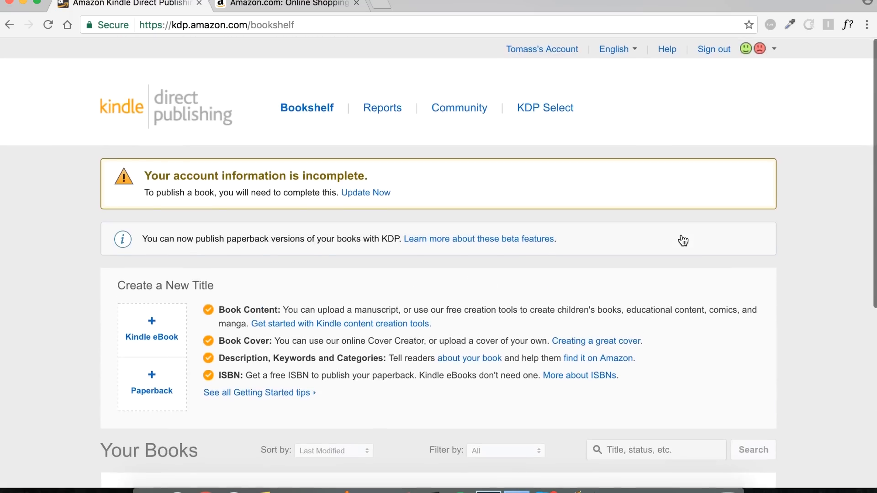
scroll("down", 3)
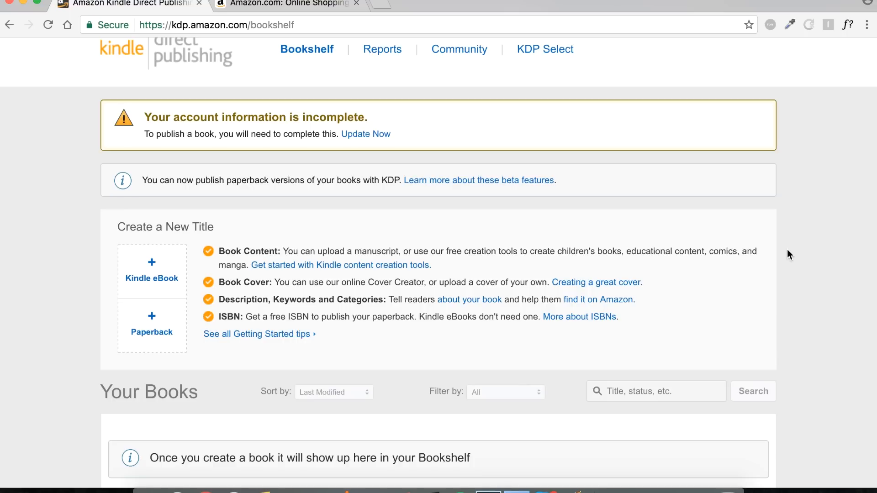
mouse_move(146, 287)
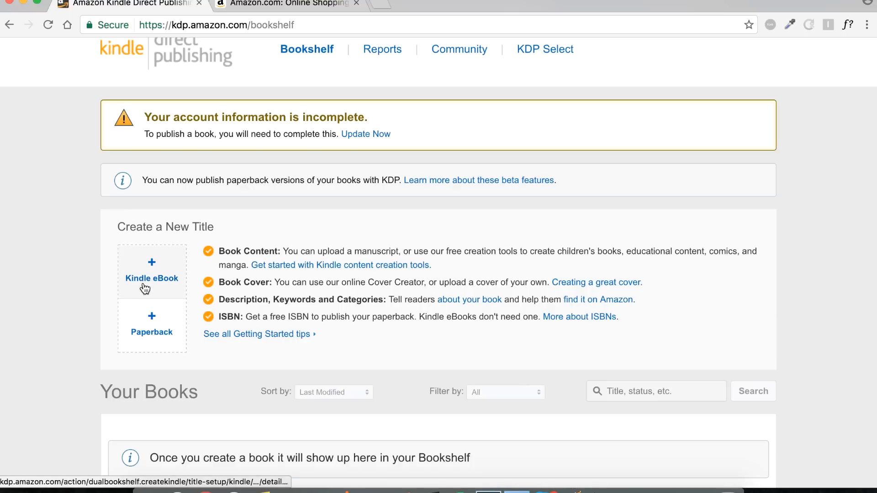
Step: Start a new Kindle eBook title, bringing up its details form
left_click(151, 278)
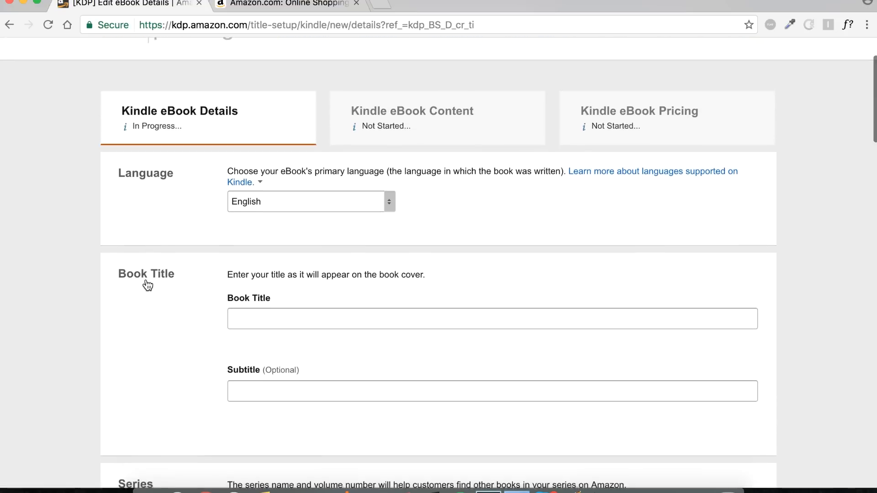
scroll("up", 3)
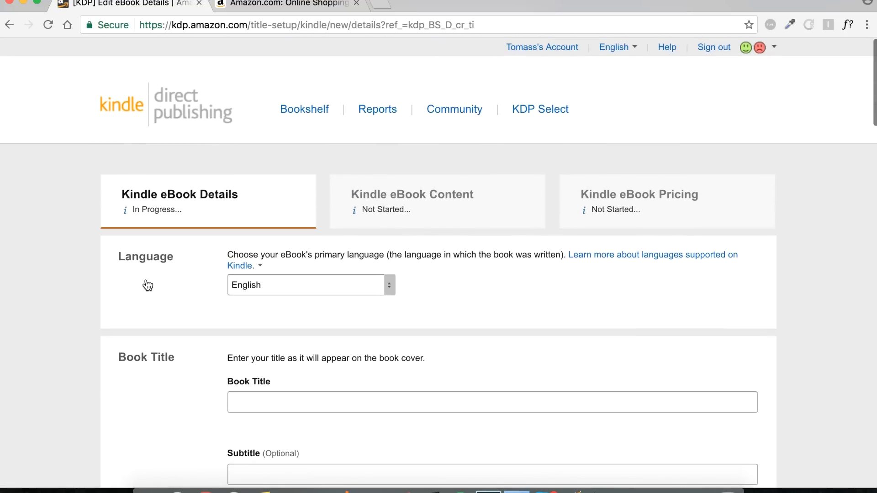
scroll("down", 3)
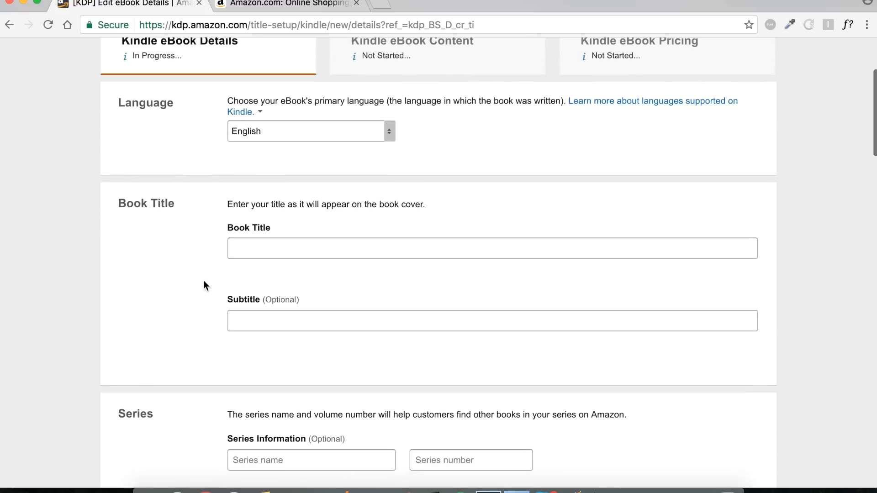
Step: Enter 'Your Title: A Demo book' as the placeholder book title
type("Your")
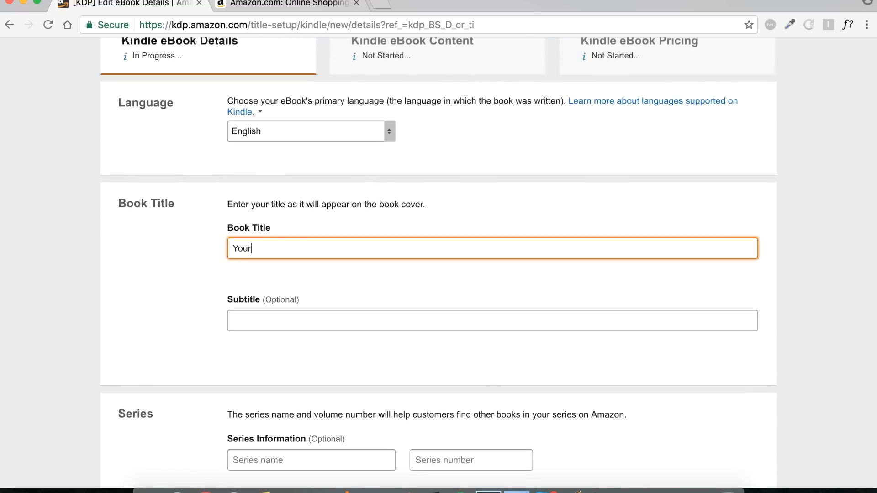
type("Title:")
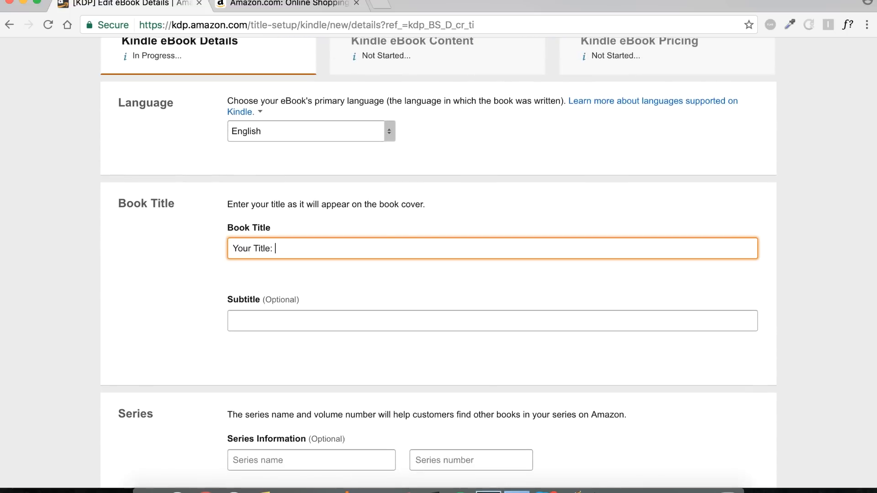
type("A Demo b")
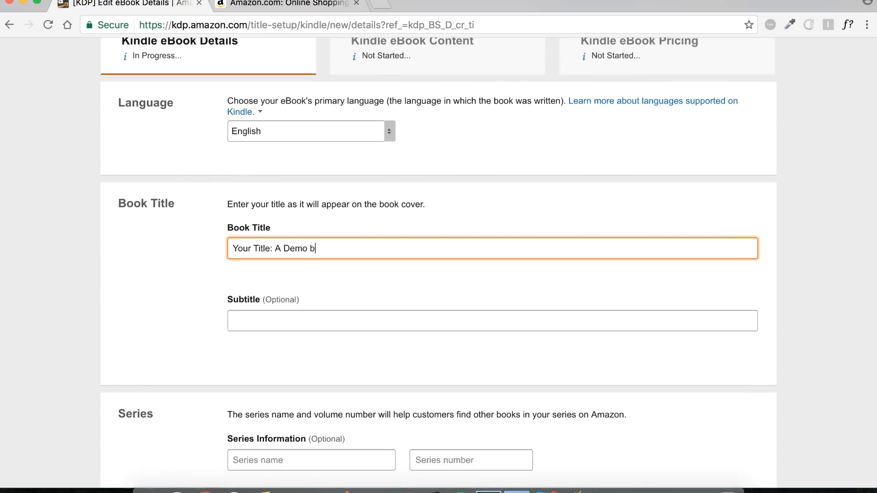
type("ook")
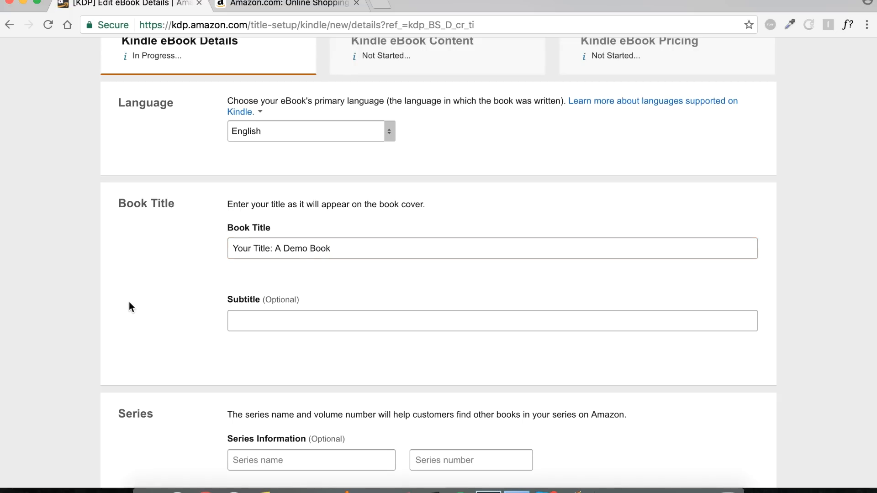
mouse_move(53, 240)
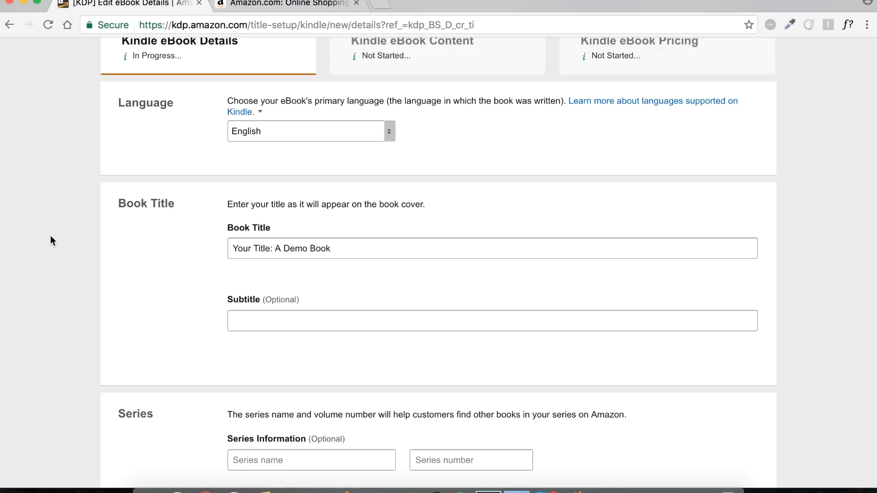
mouse_move(269, 249)
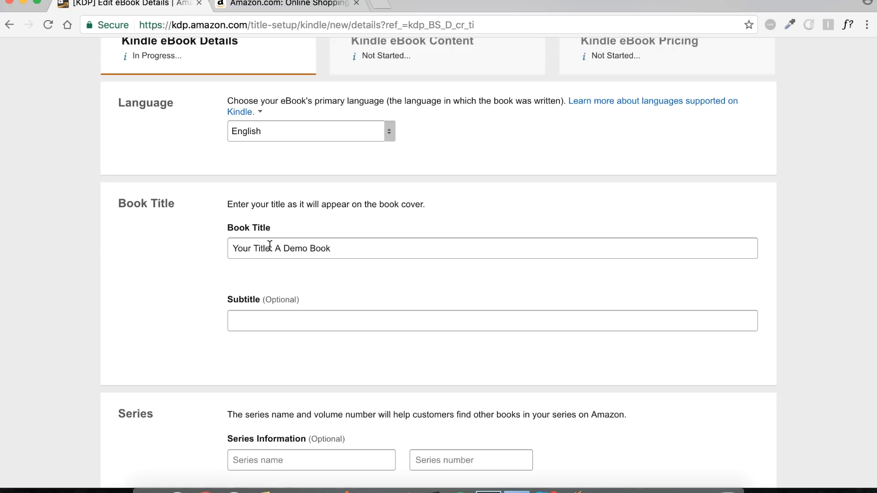
Step: Replace 'Your Title' so the title reads 'Yoga for Beginners: A Demo Book'
double_click(250, 248)
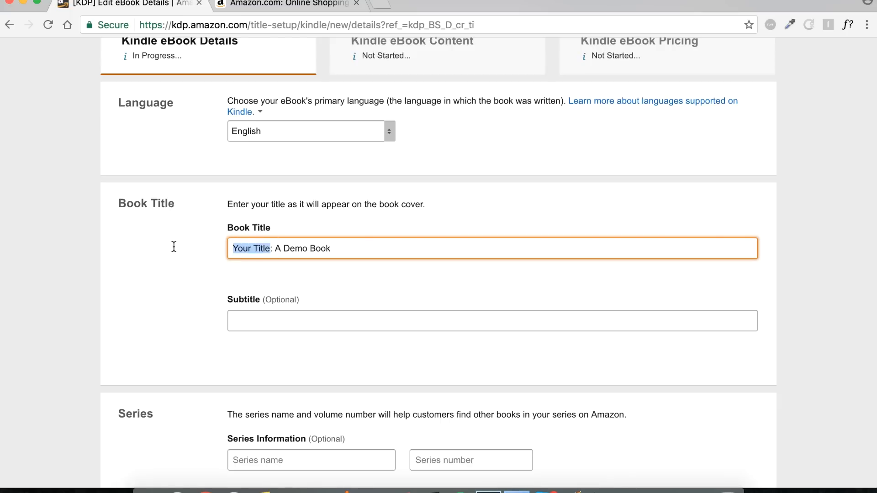
type("Yoga for")
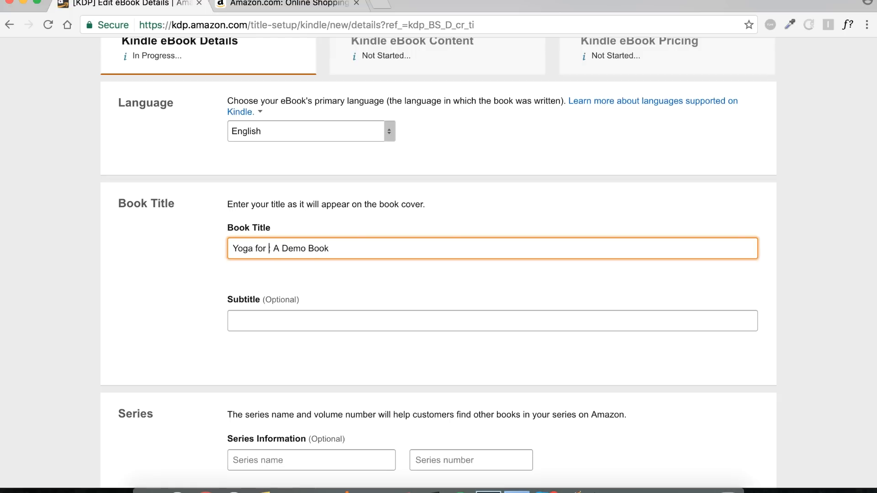
type("Beginners")
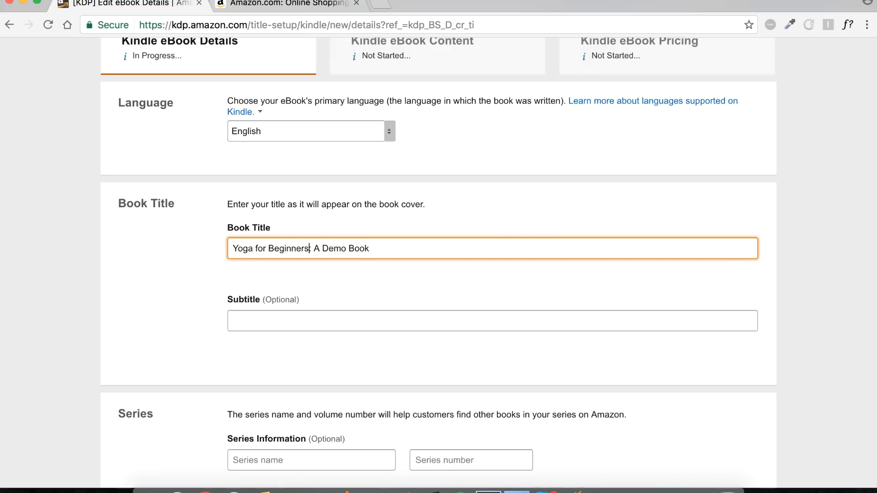
Step: Enter John Smith as the primary author's first and last name
scroll("down", 3)
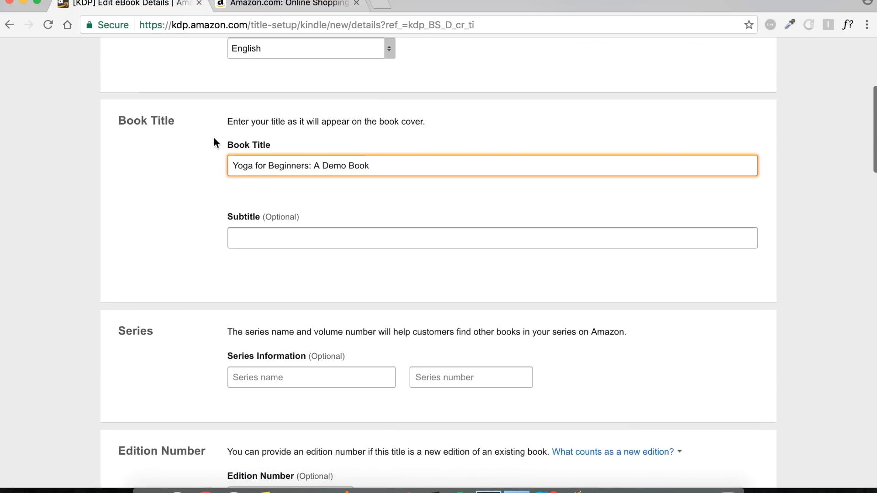
scroll("down", 3)
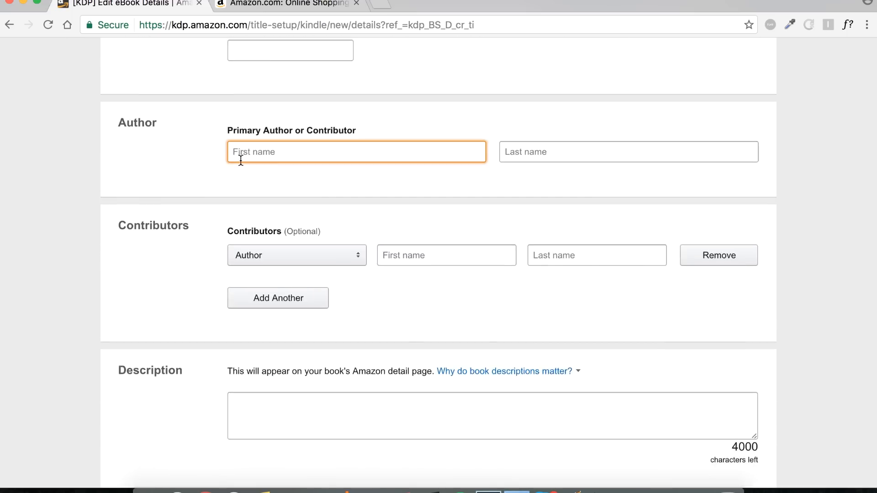
type("John")
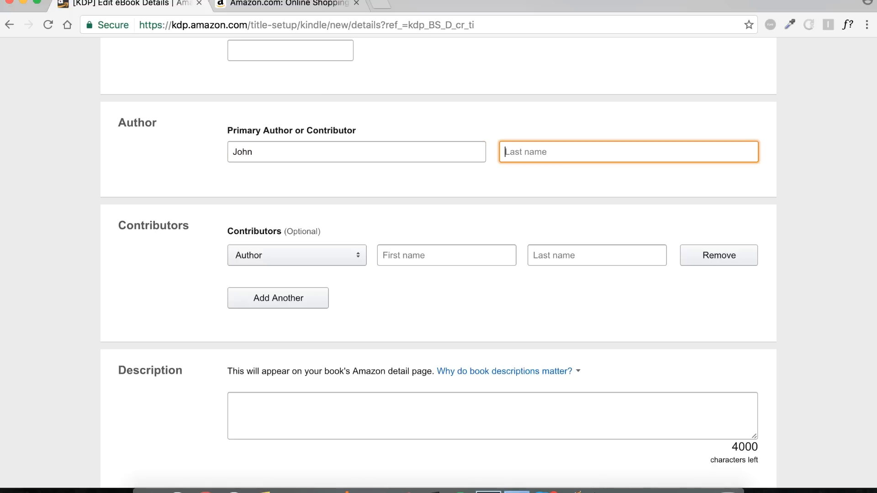
type("S")
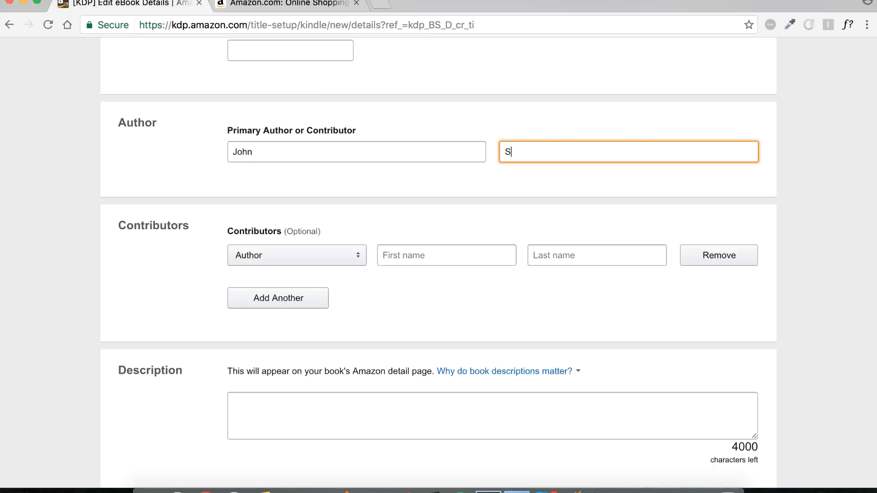
type("mith")
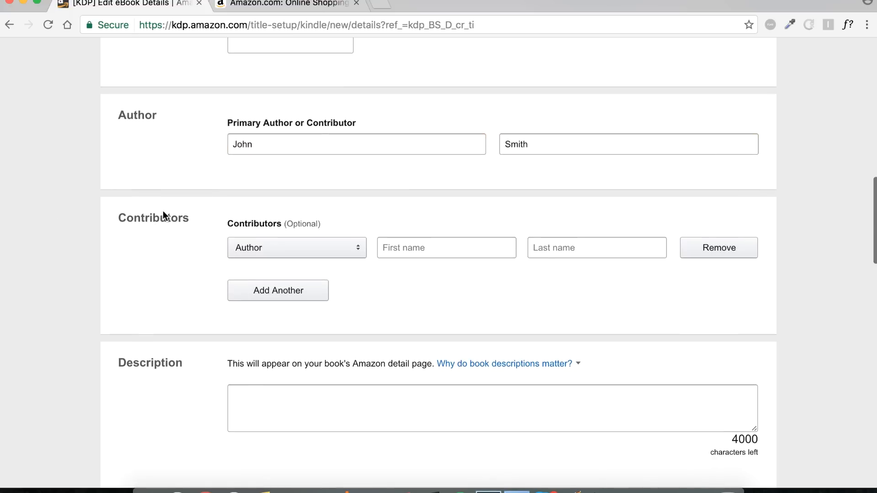
mouse_move(109, 328)
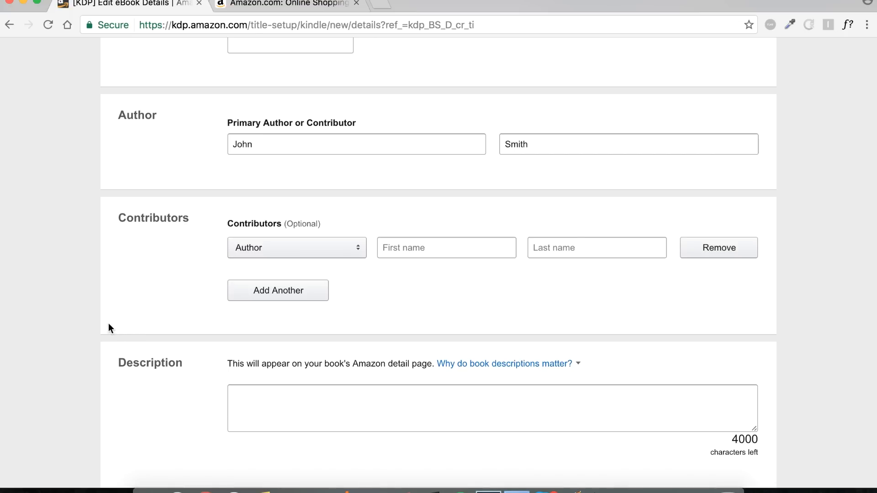
scroll("down", 3)
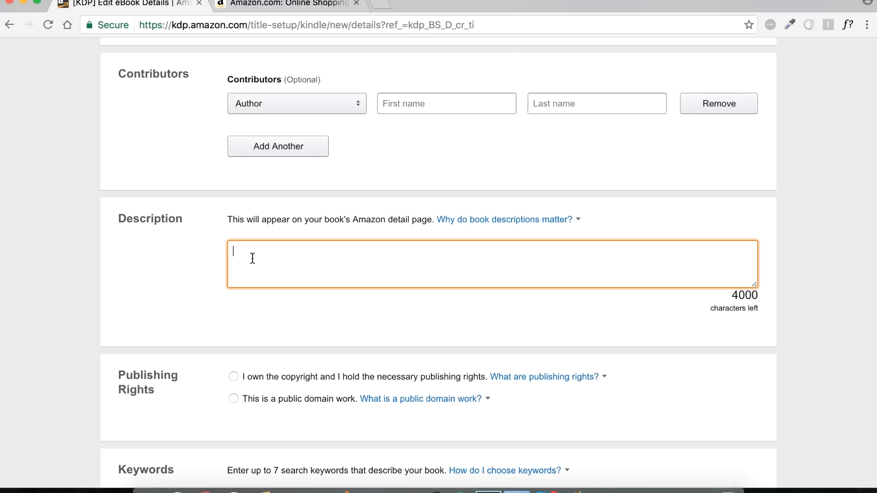
Step: Write an <h1> heading 'Text', a <b> tag with 'Bold', and empty <i> tags in the description
type("<")
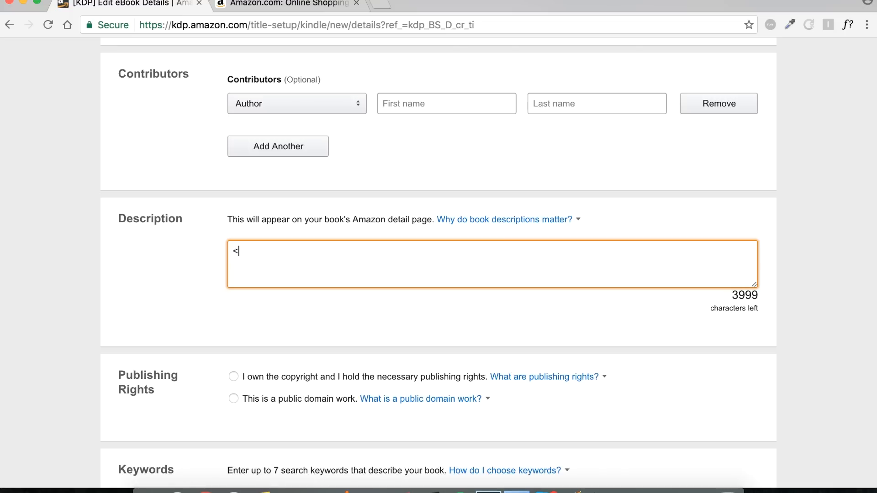
type("h1")
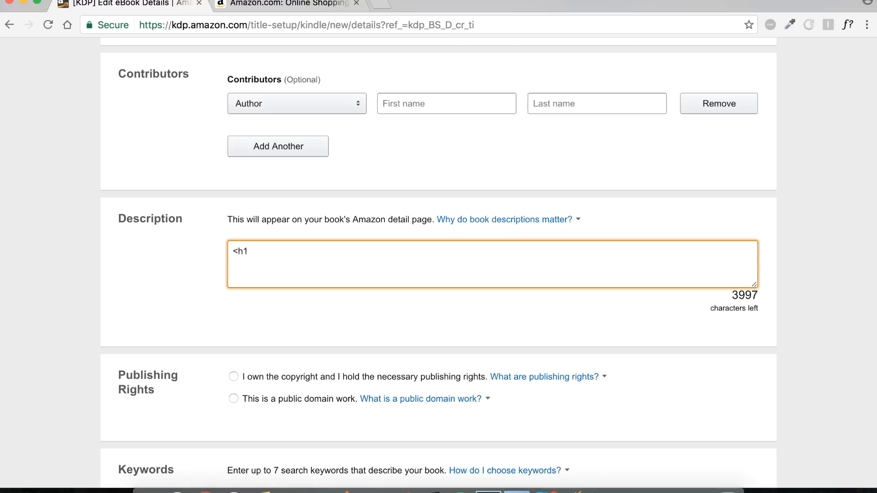
type("></h1>")
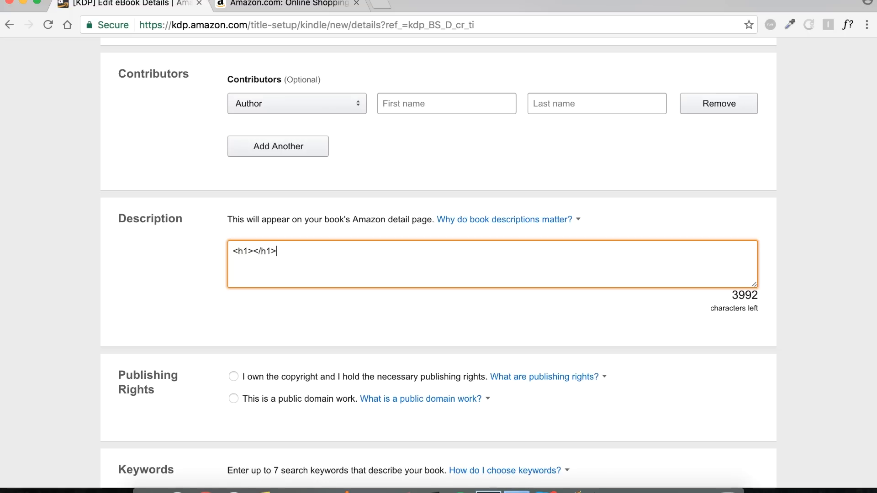
type("T")
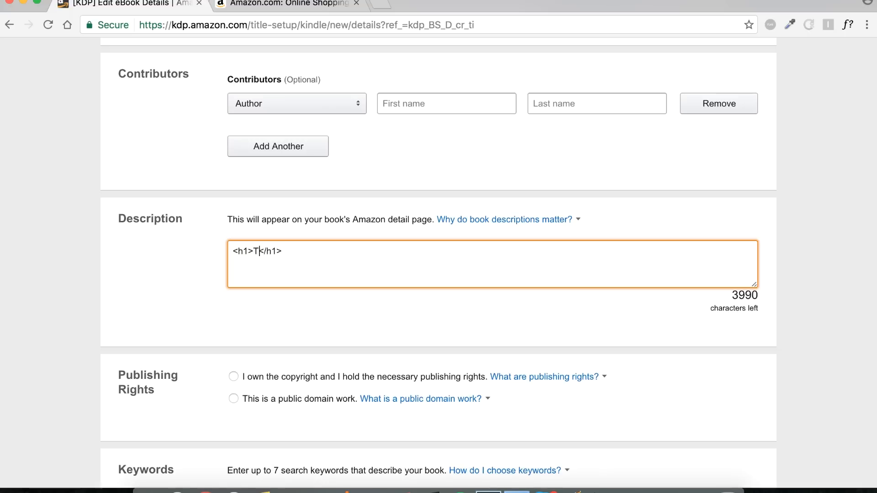
type("ext")
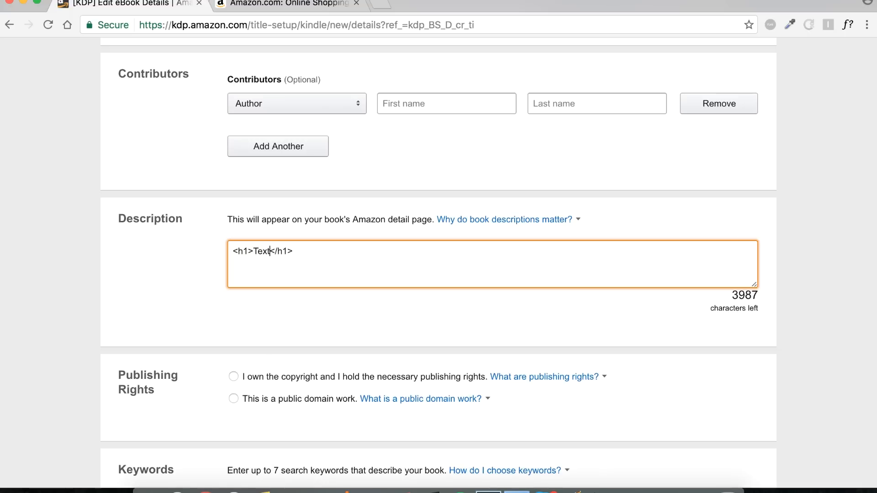
mouse_move(256, 259)
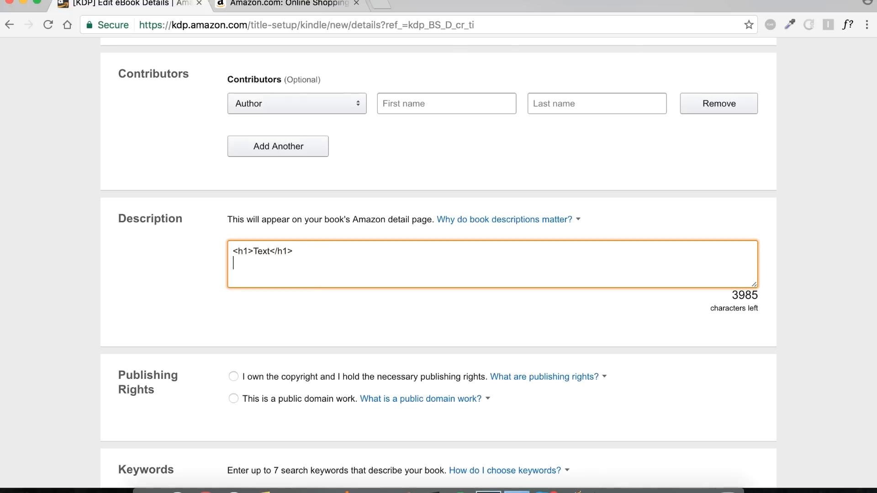
type("<b></")
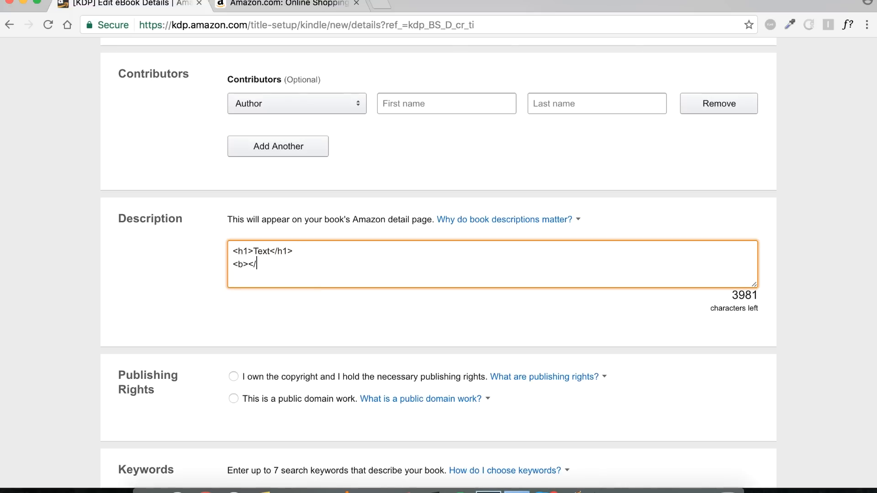
type("b>")
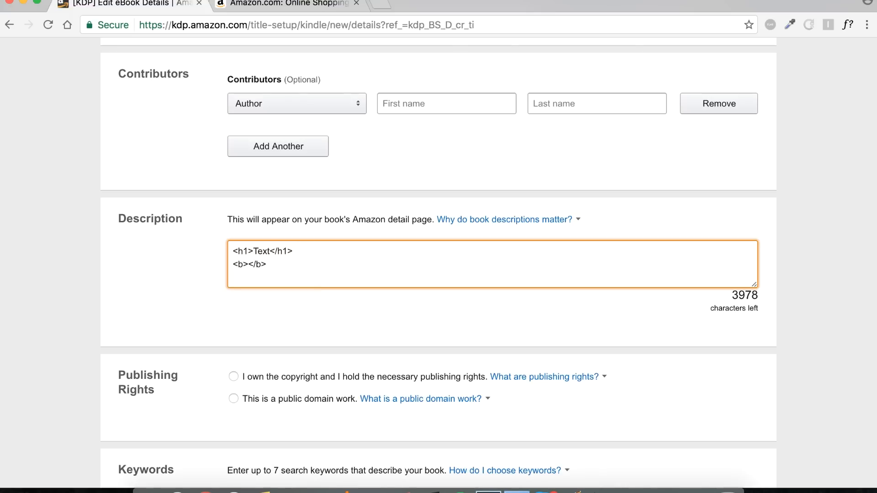
type("Bl")
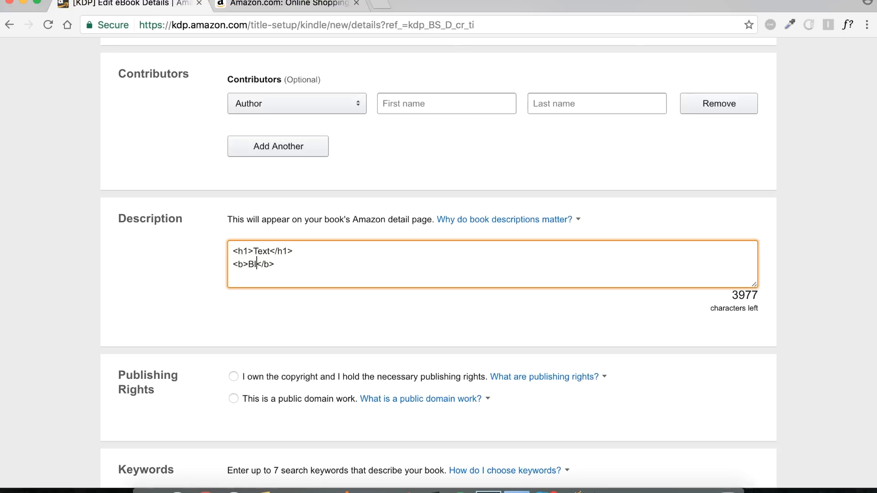
type("old")
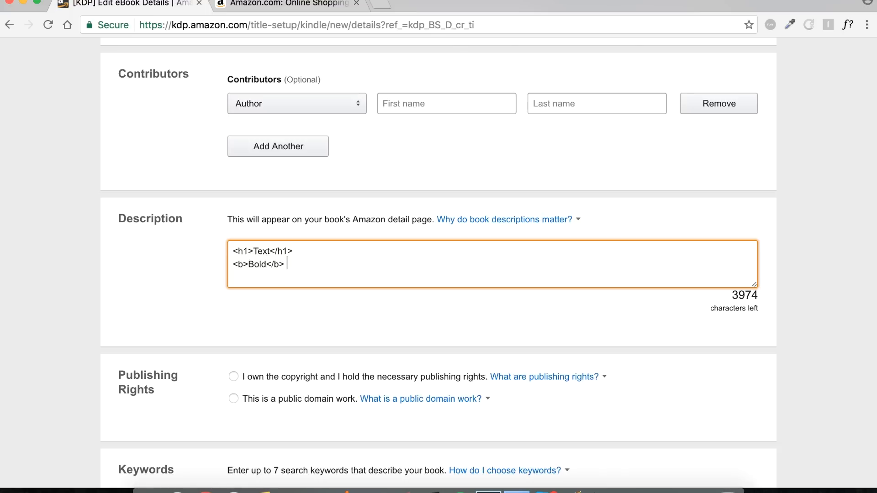
type("<i>")
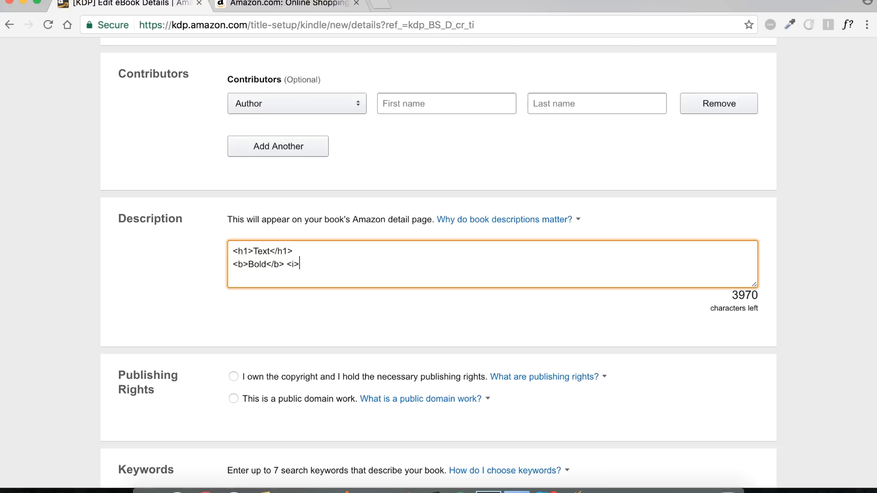
type("</i>")
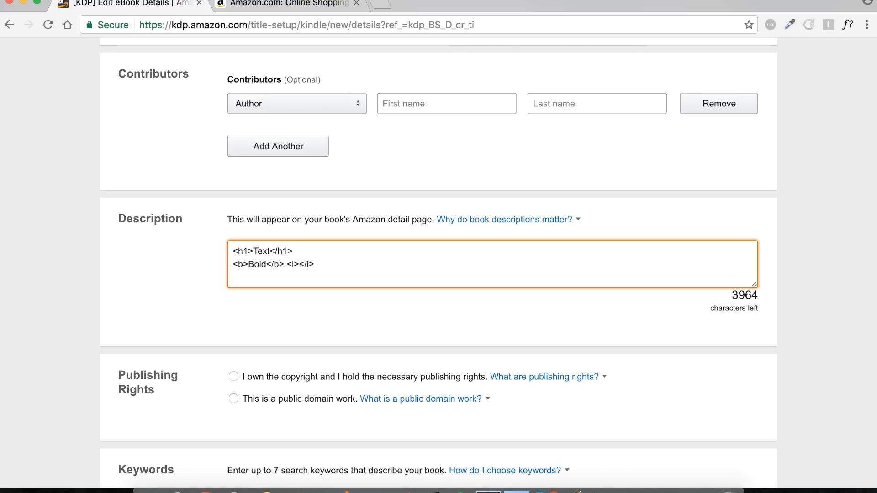
Step: Add a <ul> with three 'List item' bullets and an empty <ol></ol> pair
type("<")
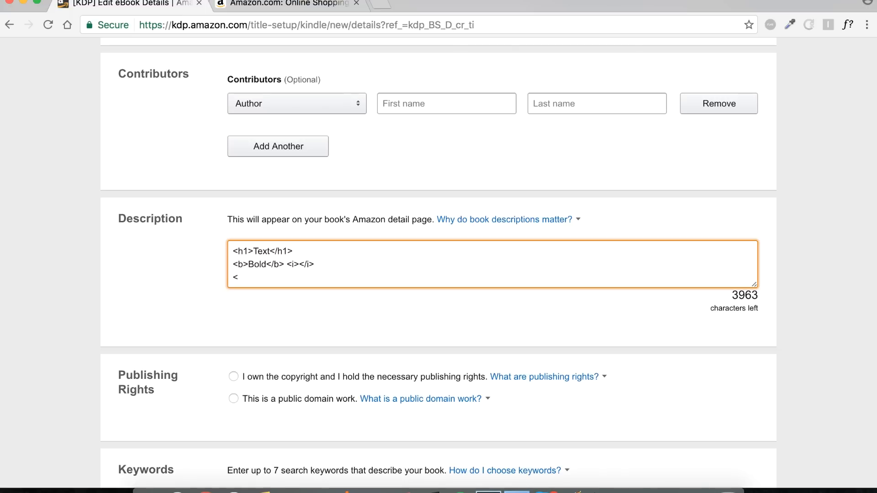
type("ul>")
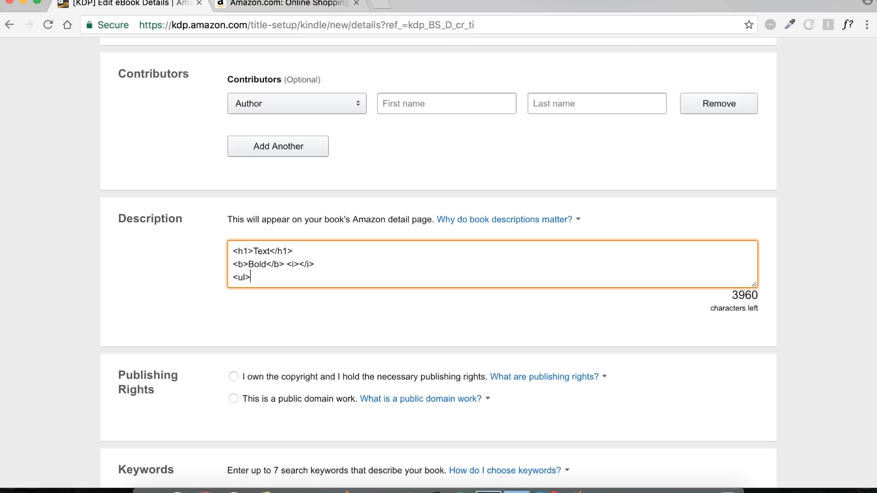
type("</u")
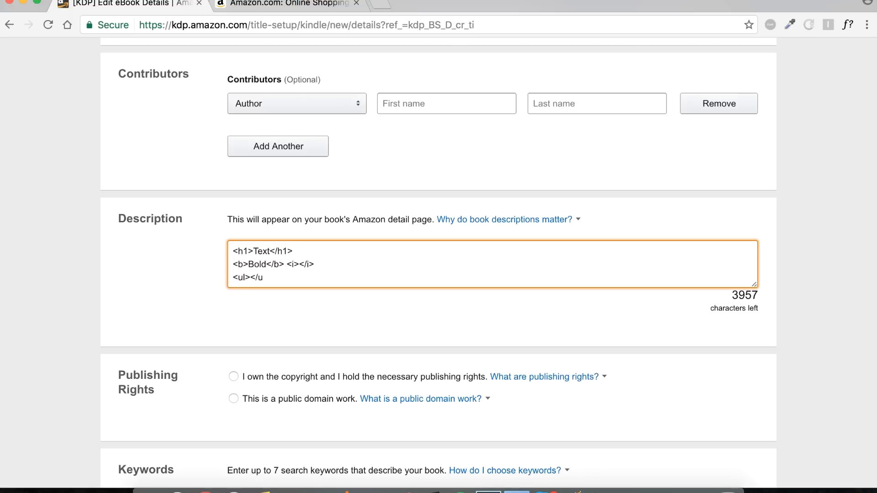
type("l>")
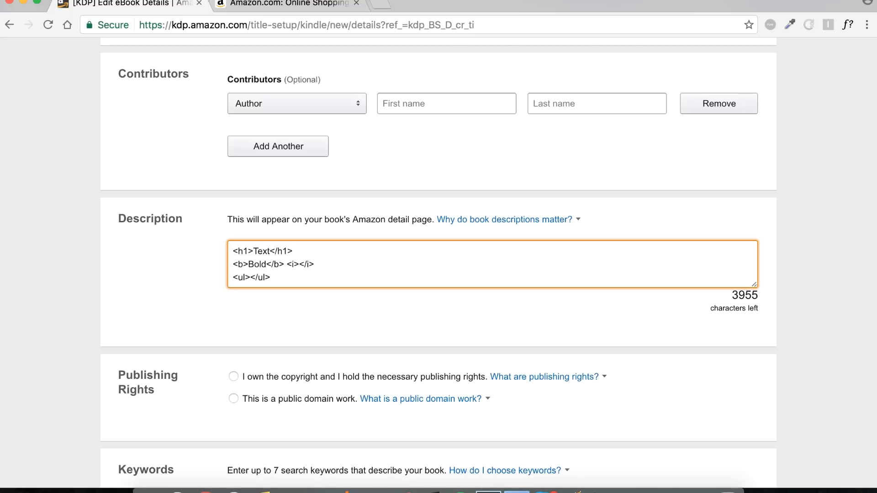
type("<li>")
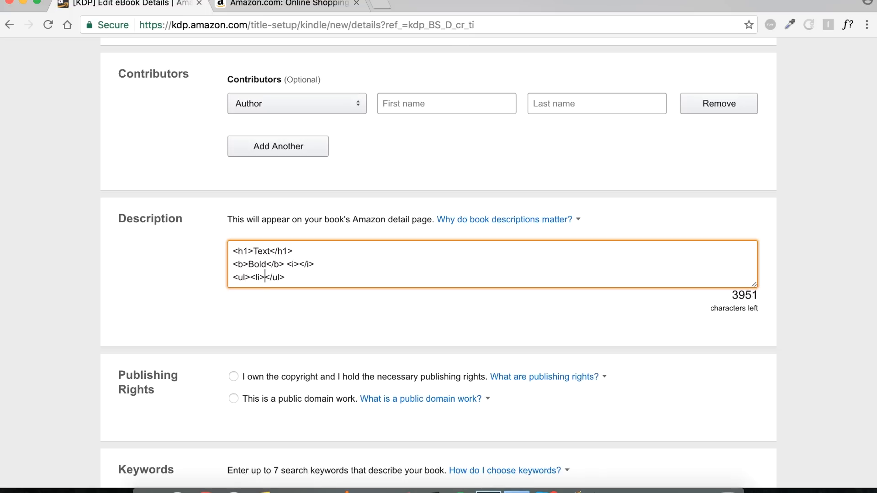
type("</li></")
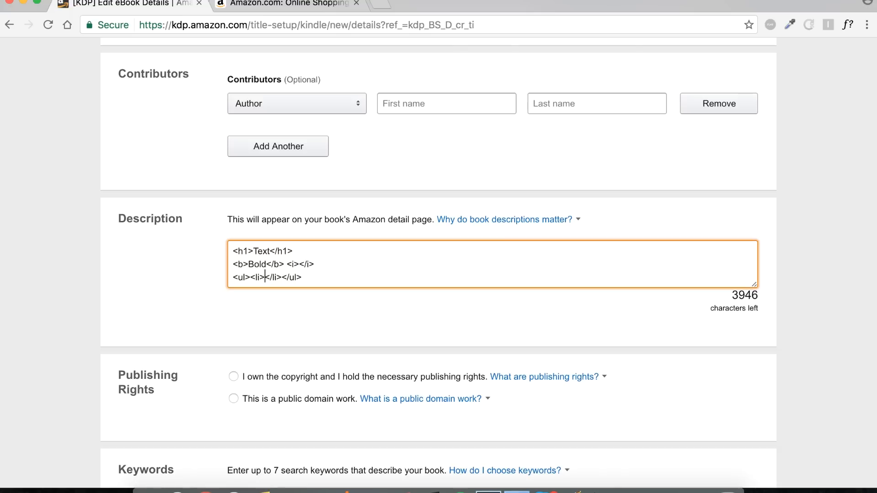
type("lI")
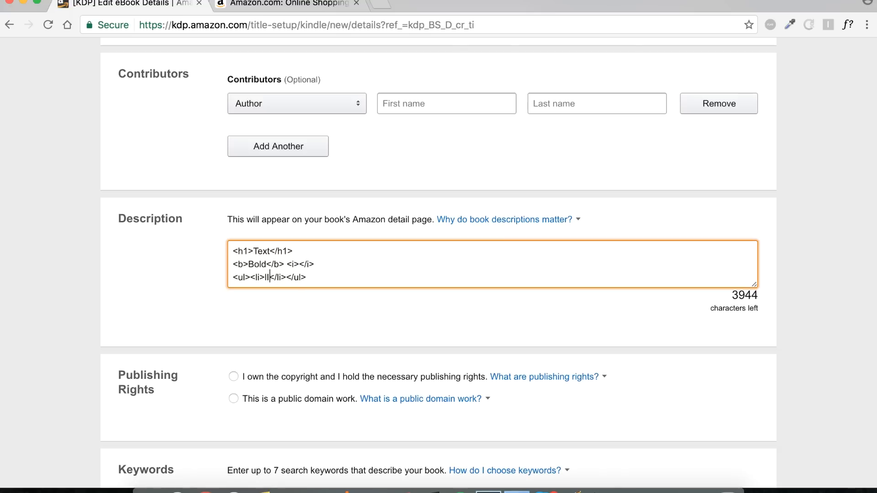
type("L")
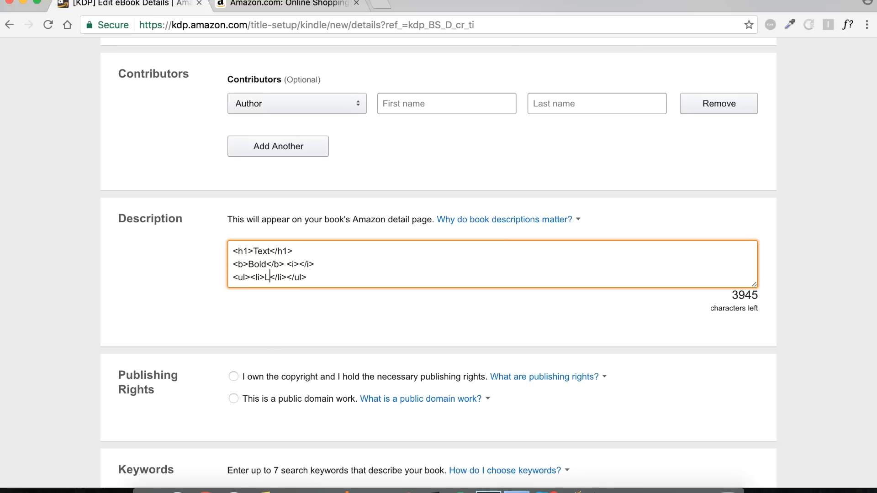
type("ist item")
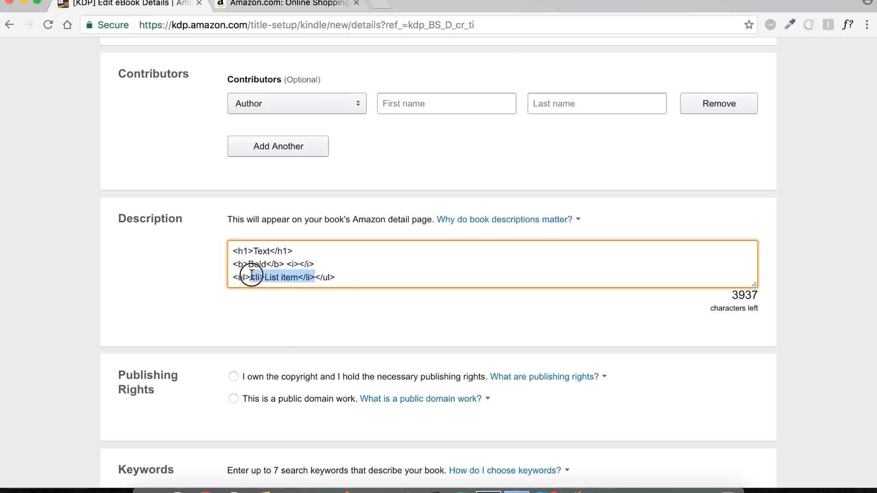
type("<li>List item</li>")
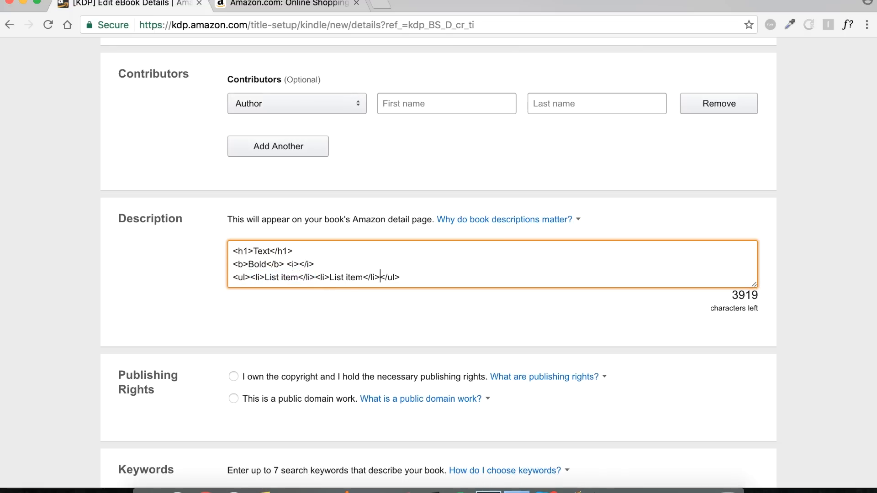
type("<li>List item</li>")
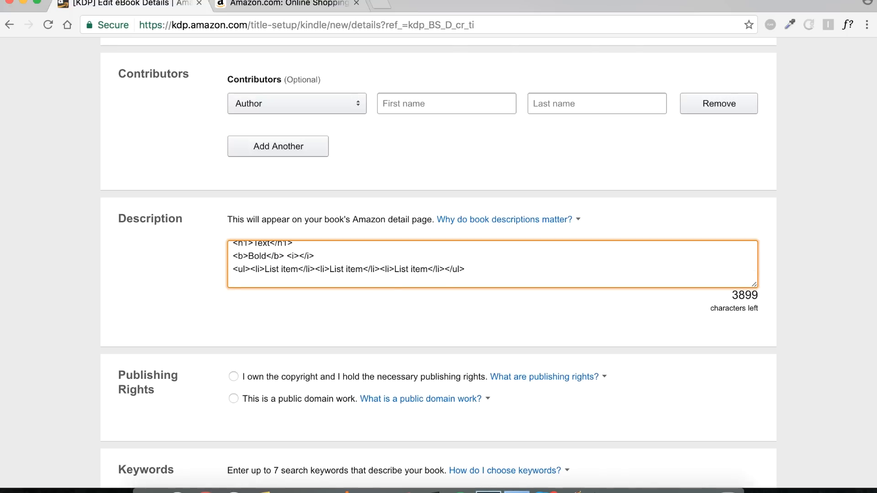
type("<ol")
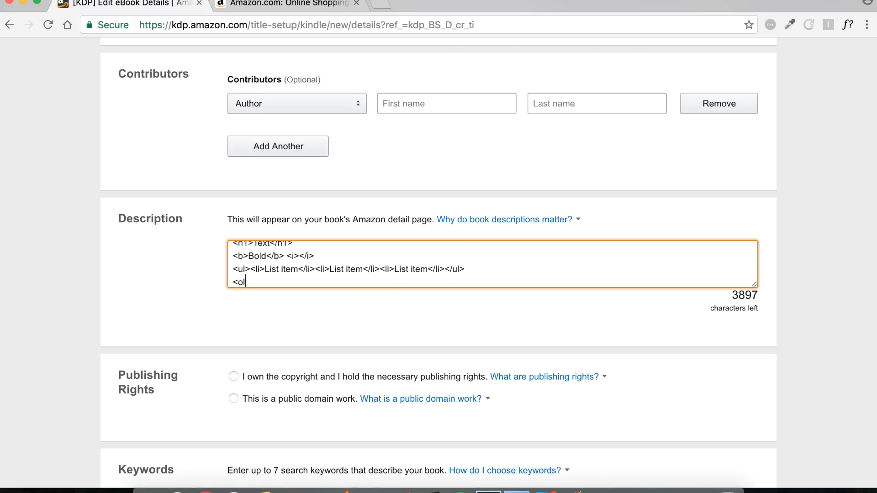
type("></")
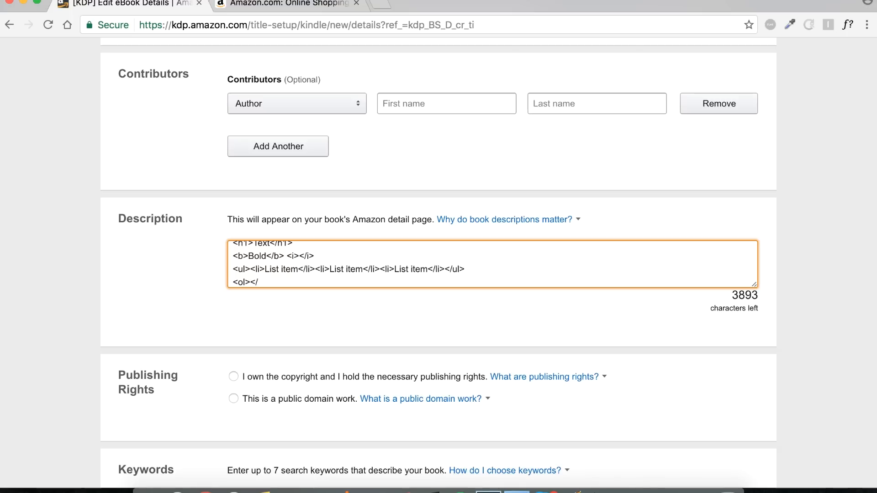
type("/ol>")
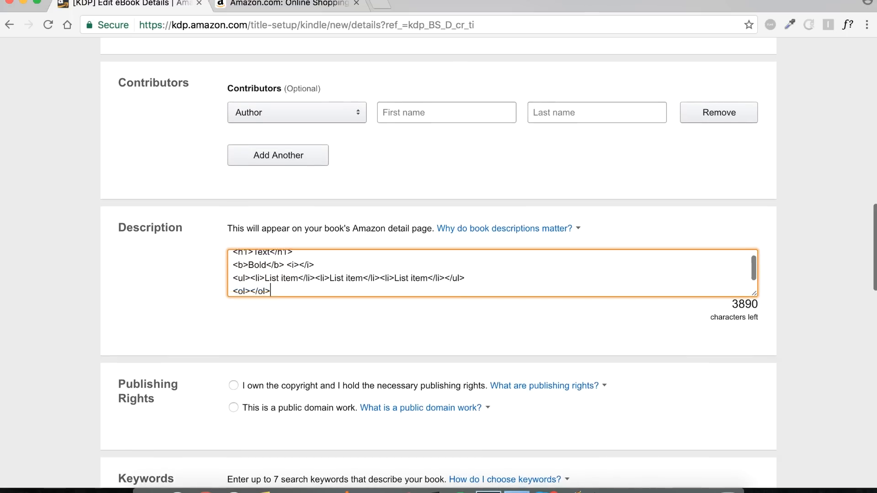
scroll("up", 3)
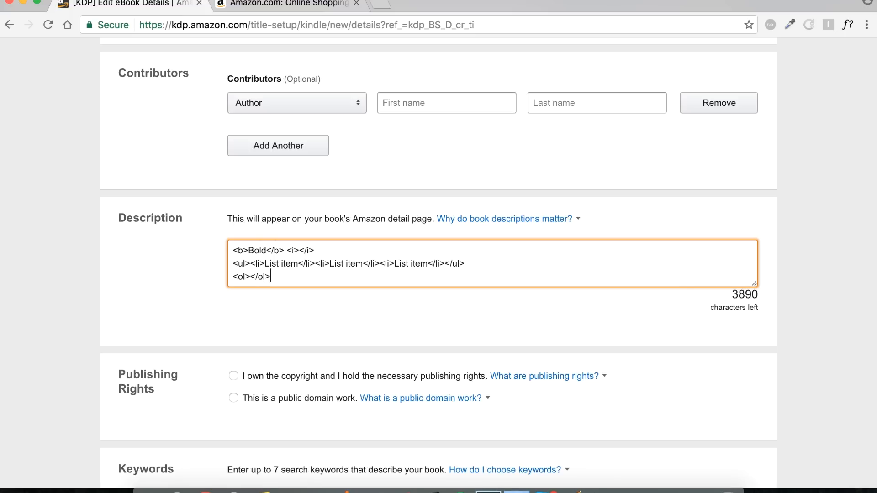
Step: Select 'I own the copyright and hold the necessary publishing rights' under Publishing Rights
scroll("down", 3)
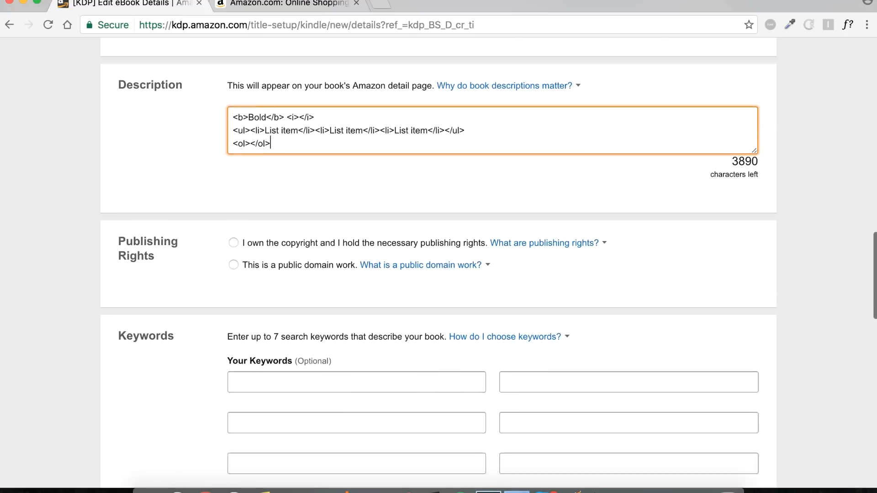
scroll("down", 3)
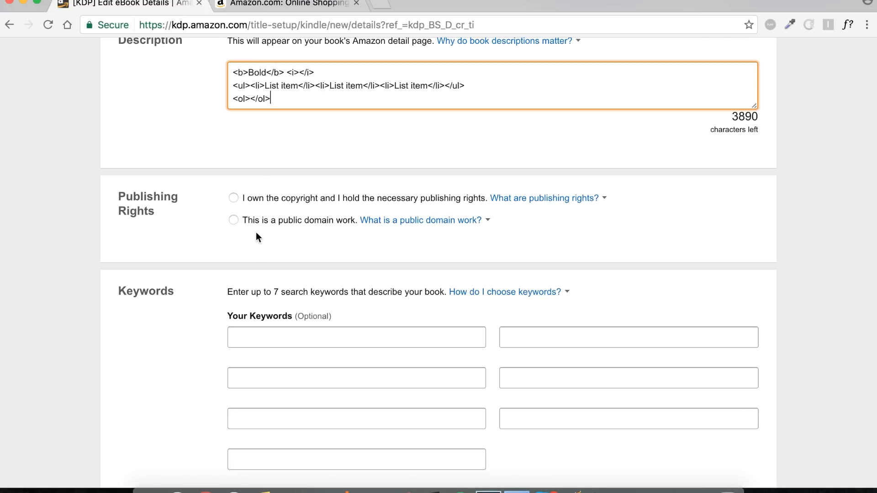
mouse_move(265, 203)
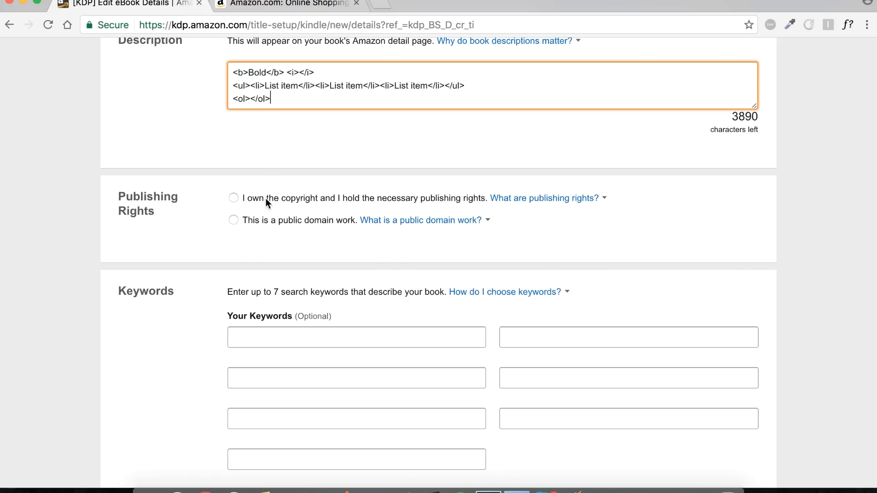
left_click(233, 198)
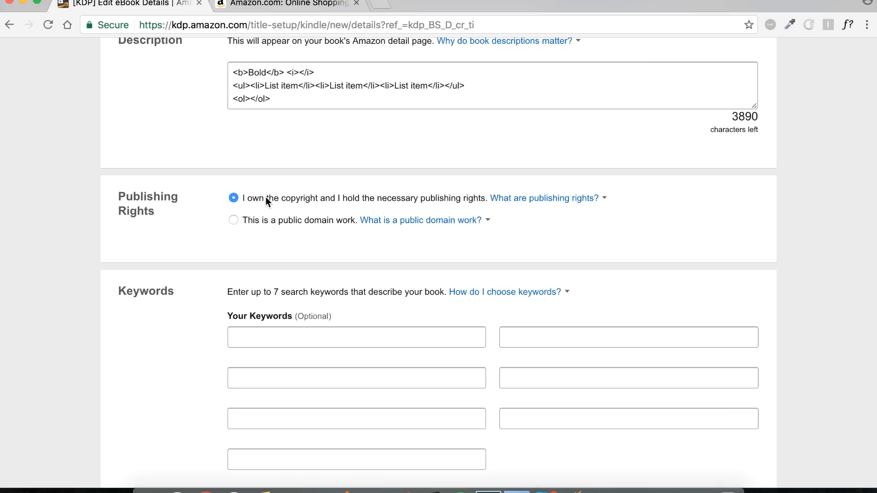
scroll("down", 3)
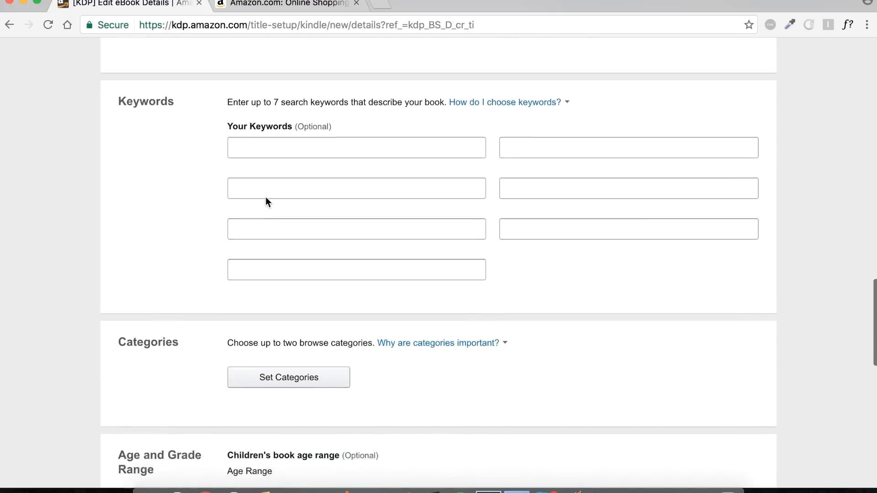
scroll("down", 3)
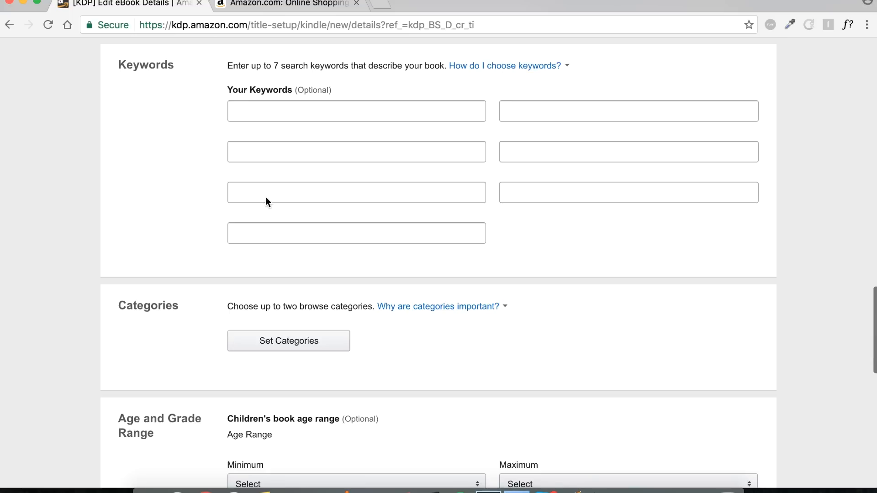
mouse_move(44, 186)
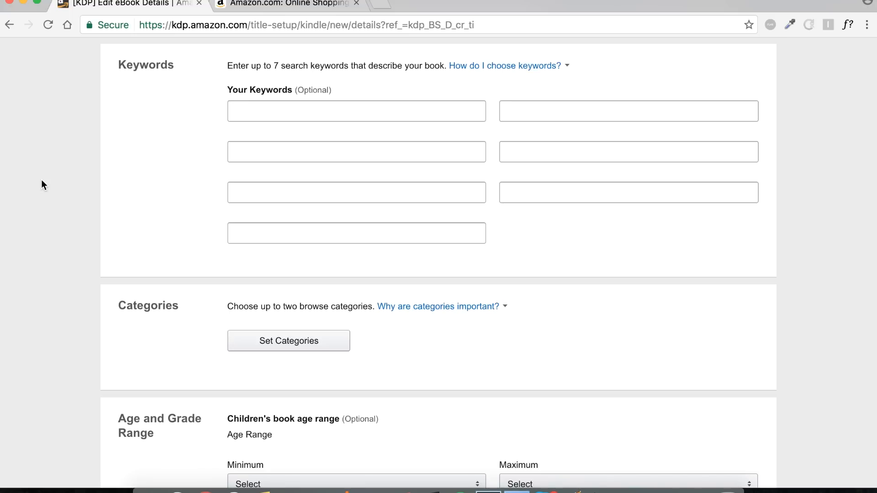
Step: Search the Amazon Kindle Store for 'yoga cures' via the autocomplete suggestion
left_click(285, 4)
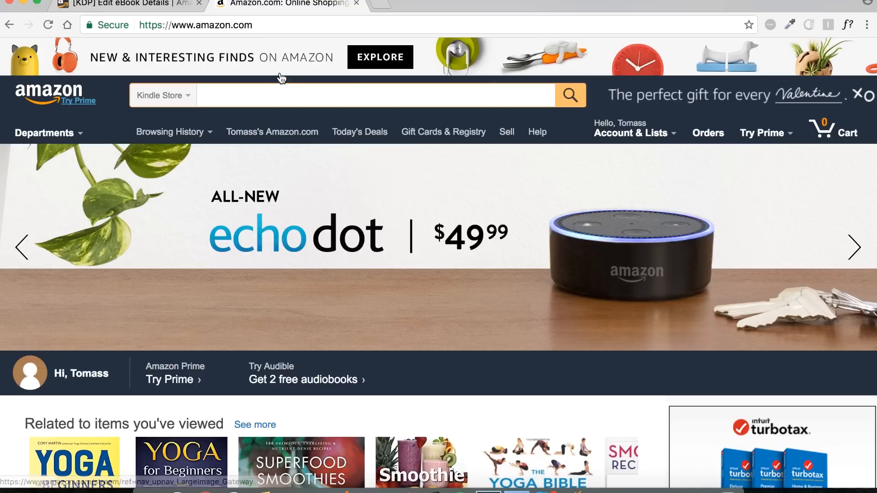
mouse_move(274, 86)
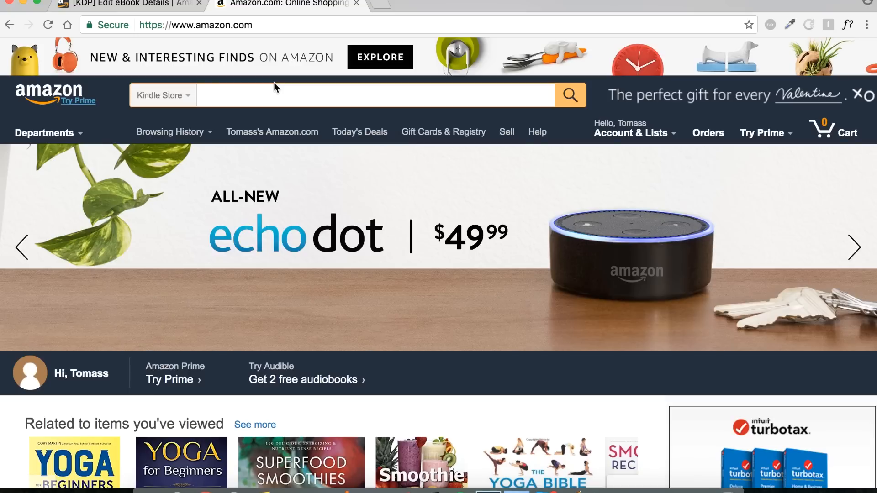
type("yoga")
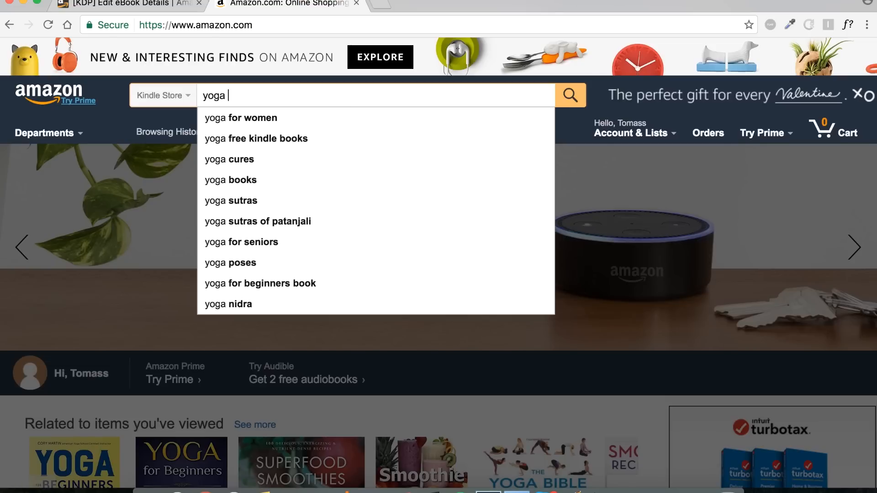
mouse_move(273, 90)
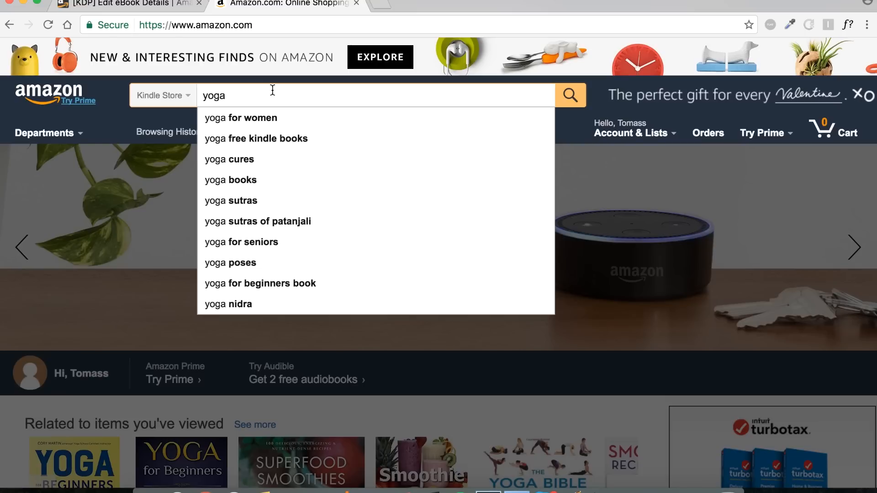
mouse_move(255, 162)
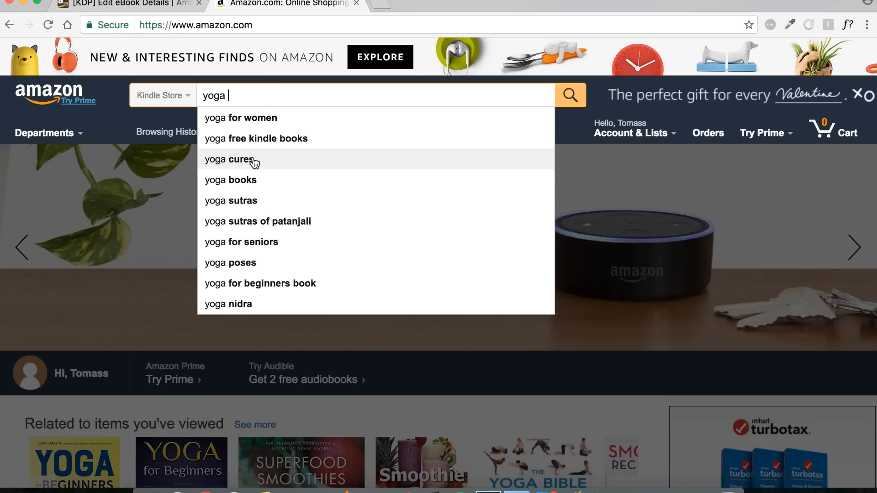
left_click(229, 159)
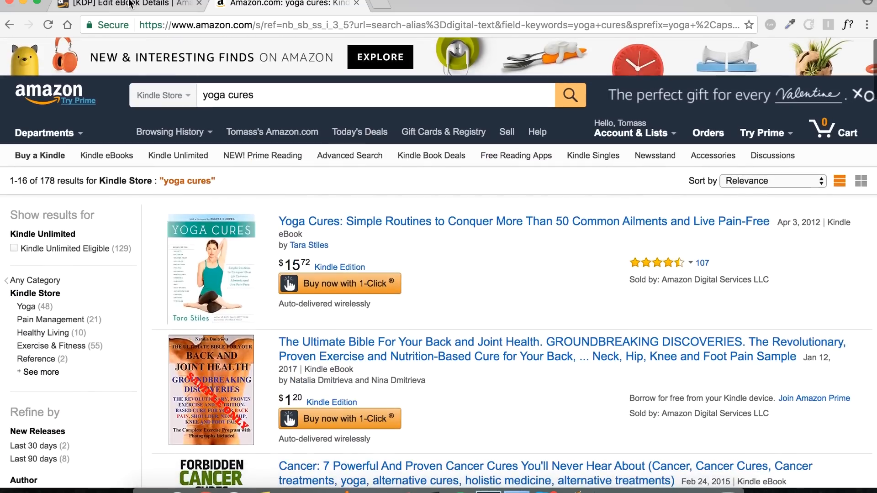
Step: Enter 'yoga cures' as the first keyword, checking Amazon's suggestions
left_click(111, 4)
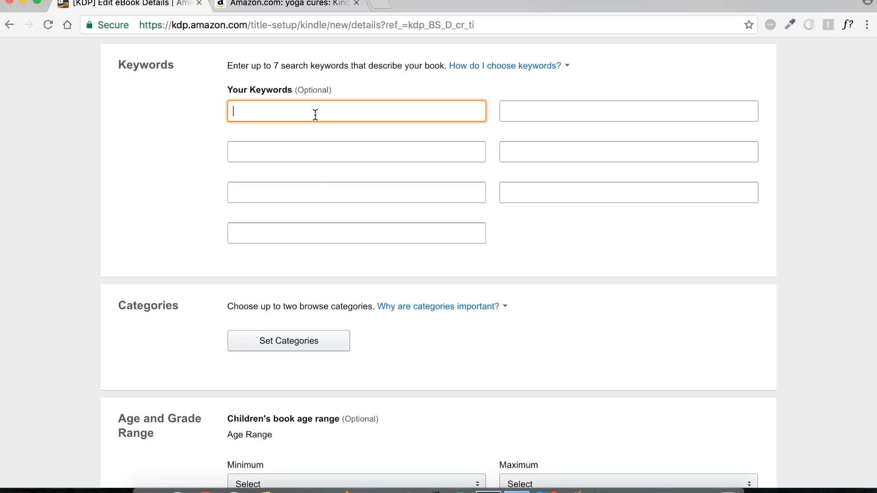
type("yoga cur")
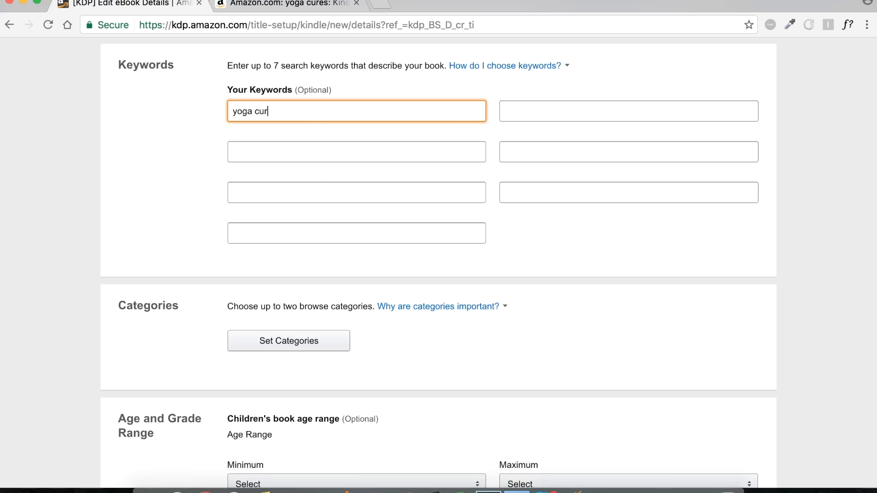
left_click(279, 3)
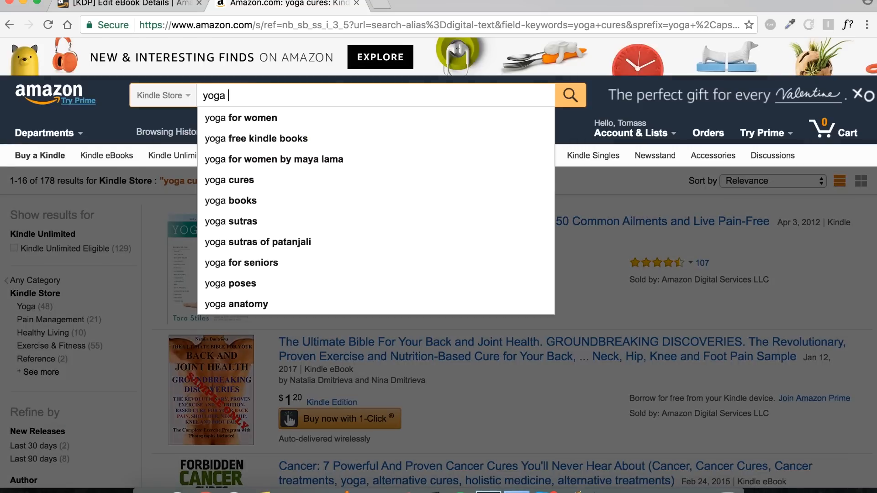
mouse_move(242, 180)
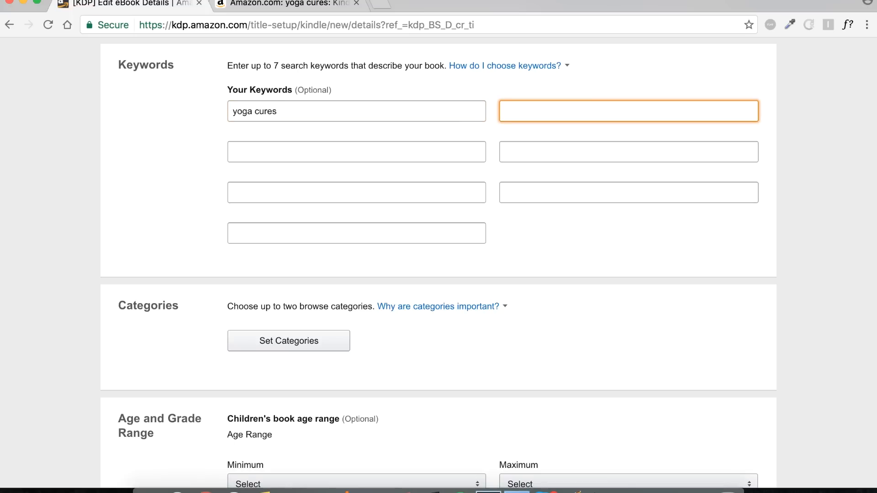
Step: Enter 'yoga for women' and 'yoga poses' as the second and third keywords
type("yoga for")
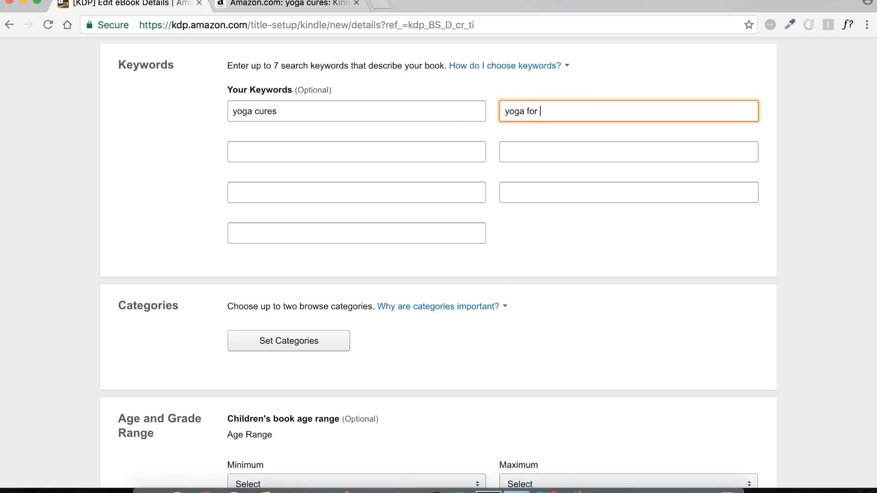
type("women")
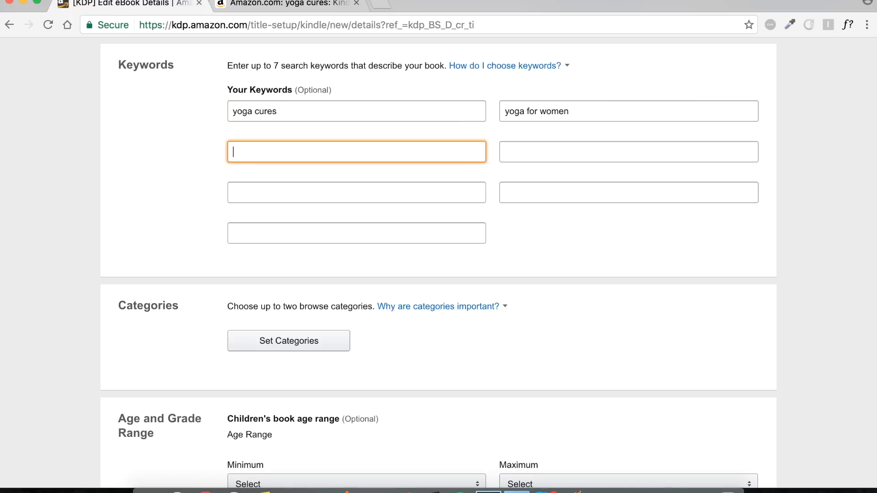
type("yoga")
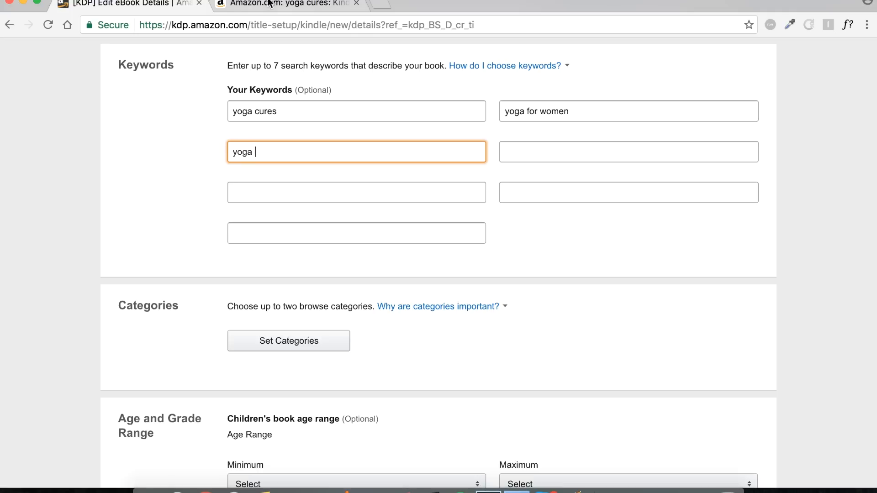
mouse_move(274, 4)
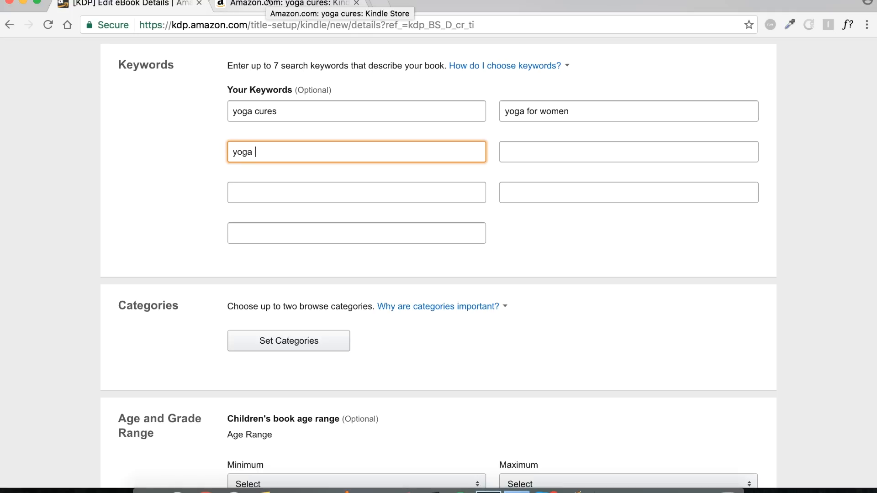
left_click(285, 4)
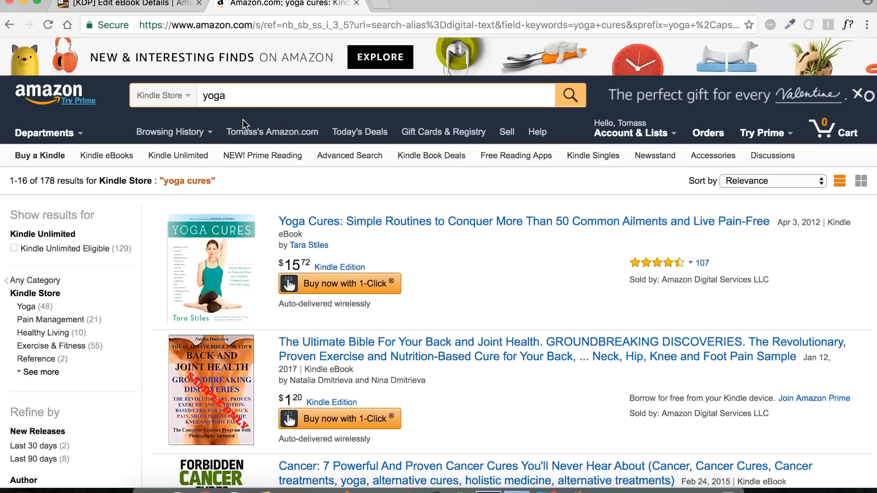
left_click(373, 95)
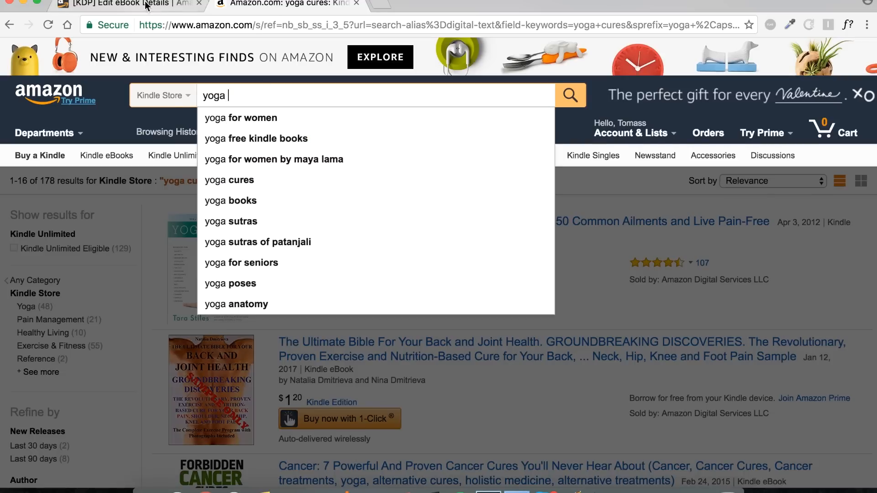
left_click(128, 4)
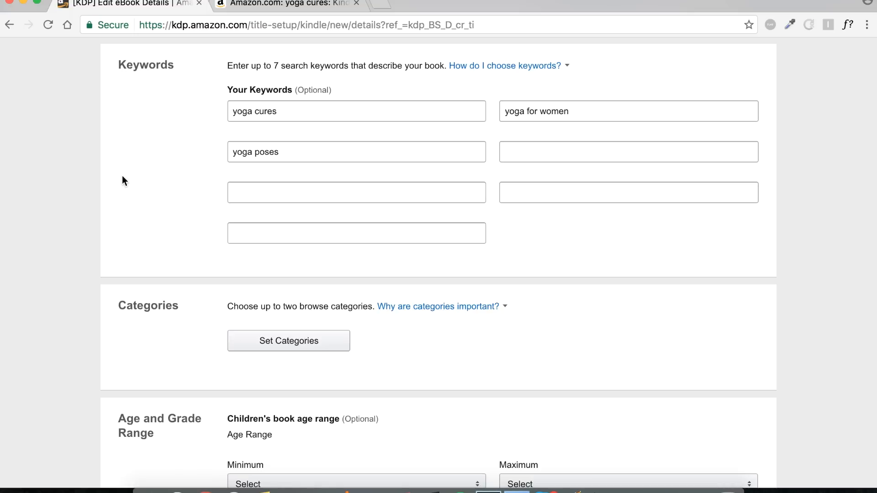
scroll("down", 3)
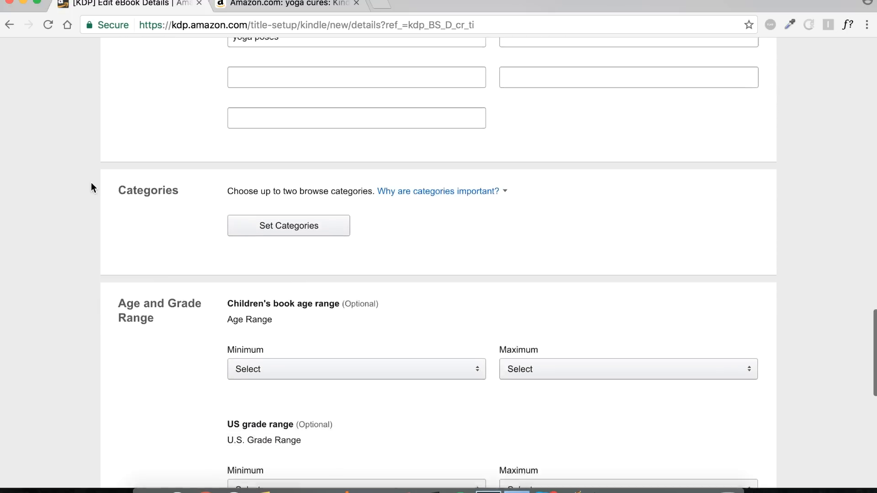
scroll("down", 3)
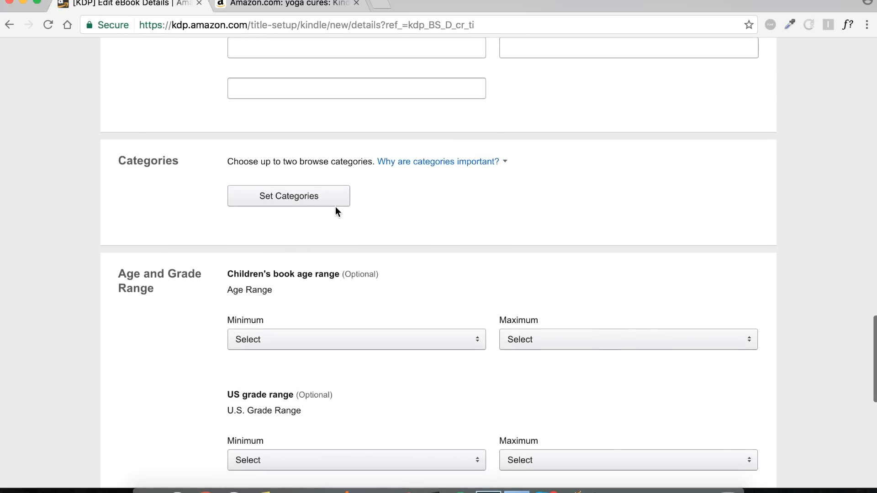
left_click(287, 195)
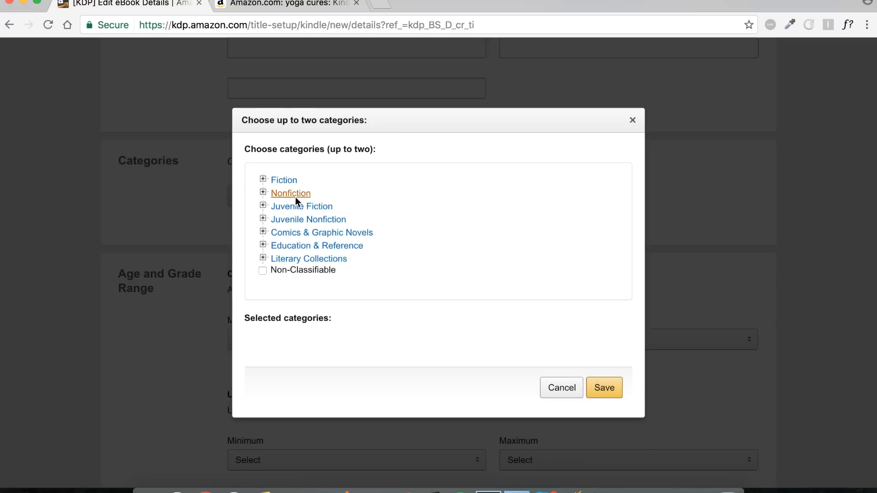
mouse_move(357, 199)
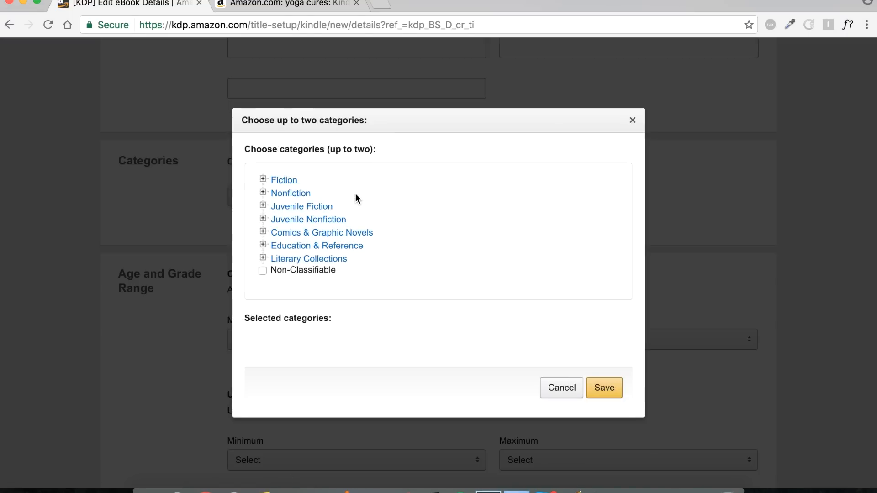
left_click(561, 387)
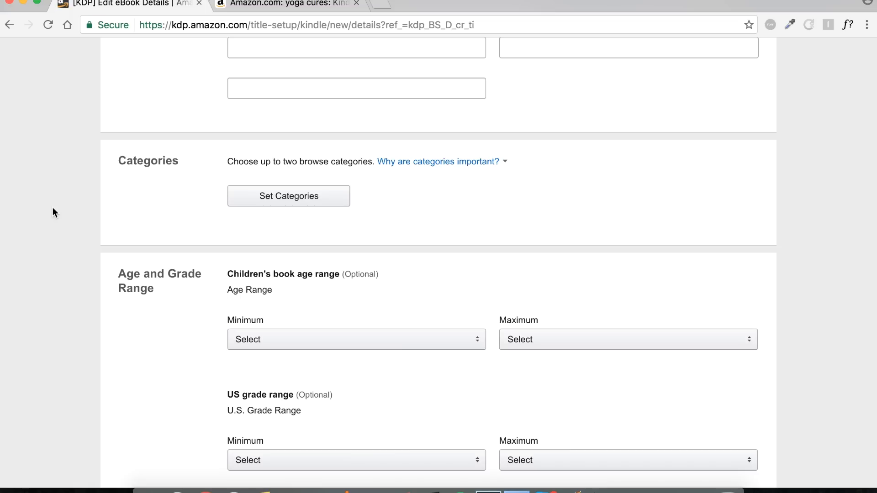
Step: Choose Nonfiction > Body, Mind & Spirit > Mindfulness & Meditation as the first category
left_click(287, 196)
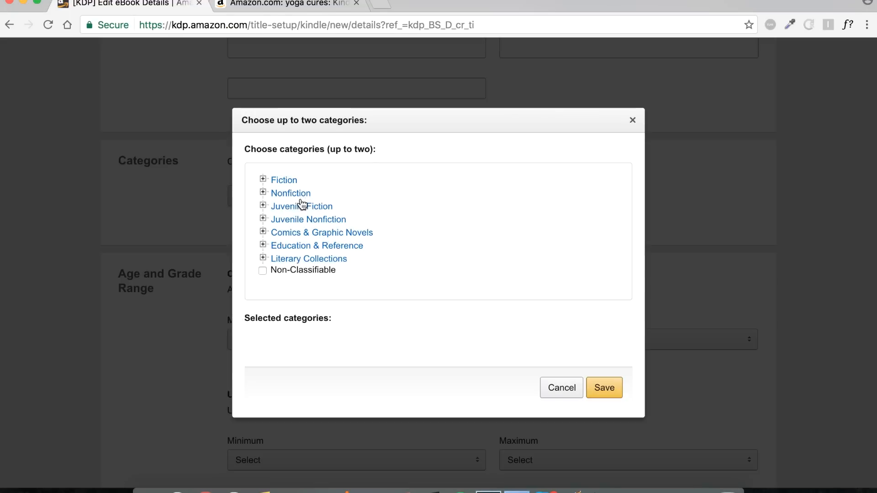
left_click(263, 193)
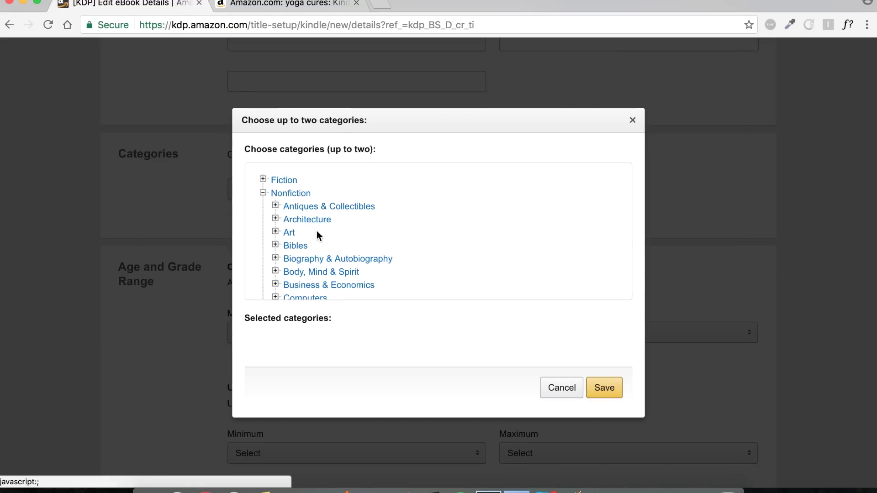
left_click(276, 271)
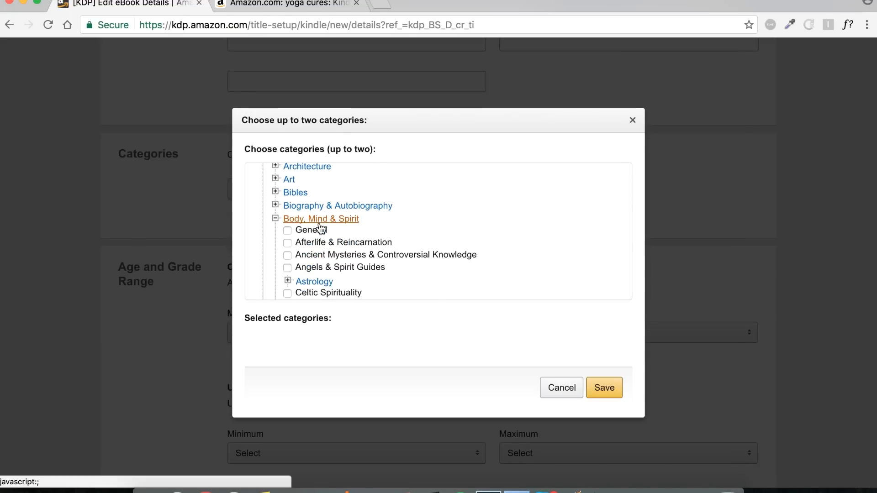
scroll("down", 3)
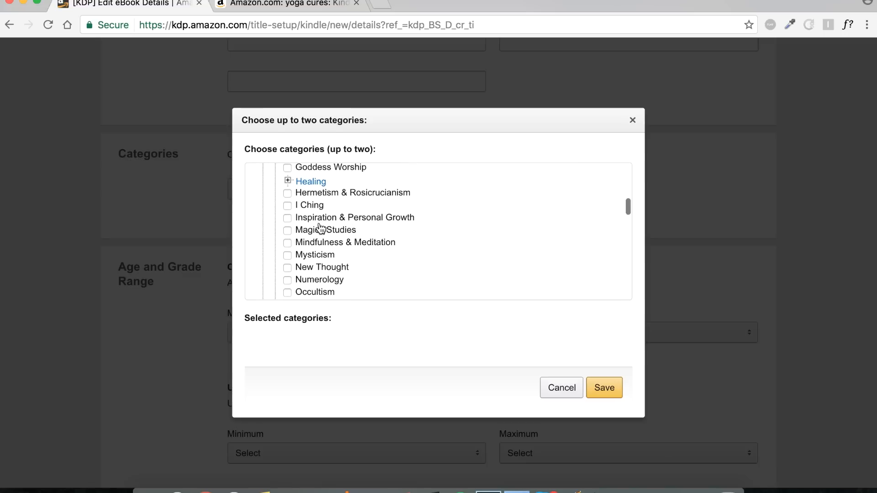
scroll("down", 3)
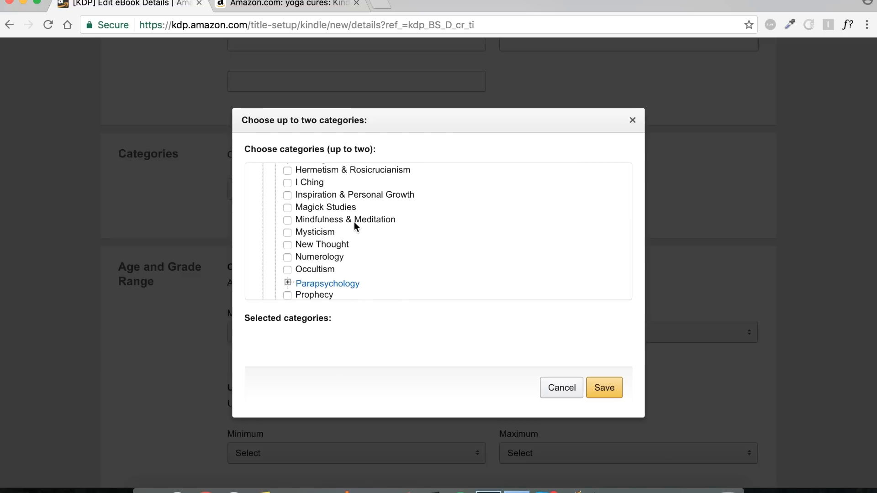
scroll("down", 3)
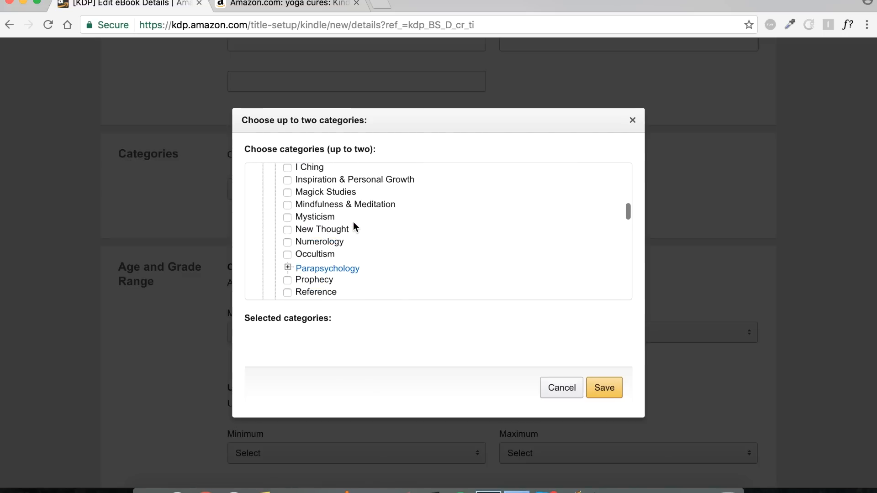
left_click(288, 204)
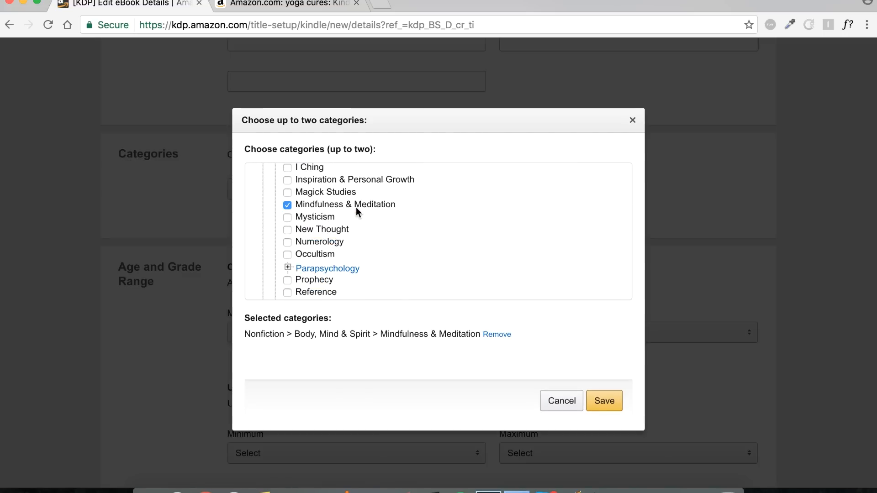
Step: Add Health & Fitness > Yoga as the second category and save both
scroll("up", 3)
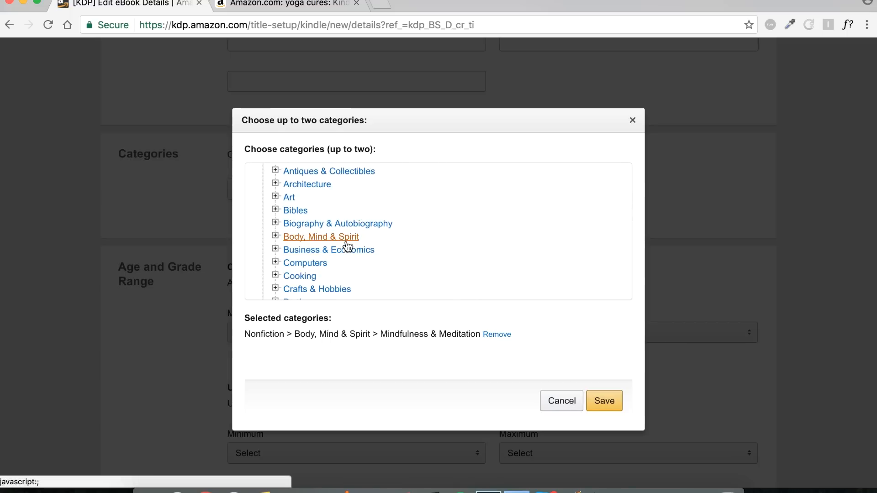
scroll("down", 3)
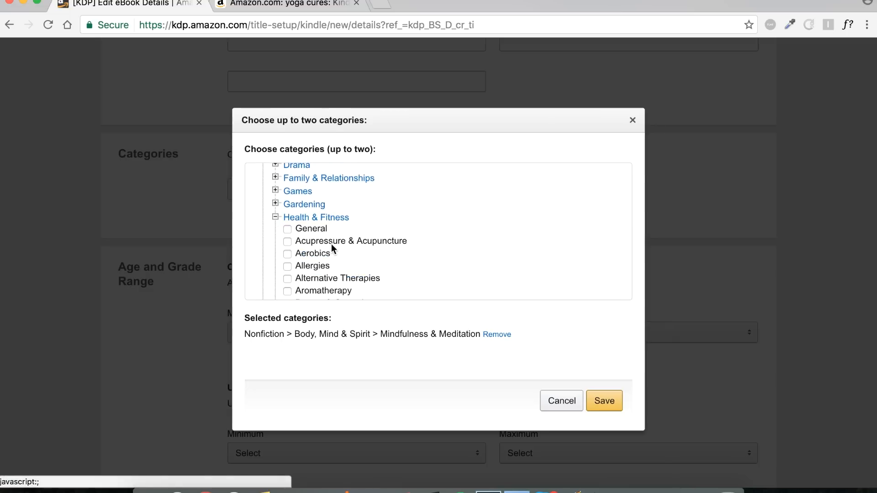
scroll("down", 3)
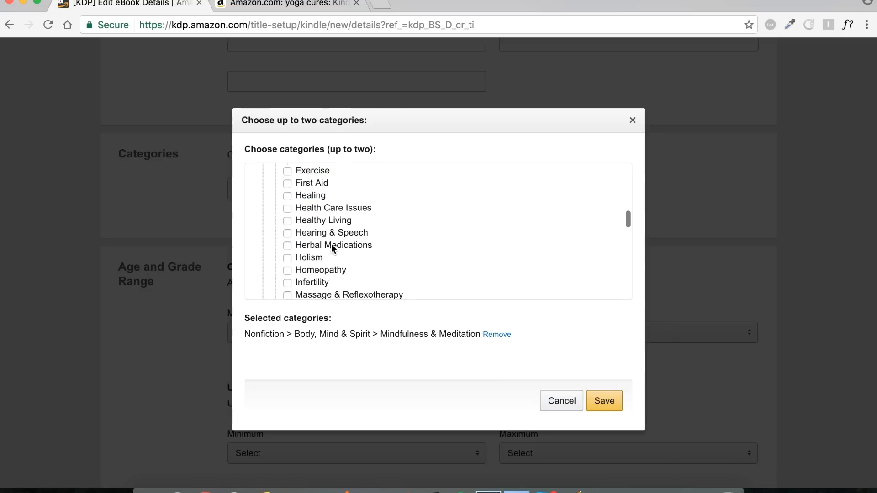
scroll("down", 3)
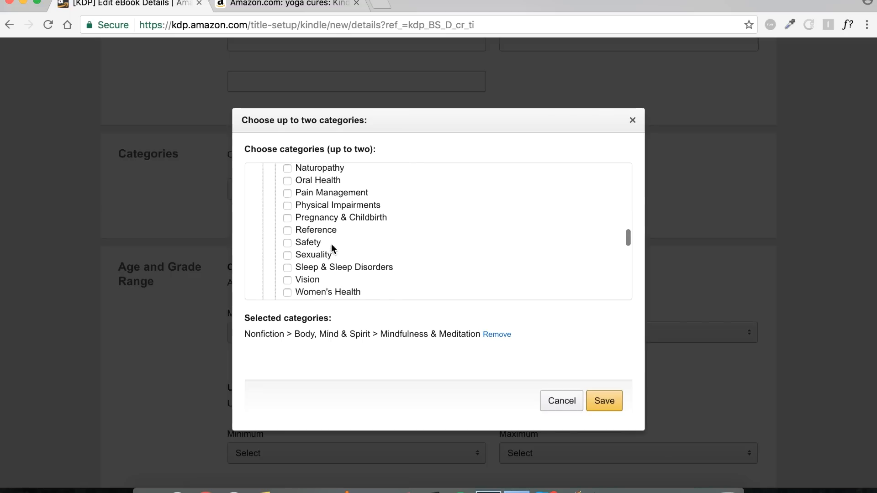
scroll("down", 3)
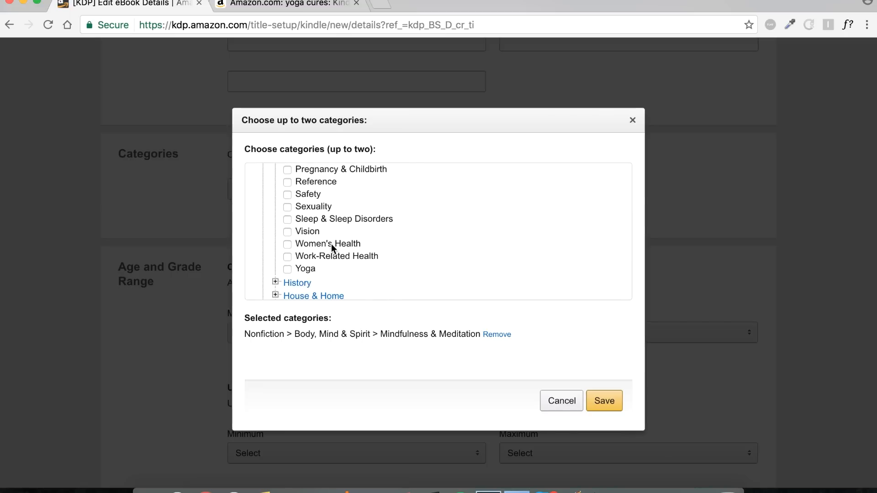
left_click(287, 268)
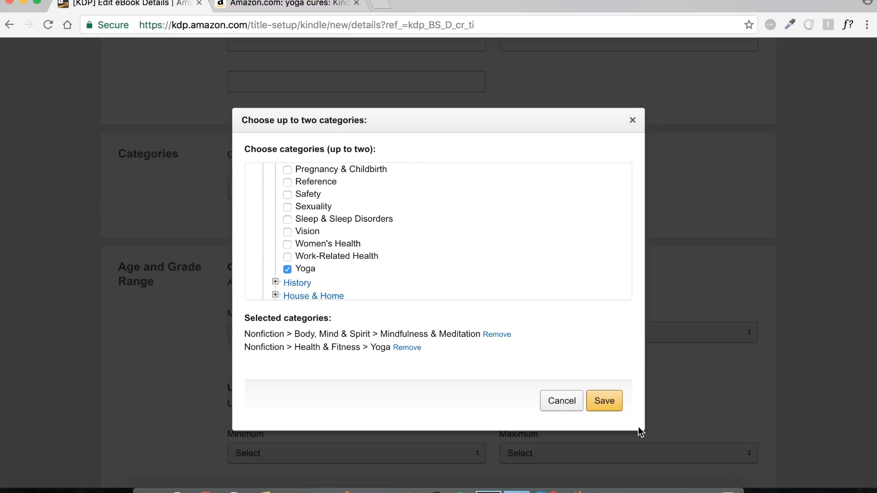
left_click(604, 400)
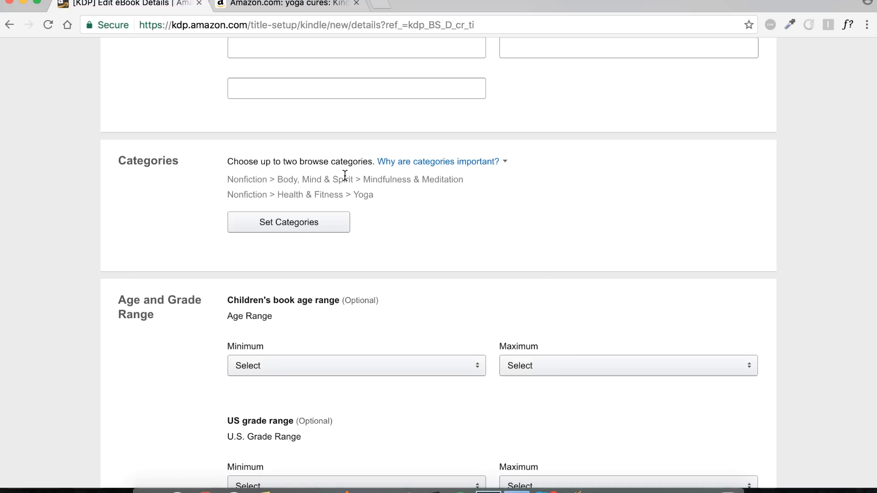
mouse_move(383, 196)
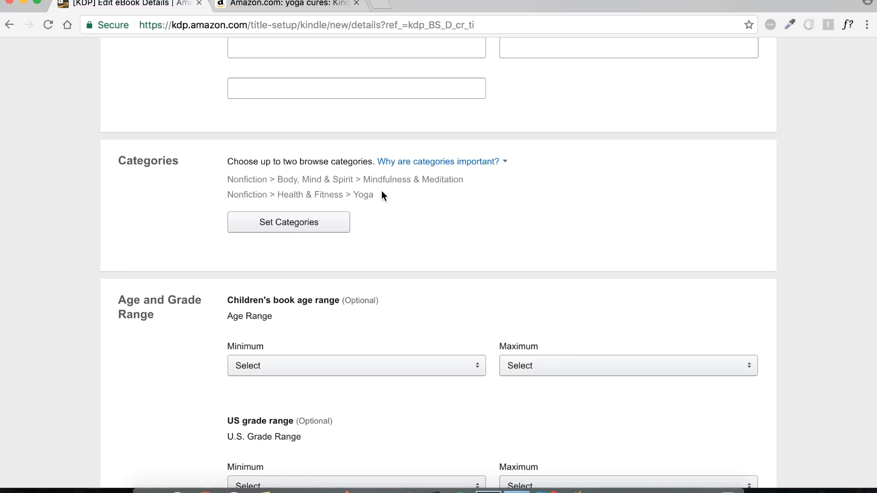
mouse_move(363, 205)
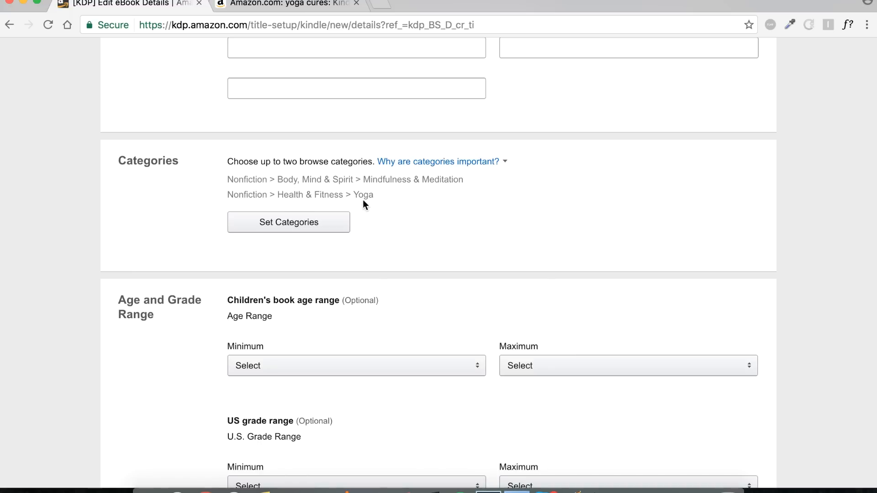
mouse_move(378, 202)
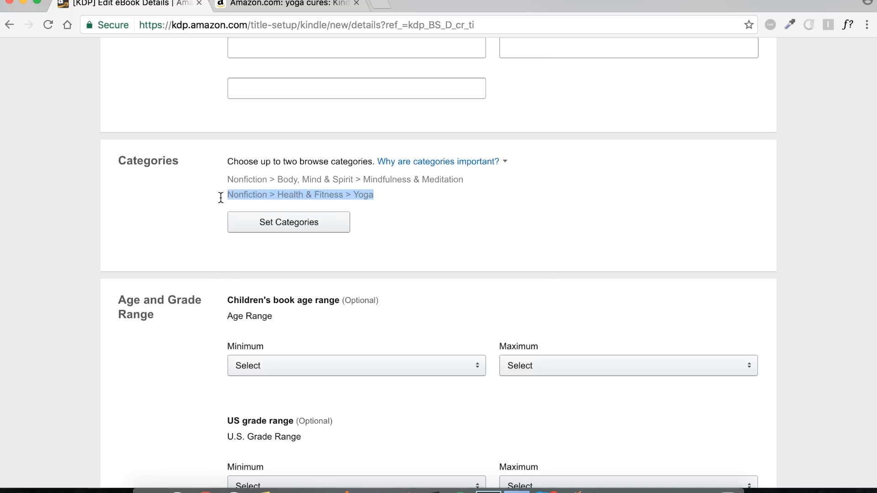
mouse_move(367, 198)
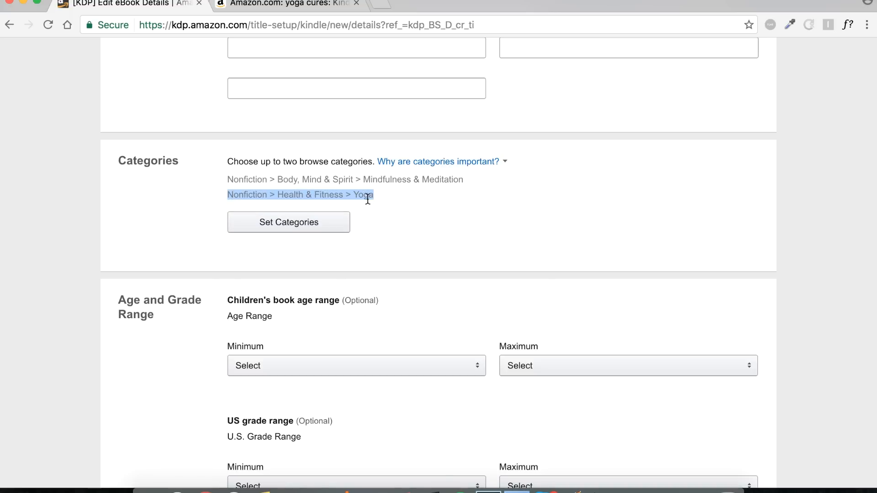
left_click(366, 200)
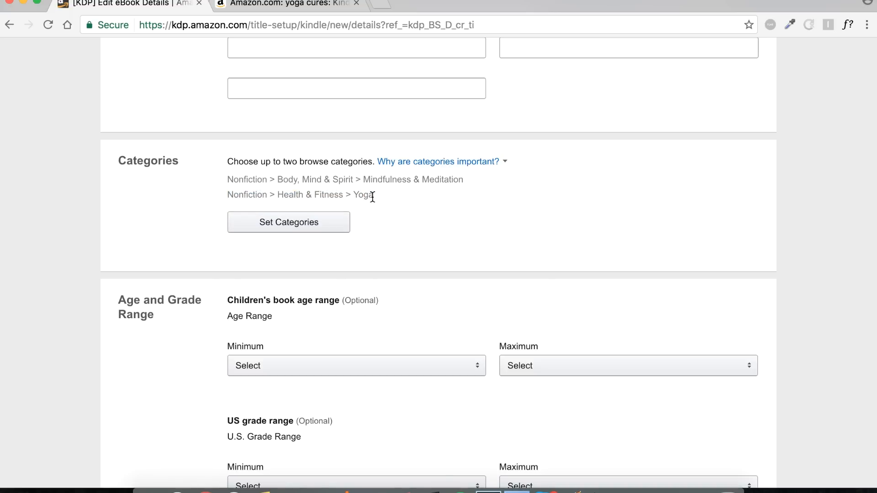
mouse_move(375, 207)
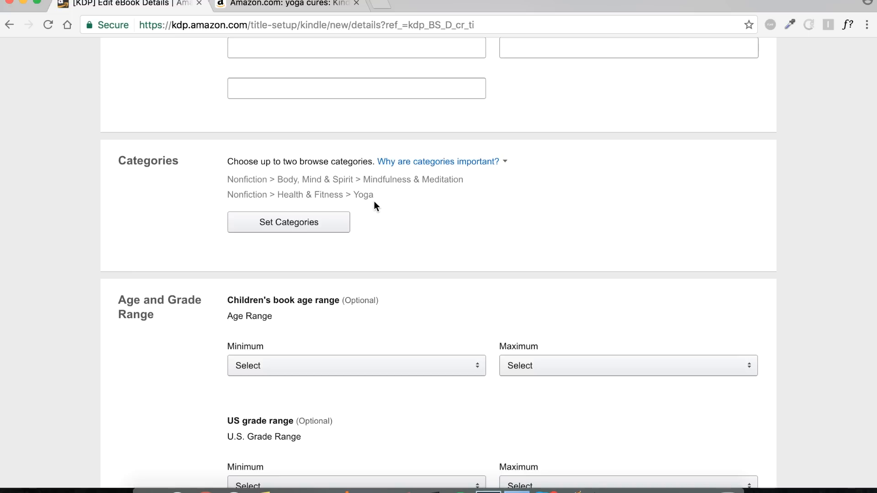
mouse_move(373, 200)
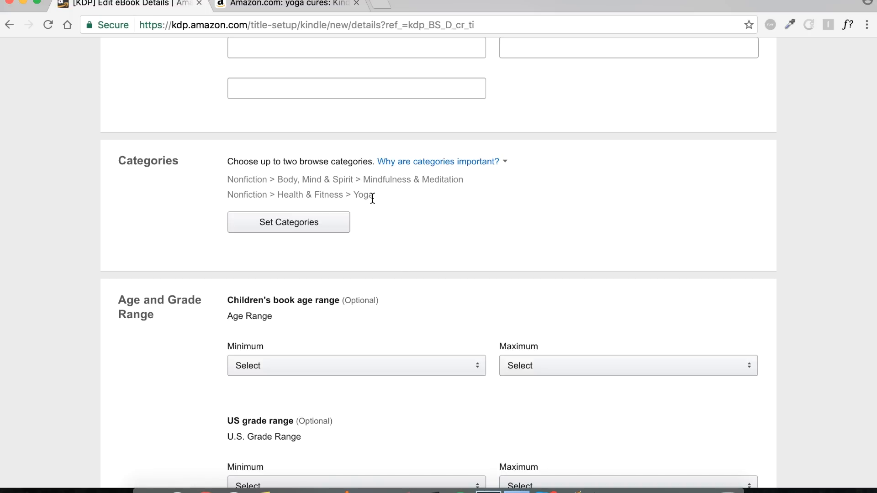
Step: Keep 'I am ready to release my book now' and save the details to continue
scroll("down", 3)
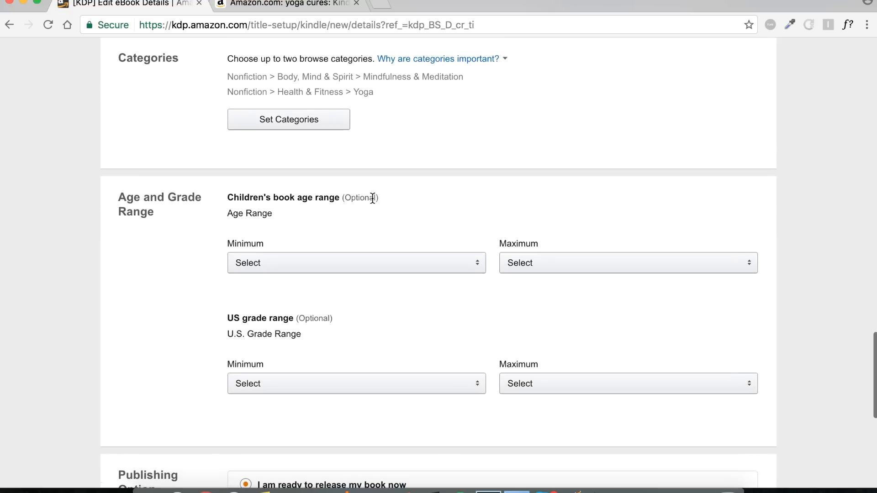
scroll("down", 3)
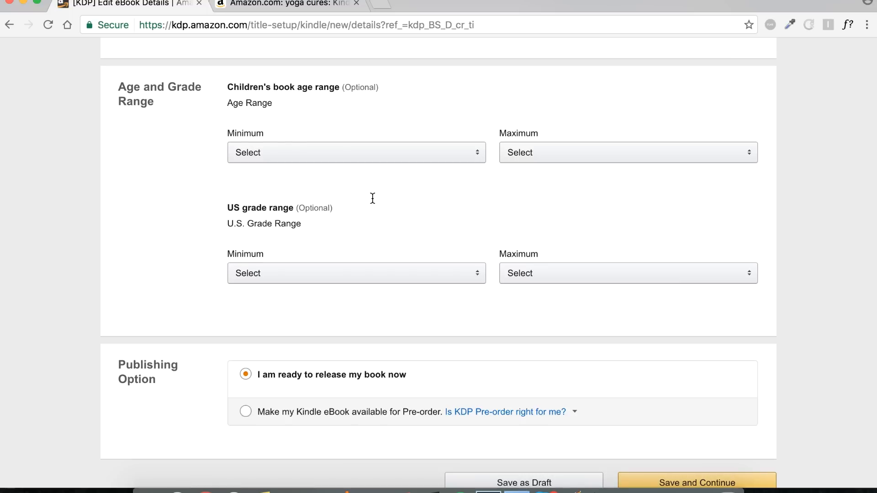
mouse_move(61, 170)
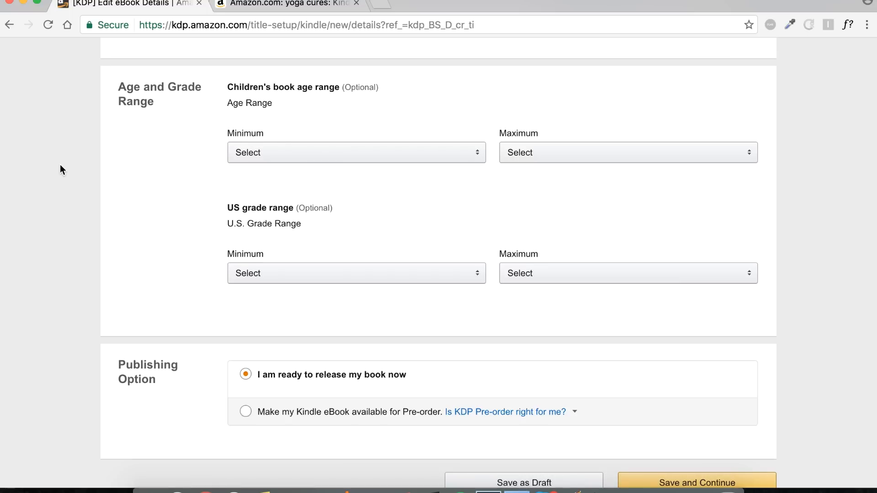
scroll("down", 3)
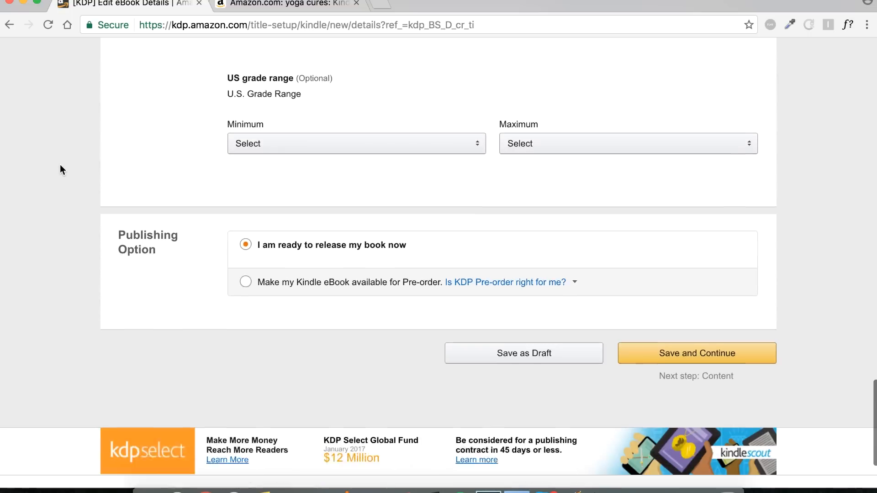
scroll("down", 3)
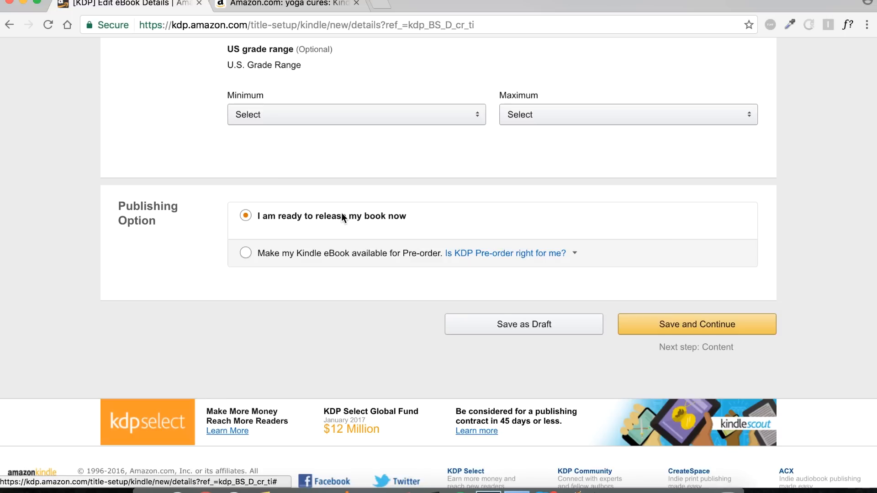
mouse_move(772, 324)
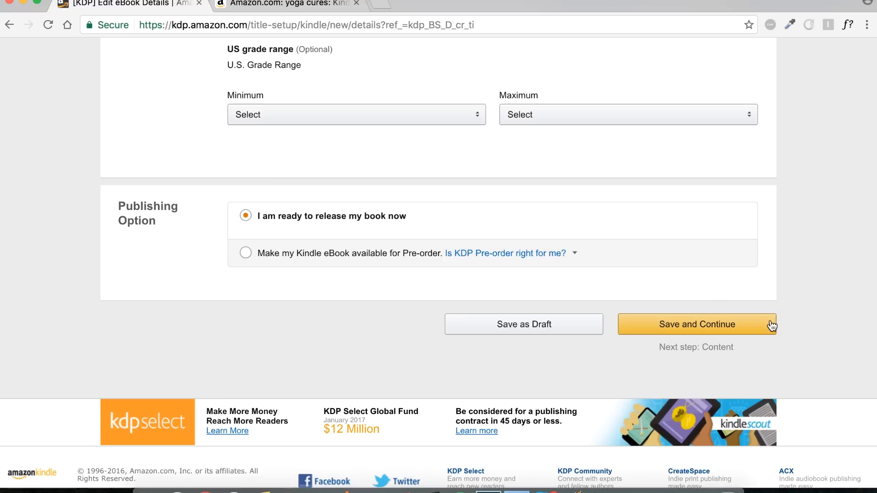
left_click(697, 324)
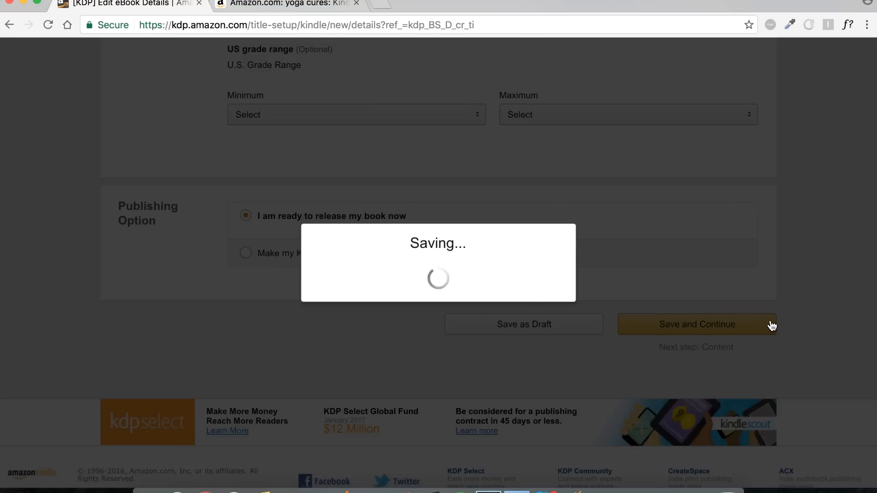
Step: On the eBook Content page, review the DRM help and set DRM to No
left_click(696, 324)
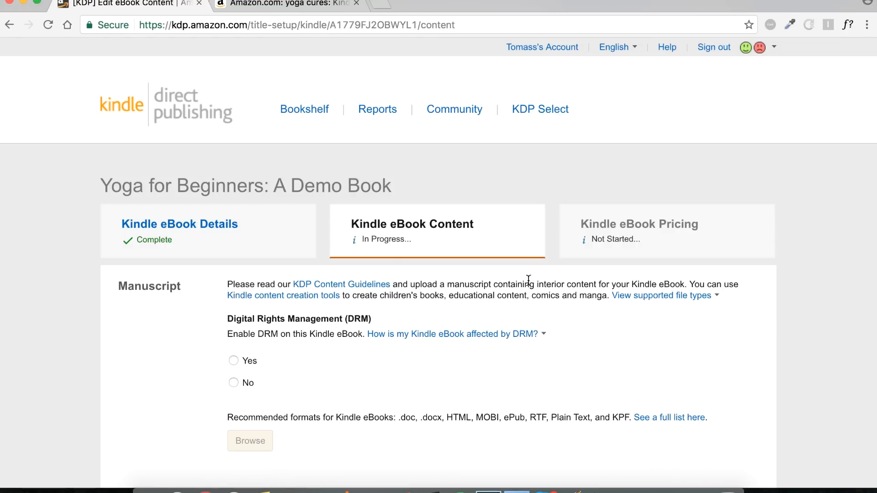
scroll("down", 3)
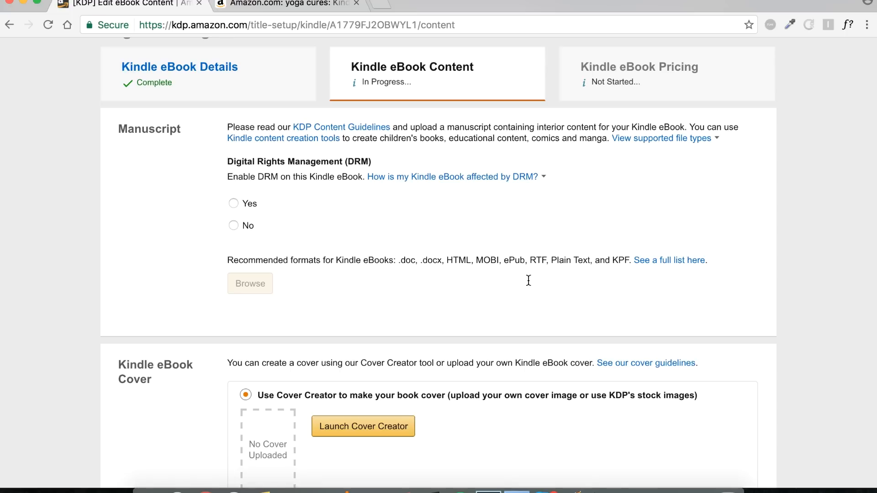
left_click(452, 177)
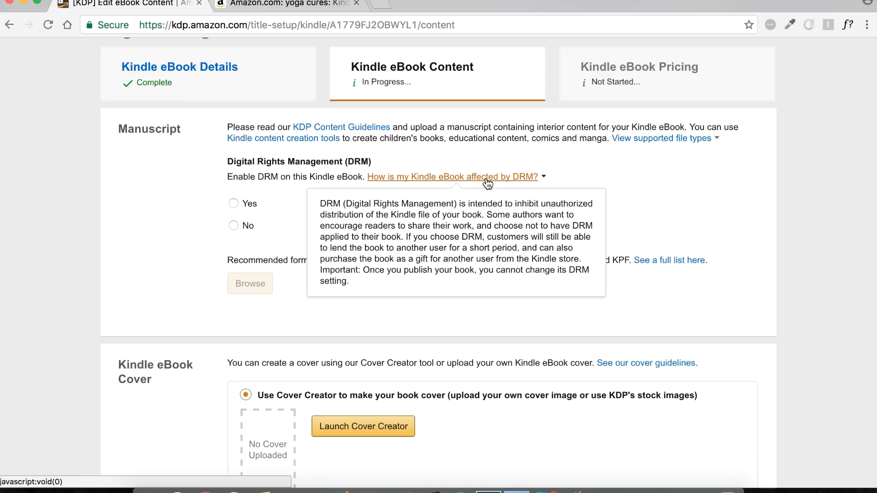
mouse_move(537, 208)
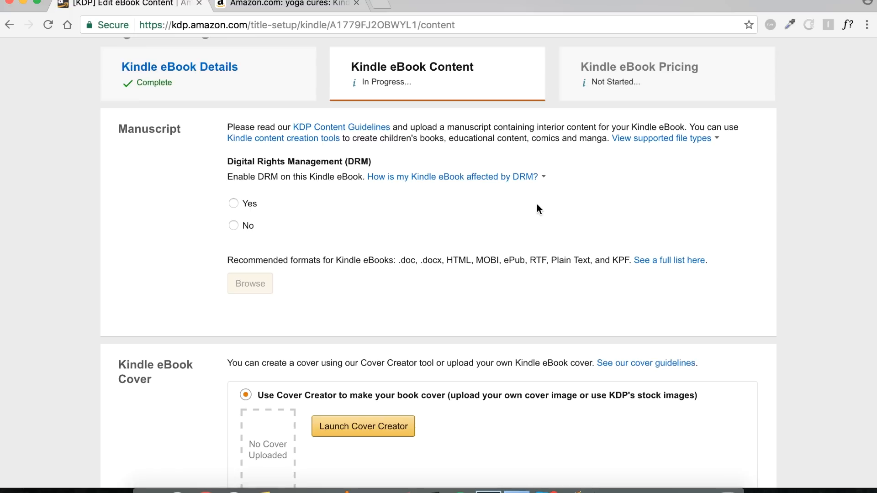
mouse_move(552, 209)
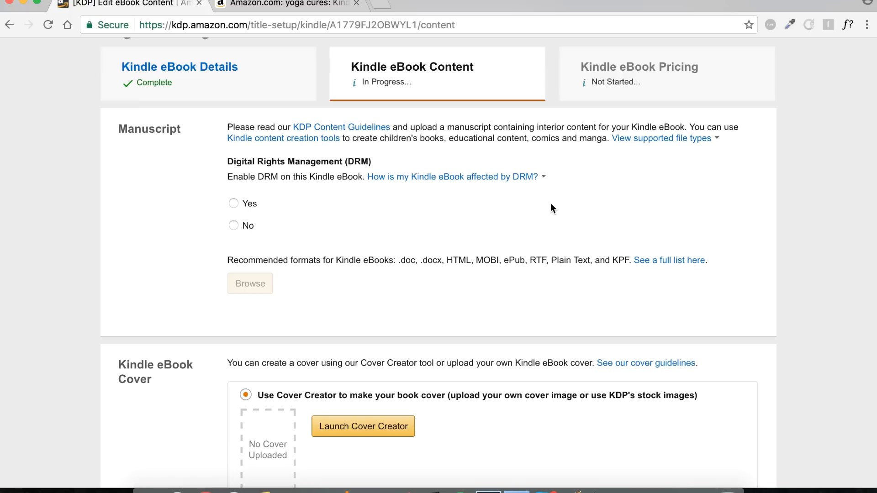
left_click(233, 226)
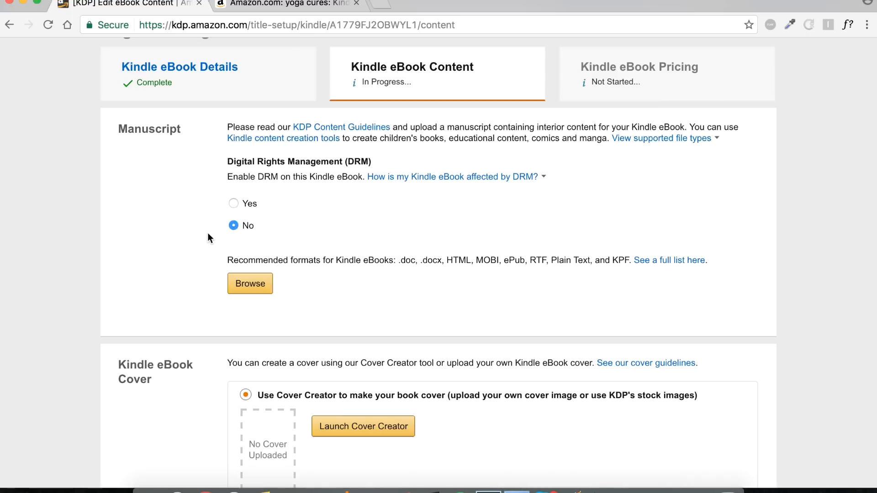
Step: Upload Demo Book.doc as the manuscript and let it start processing
scroll("down", 3)
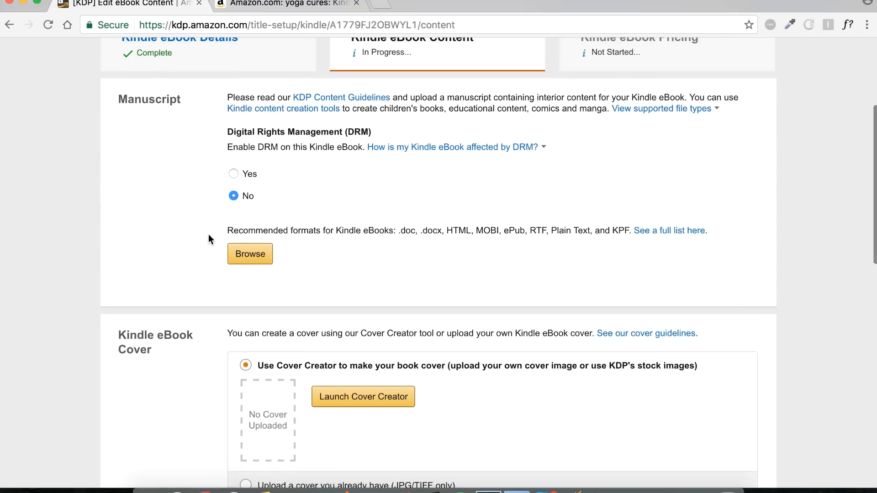
left_click(249, 253)
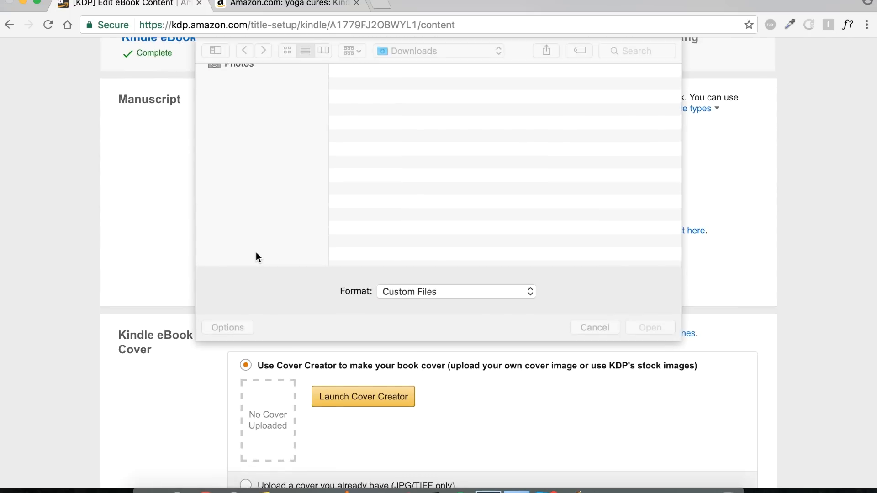
left_click(648, 327)
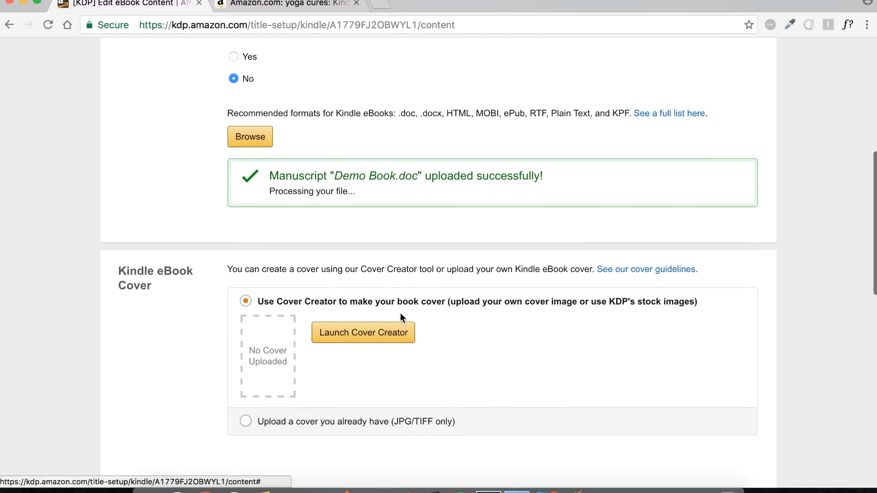
scroll("down", 3)
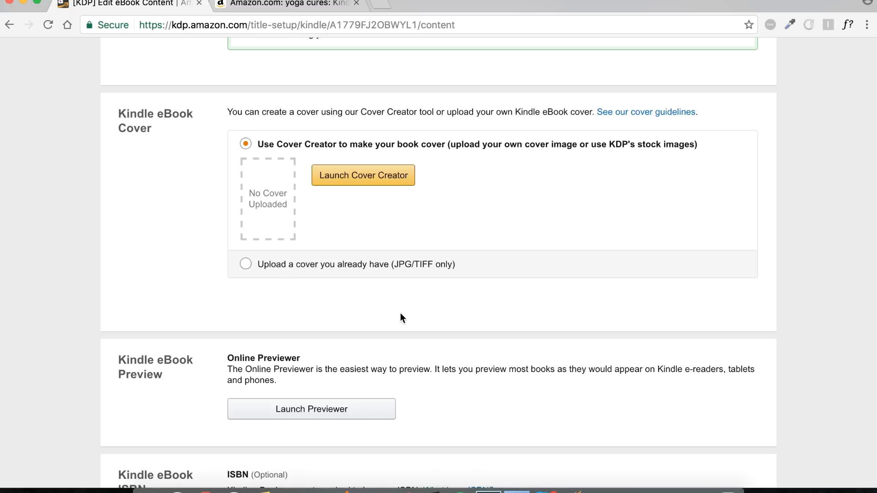
Step: Upload Demo cover.jpg as the existing cover image until it reports Done!
left_click(245, 264)
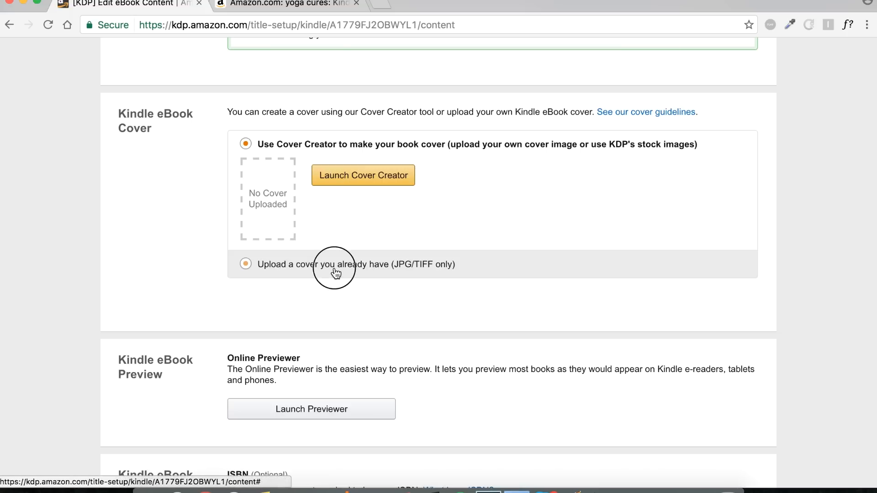
left_click(244, 264)
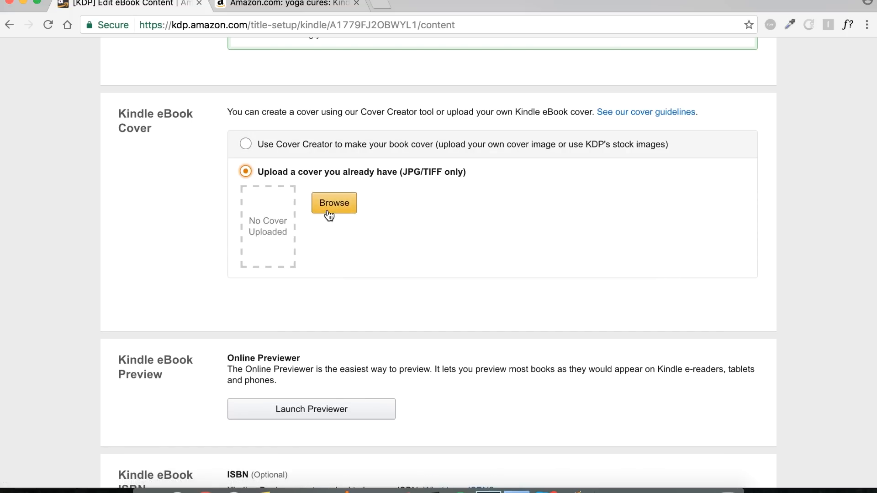
left_click(334, 202)
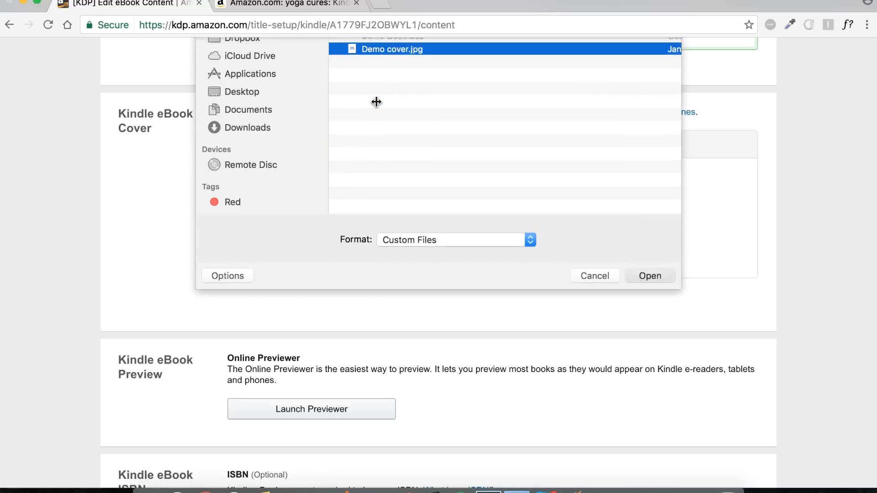
left_click(650, 276)
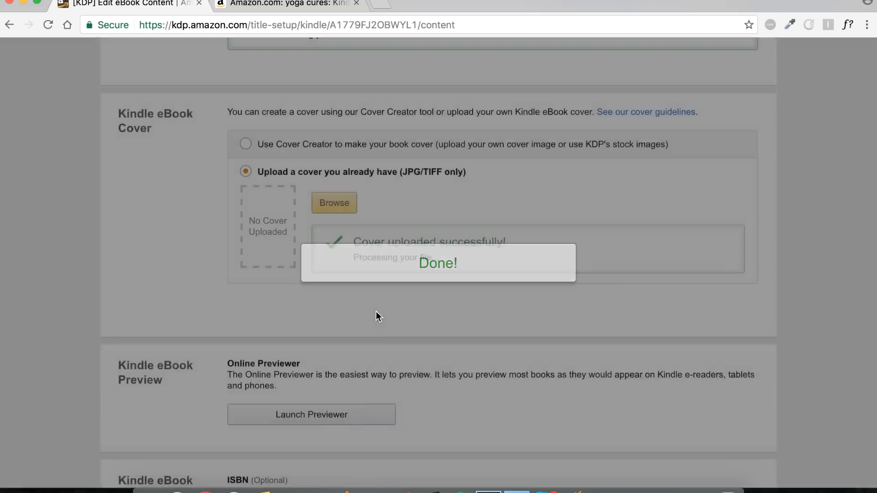
scroll("down", 3)
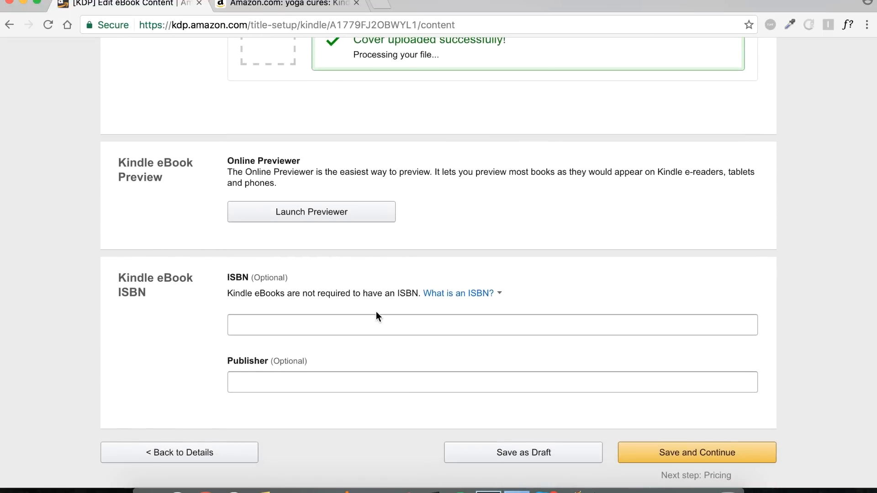
Step: Leave ISBN and publisher blank and Save and Continue to the pricing page
scroll("down", 3)
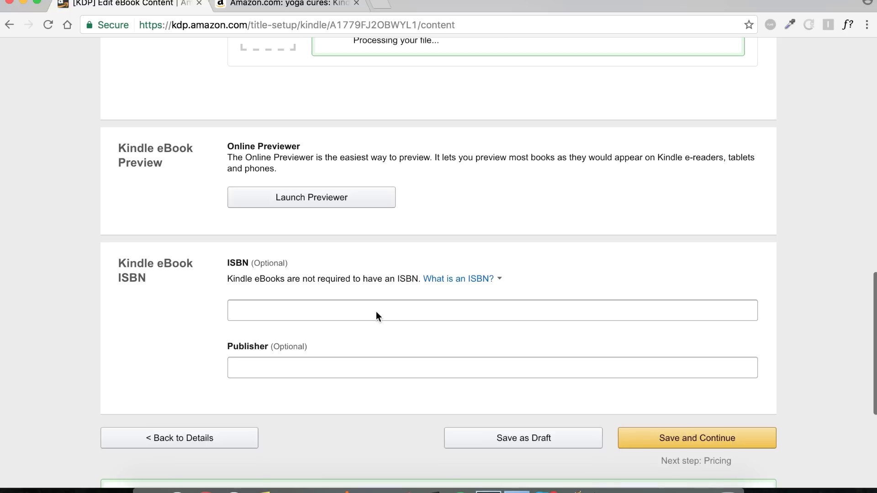
mouse_move(302, 188)
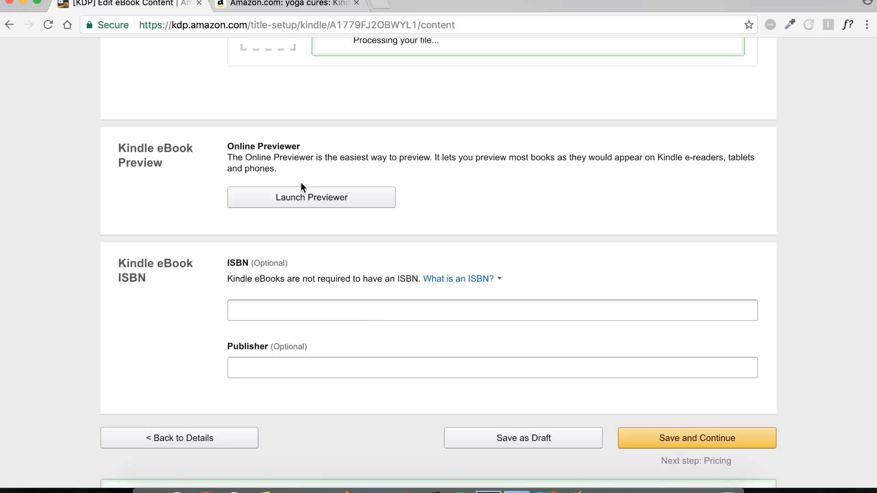
mouse_move(312, 197)
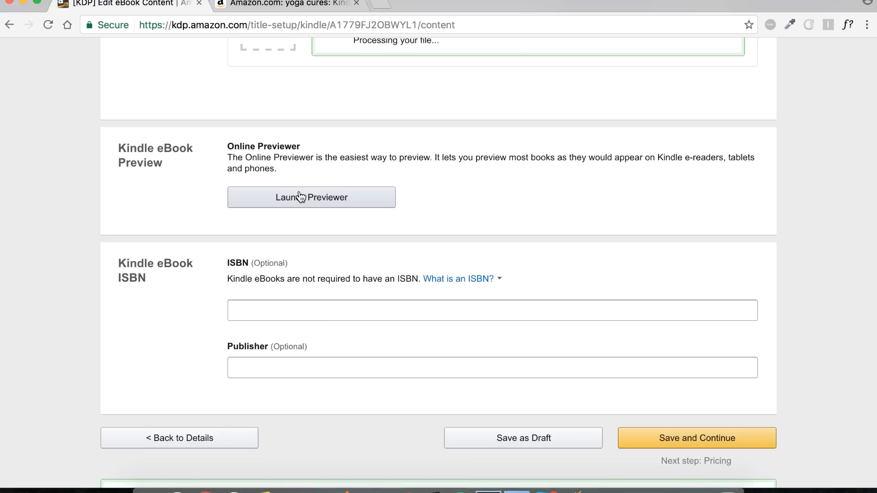
scroll("down", 3)
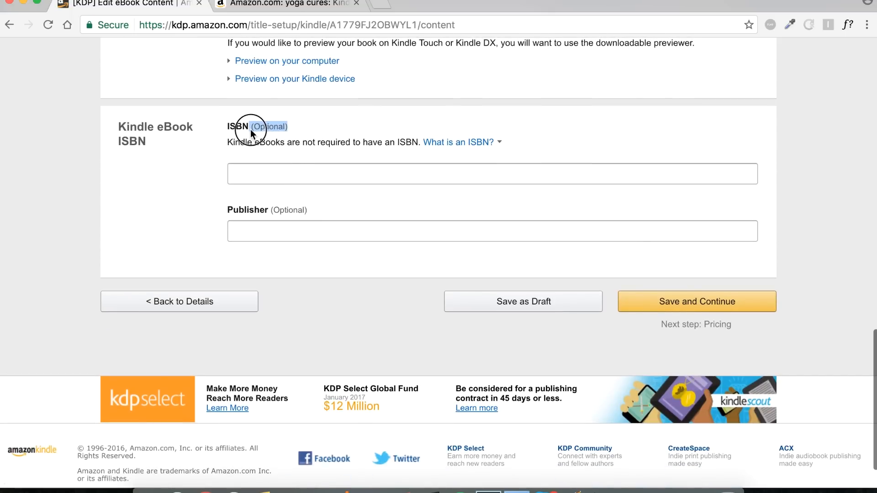
mouse_move(283, 139)
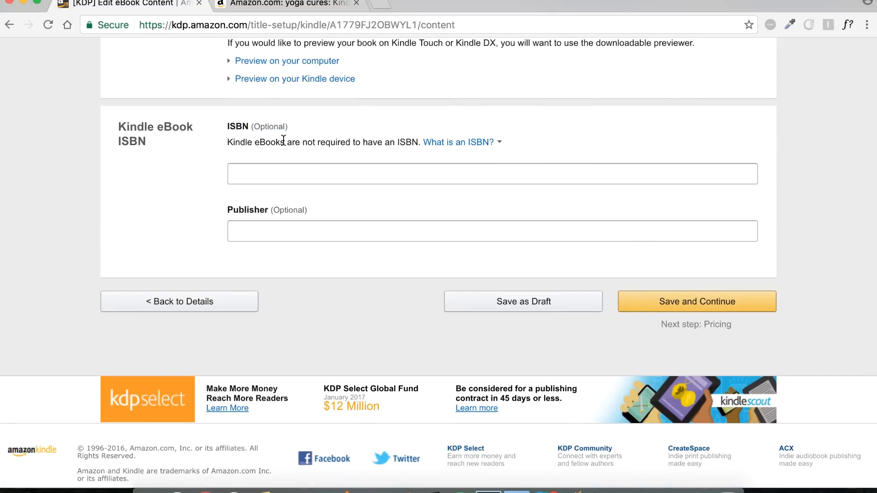
mouse_move(546, 205)
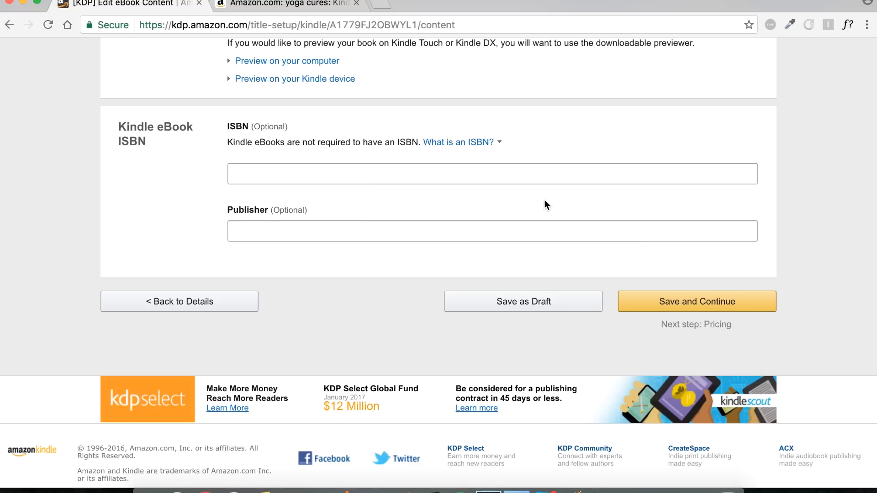
left_click(697, 301)
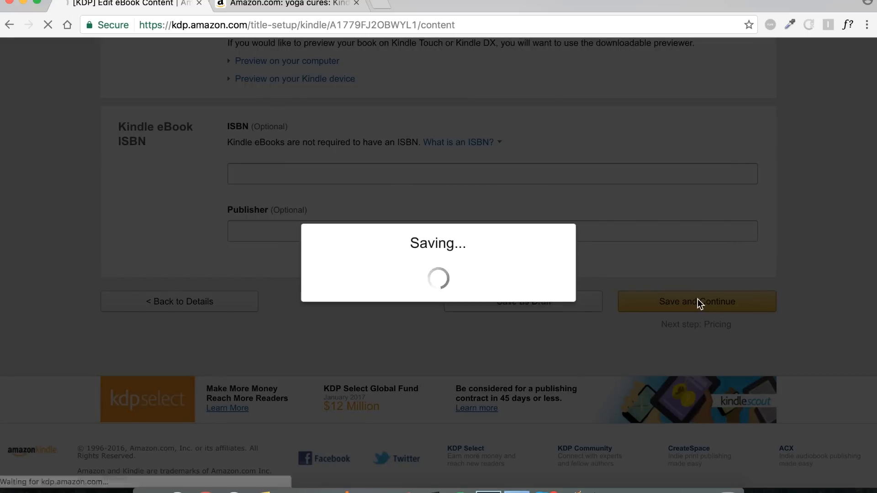
Step: Tick 'Enroll my book in KDP Select' and keep All territories worldwide rights selected
left_click(696, 301)
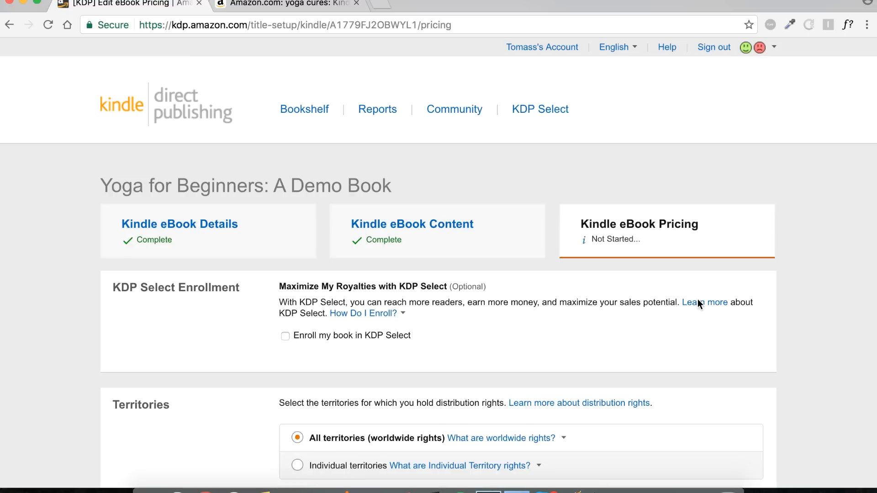
scroll("down", 3)
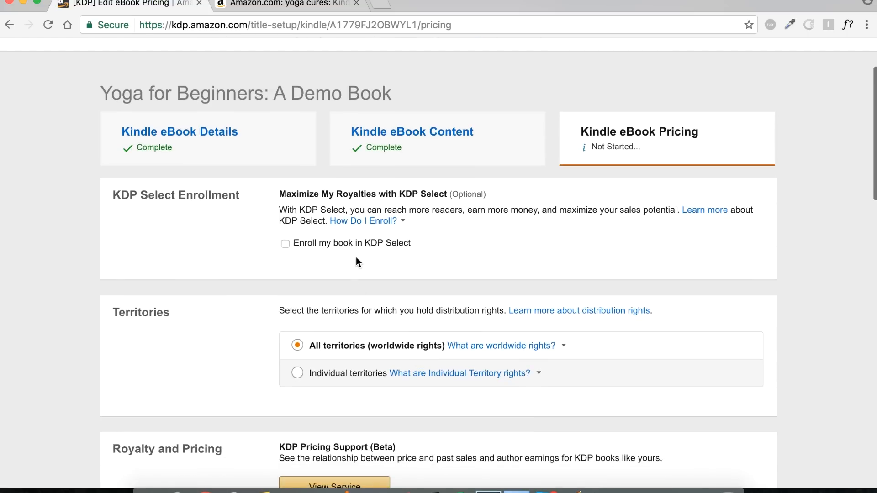
left_click(285, 243)
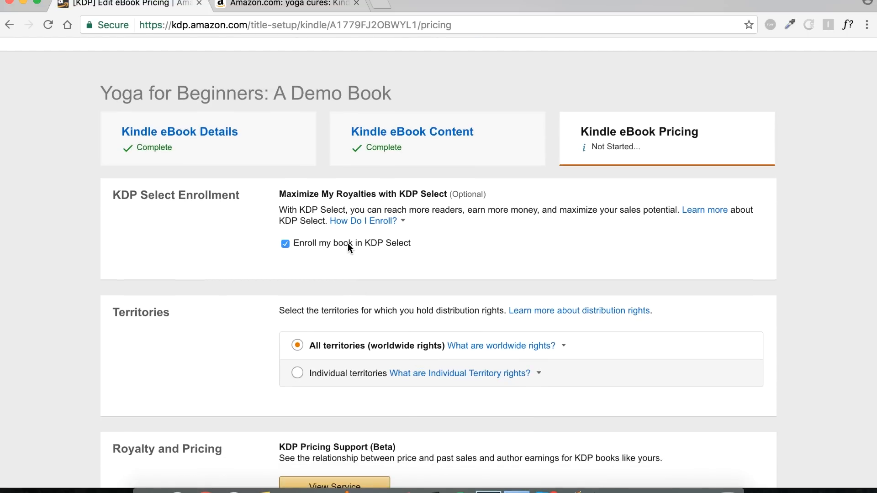
scroll("down", 3)
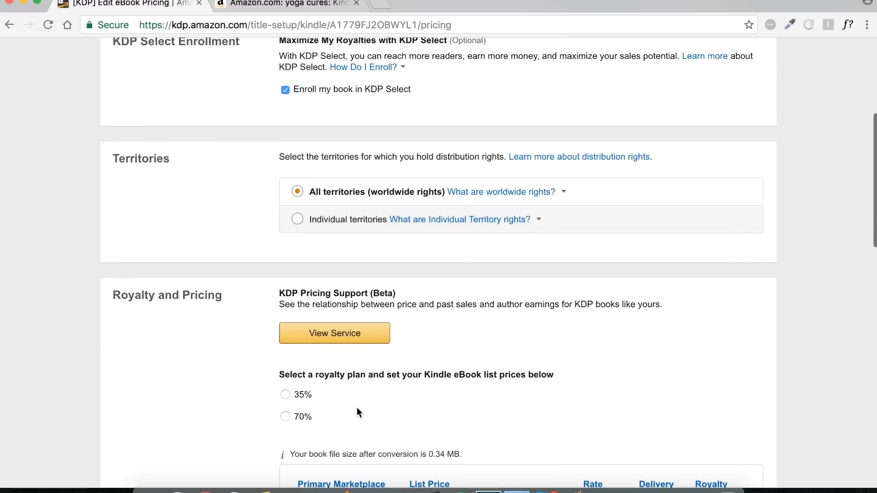
left_click(297, 218)
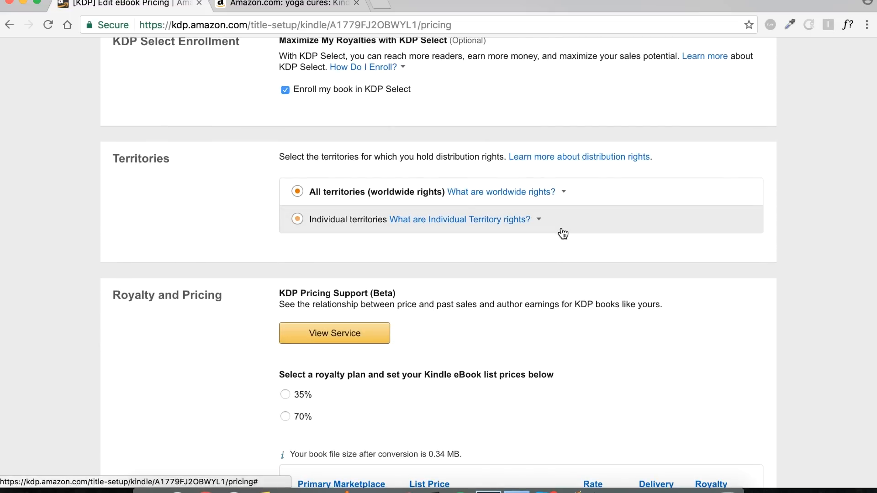
mouse_move(606, 248)
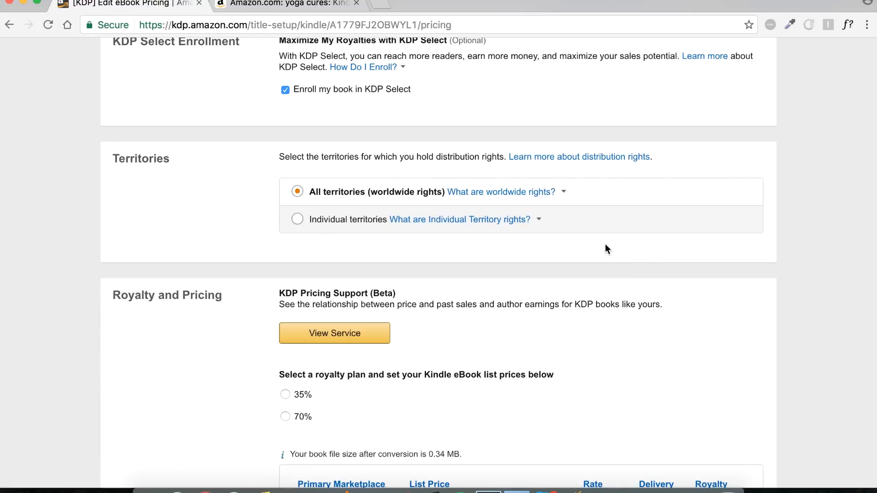
scroll("down", 3)
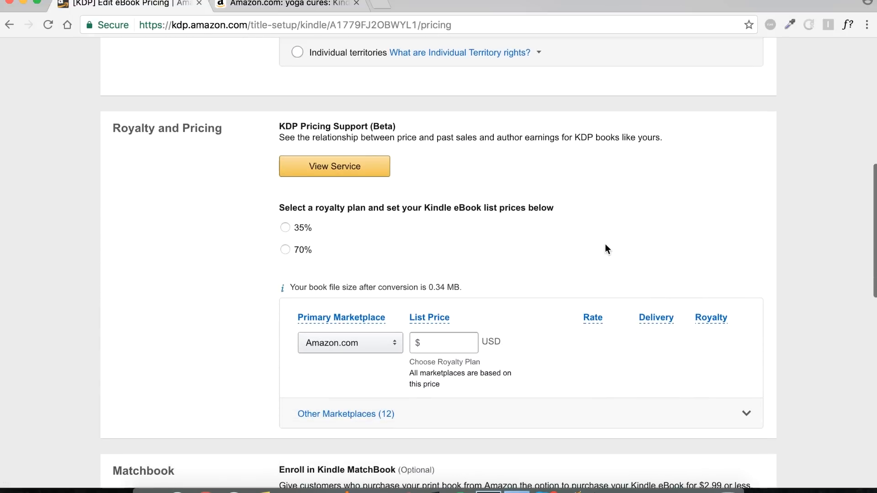
scroll("down", 3)
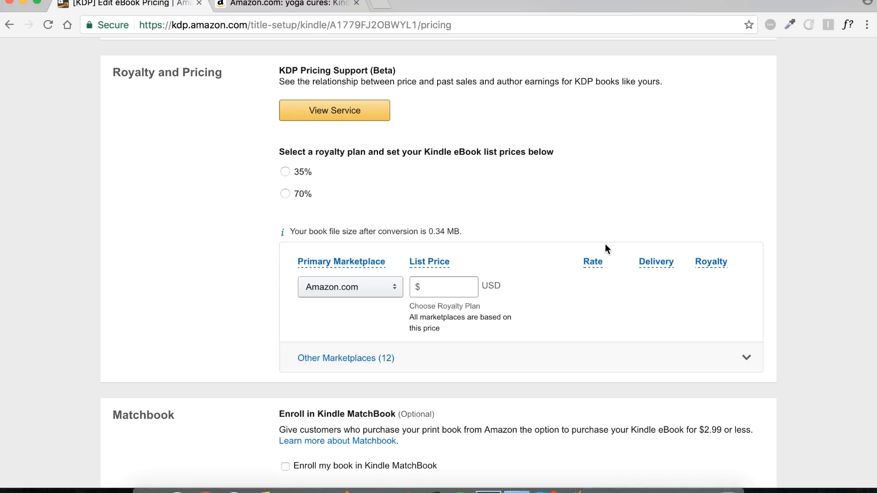
scroll("up", 3)
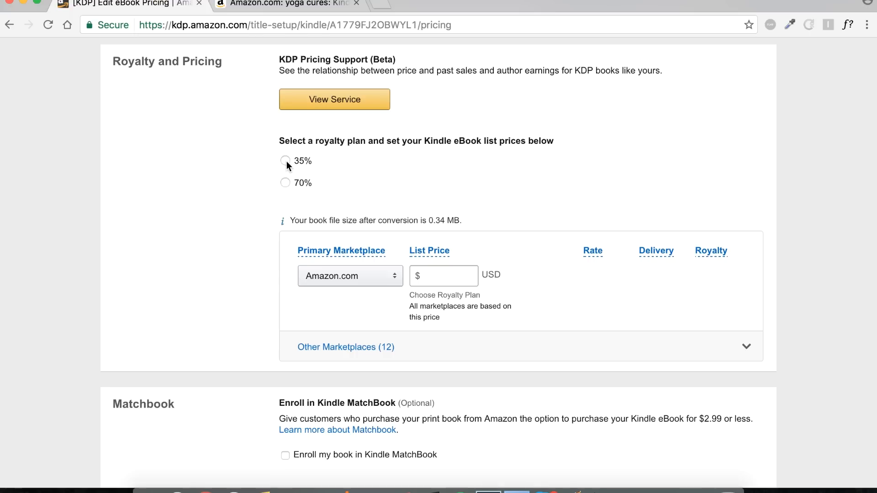
Step: Try the 35% plan, then settle on 70% royalty and review the $2.99–$9.99 price note
left_click(285, 161)
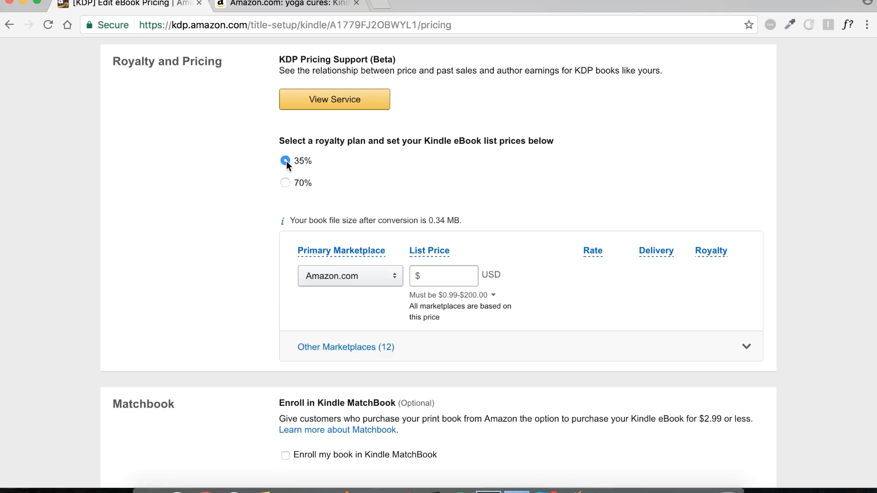
left_click(285, 183)
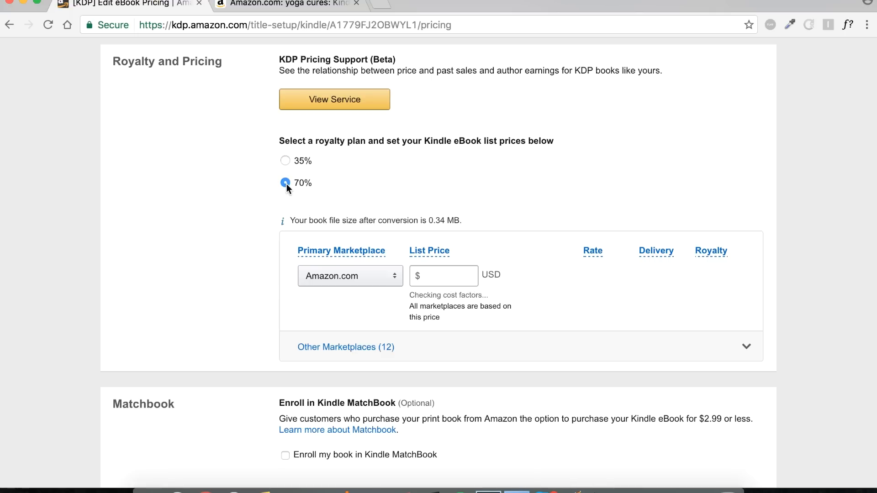
left_click(285, 183)
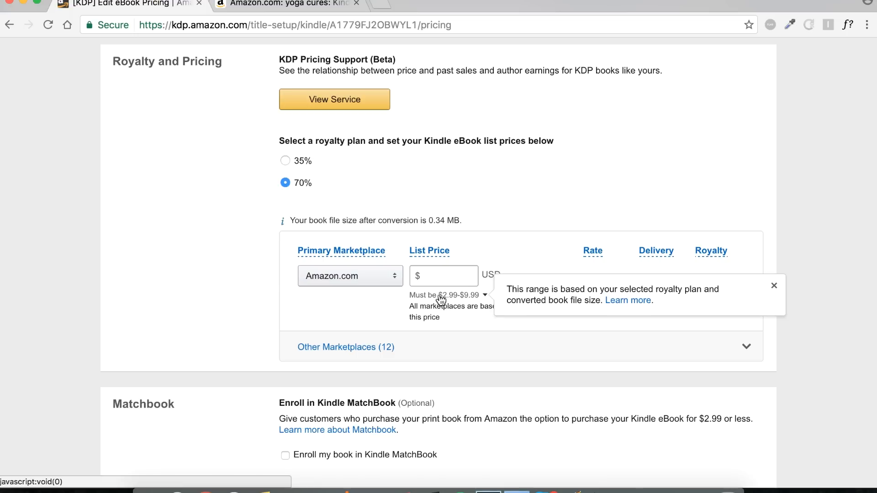
left_click(773, 285)
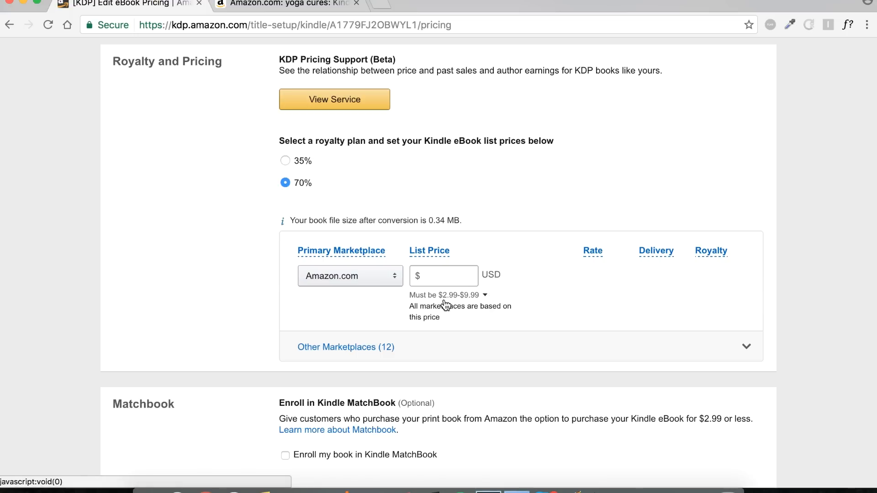
mouse_move(459, 303)
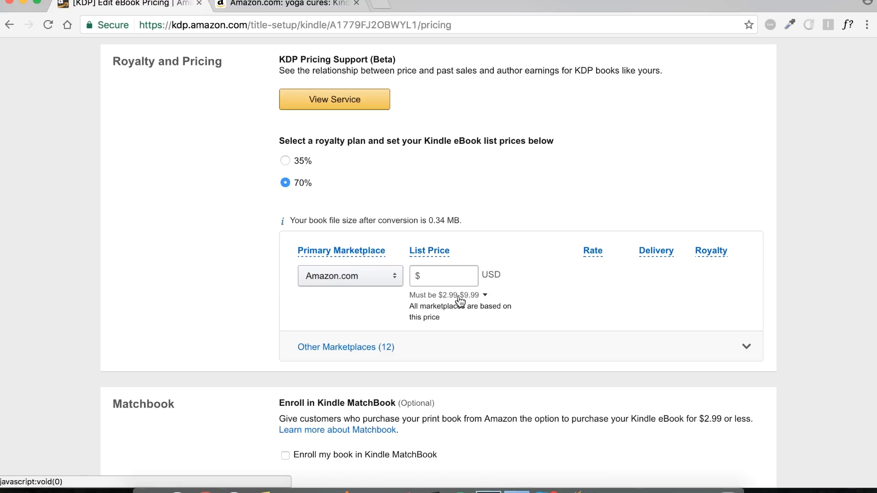
mouse_move(497, 289)
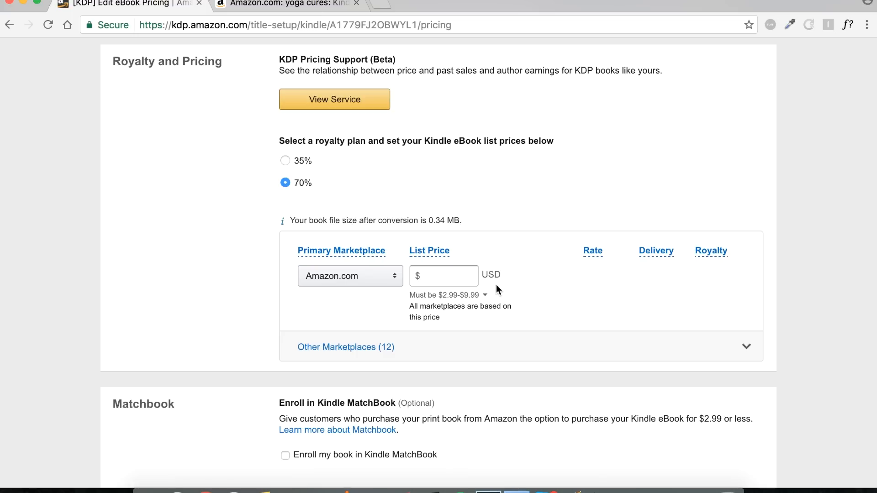
Step: Enter a $2.99 Amazon.com list price and show the 12 other marketplaces' converted prices
type("2.99")
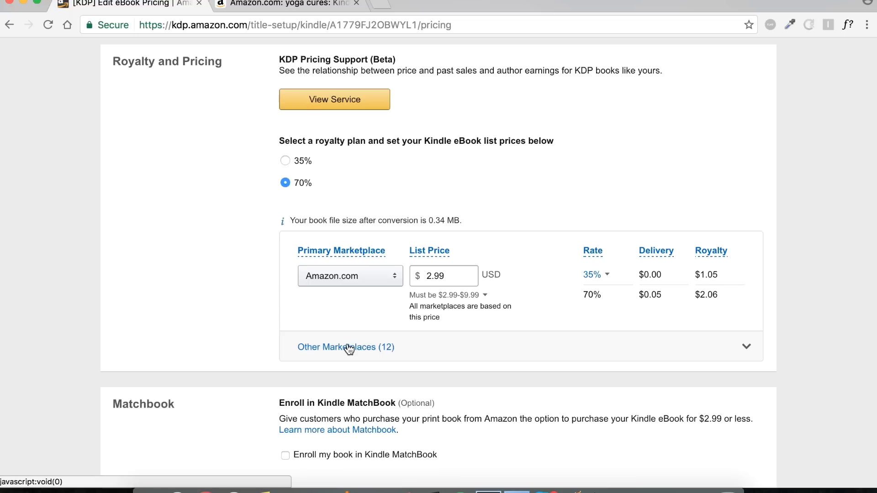
left_click(345, 347)
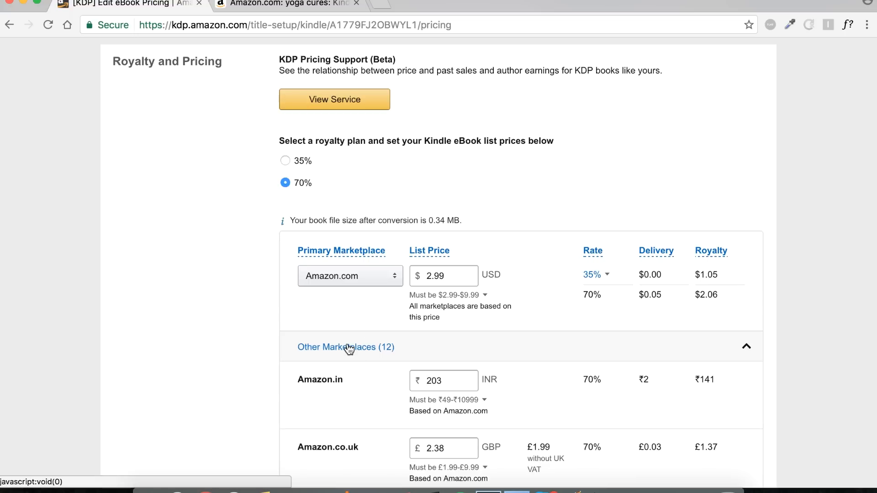
scroll("down", 3)
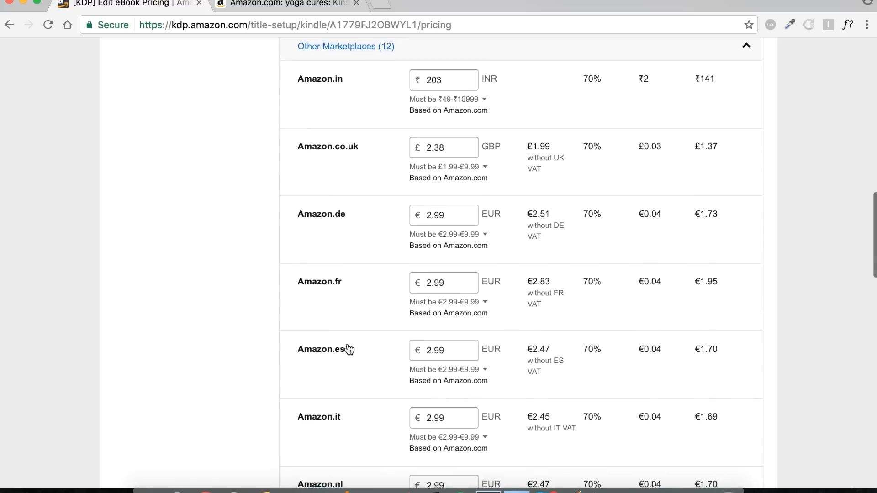
scroll("down", 3)
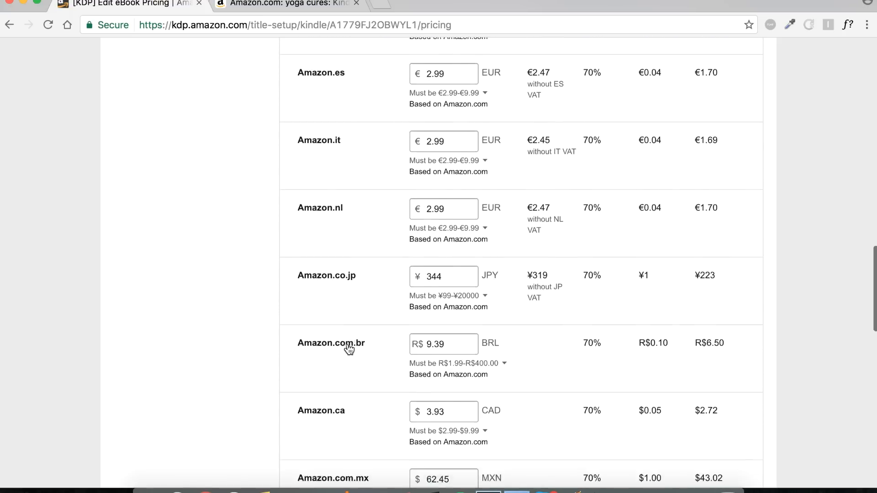
scroll("up", 3)
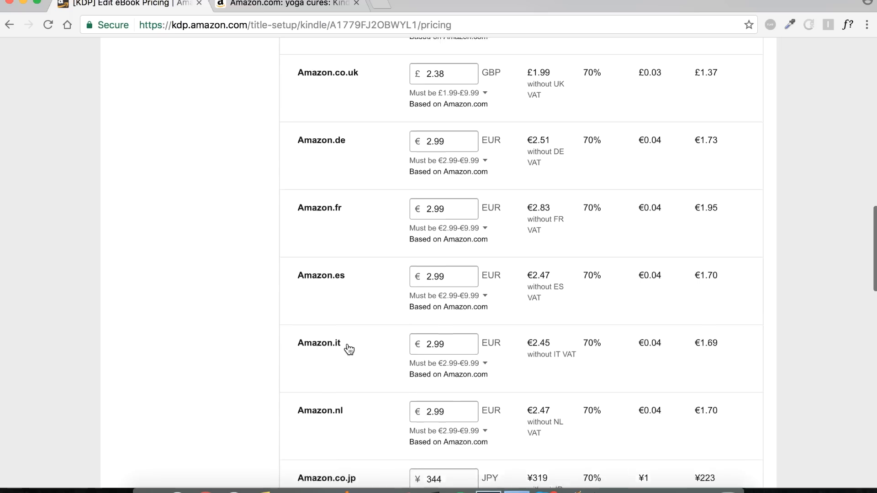
scroll("up", 3)
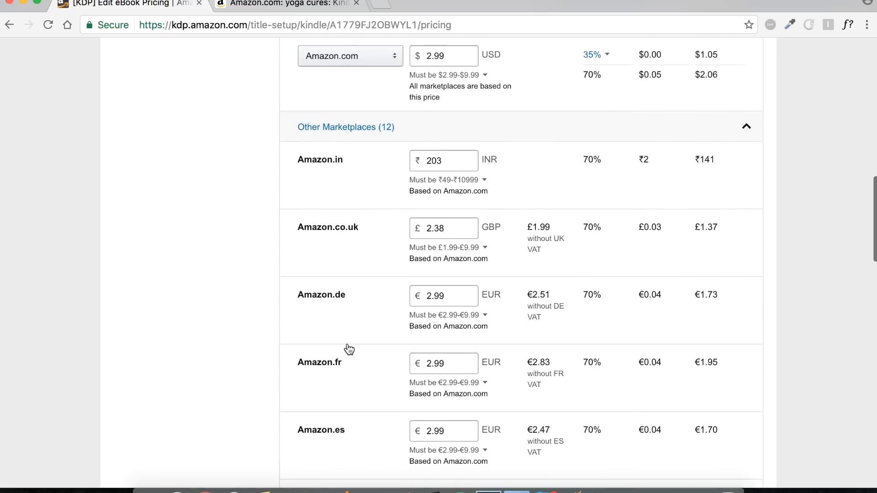
scroll("up", 3)
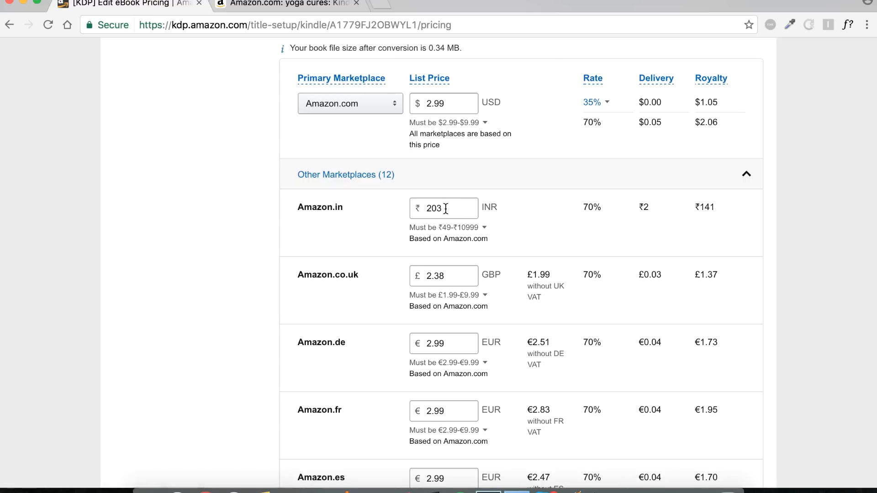
Step: Set the Amazon.in list price to ₹199
left_click(443, 208)
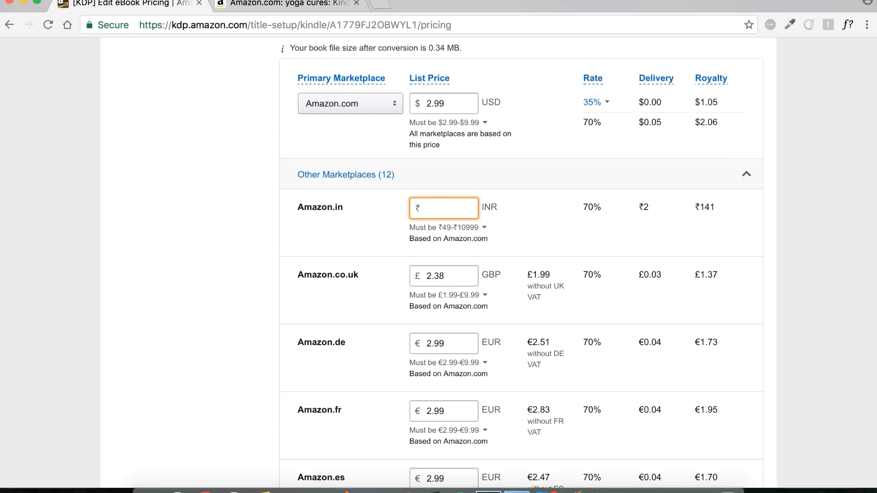
type("199")
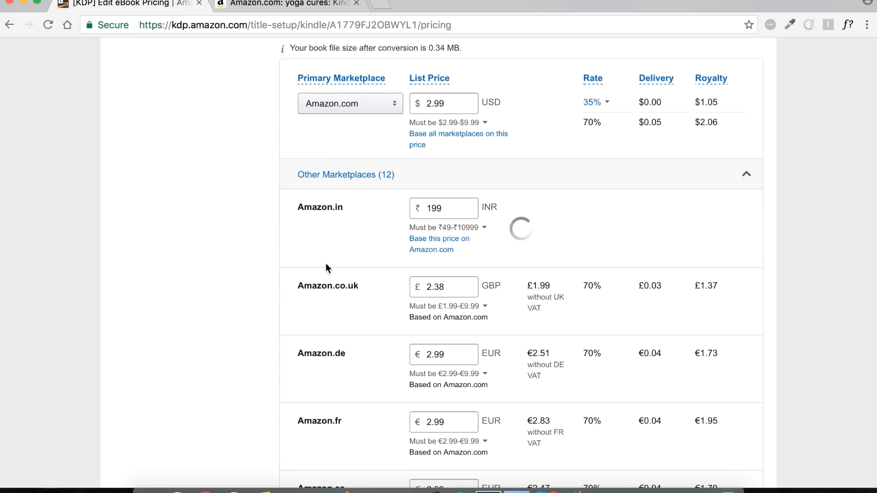
left_click(443, 287)
type("2.99")
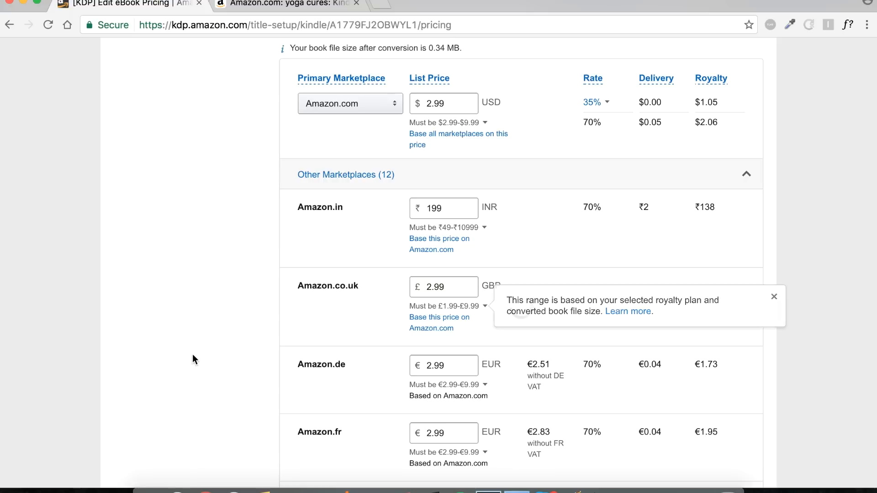
scroll("down", 3)
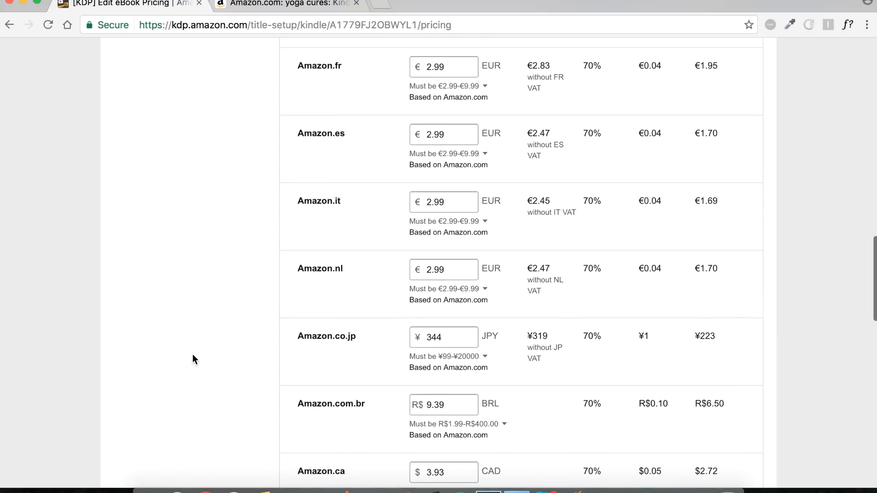
scroll("up", 3)
type("3")
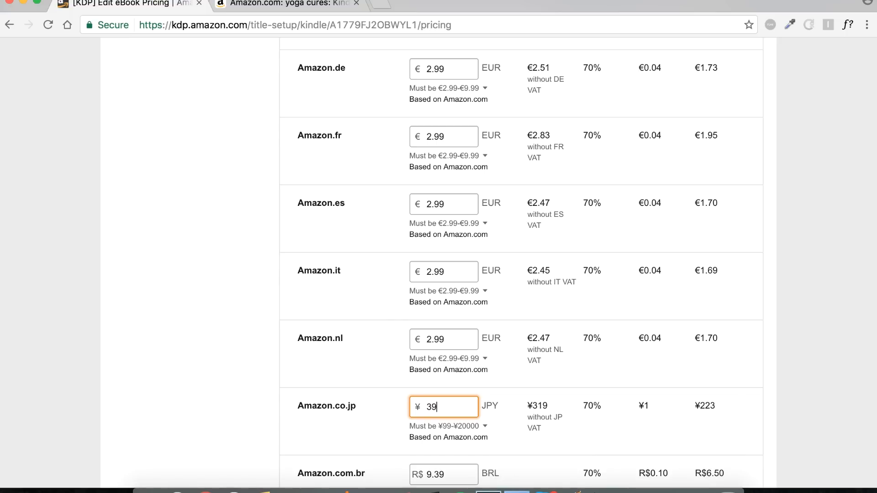
Step: Round the remaining marketplace prices, e.g. UK £2.99, Japan ¥399, Brazil R$9.99, Canada $3.99, Mexico $62.99
type("9")
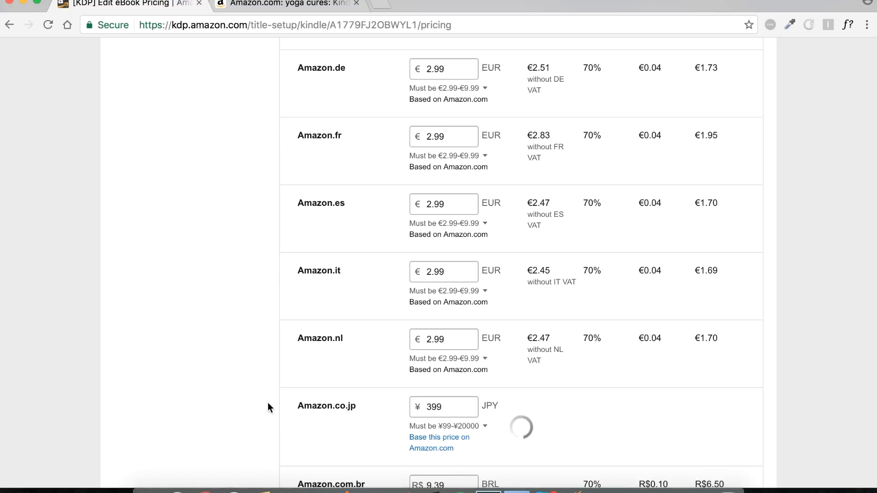
scroll("down", 3)
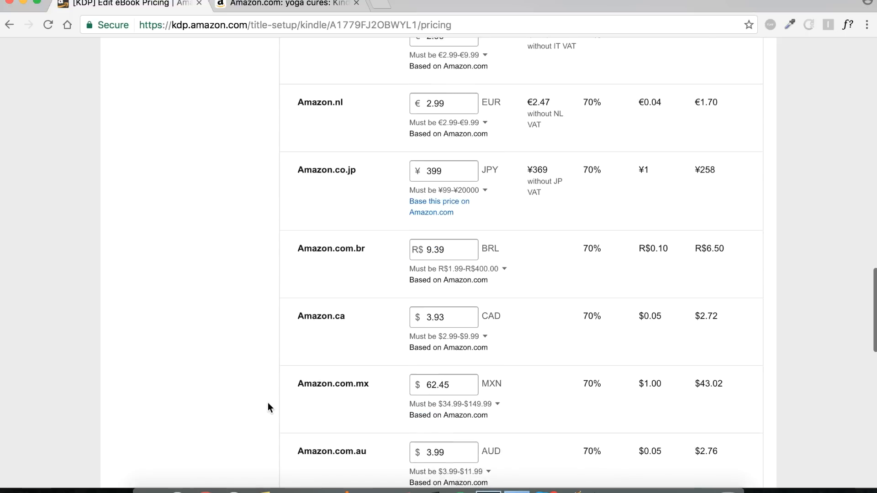
scroll("down", 3)
type("3.99")
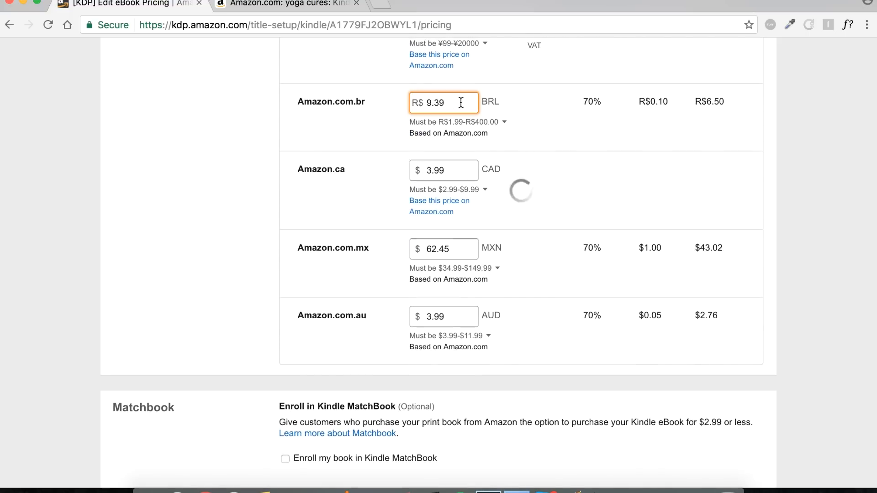
scroll("down", 3)
type("9.99")
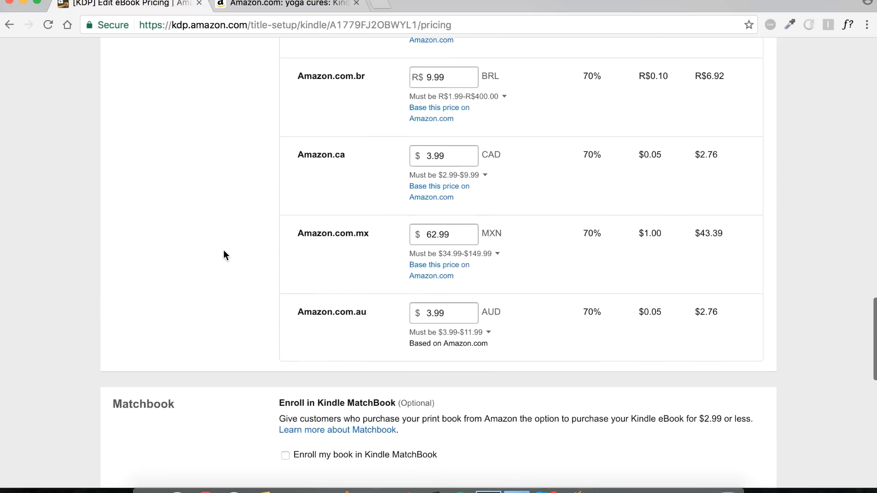
scroll("up", 3)
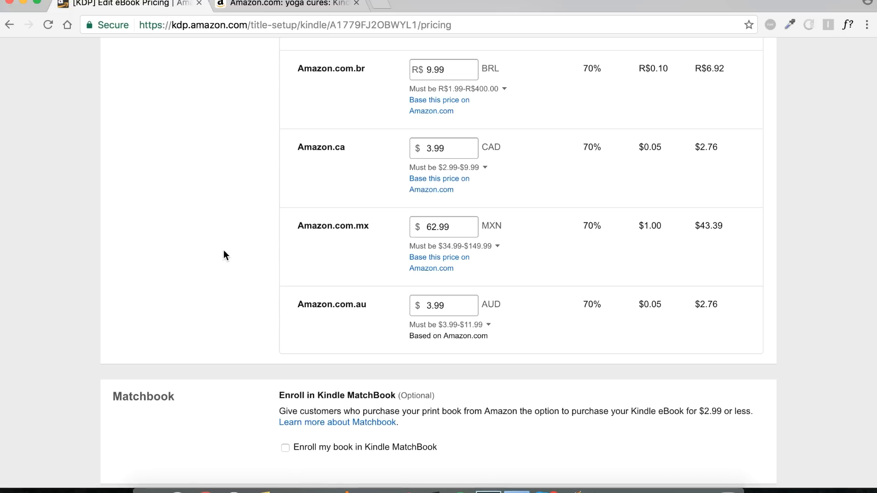
scroll("down", 3)
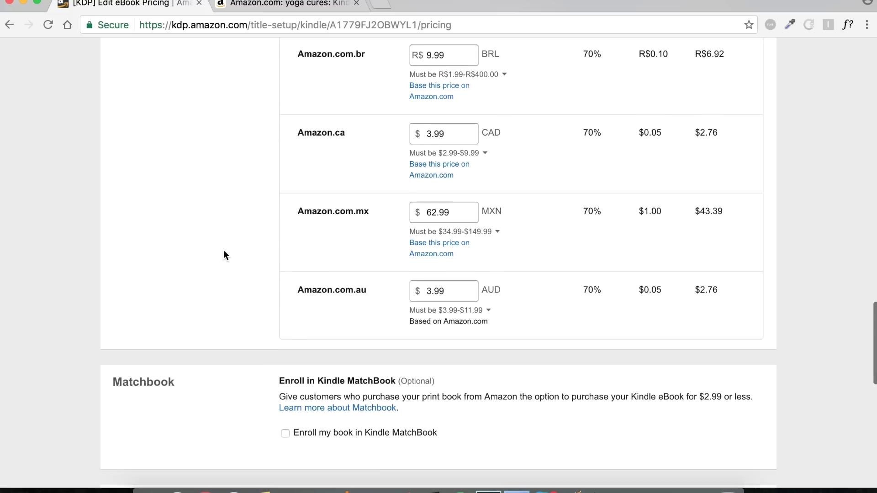
scroll("down", 3)
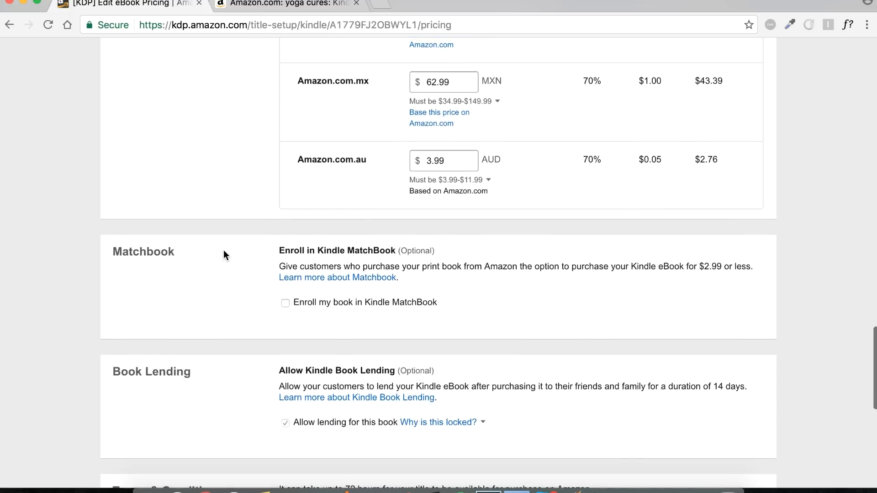
Step: Enroll the book in Kindle MatchBook with the price set to Free ($0.00 royalty)
scroll("down", 3)
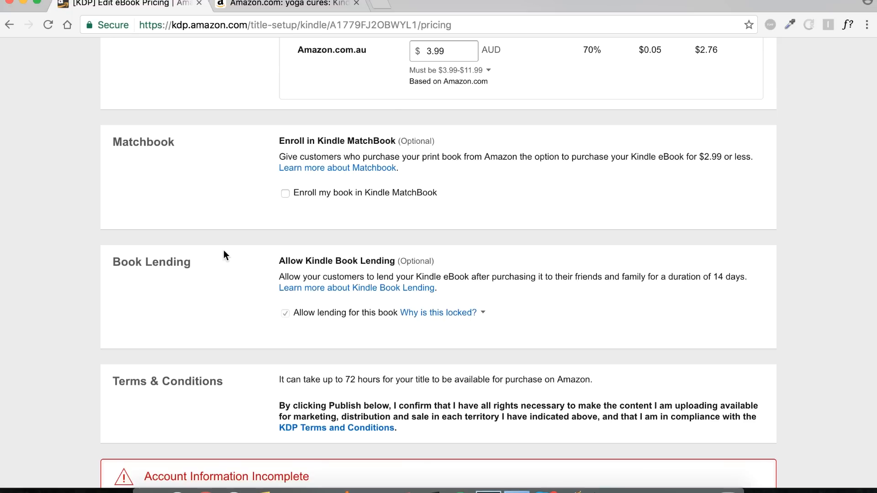
mouse_move(337, 168)
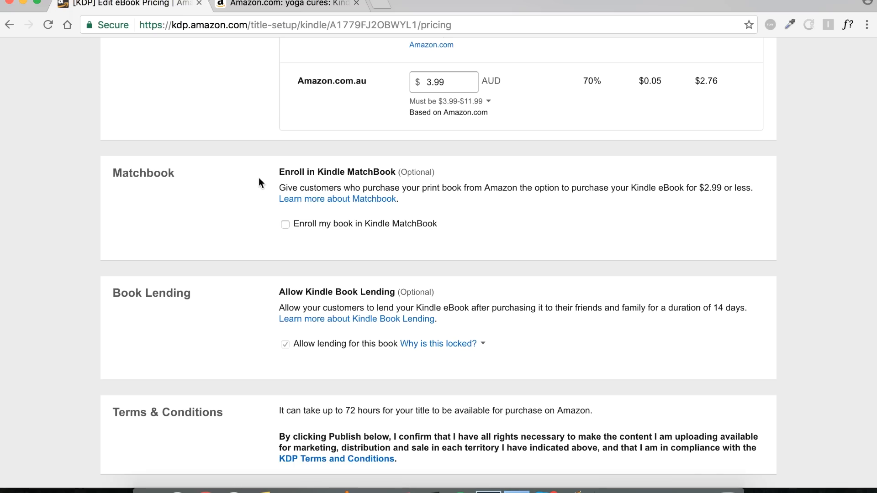
left_click(285, 223)
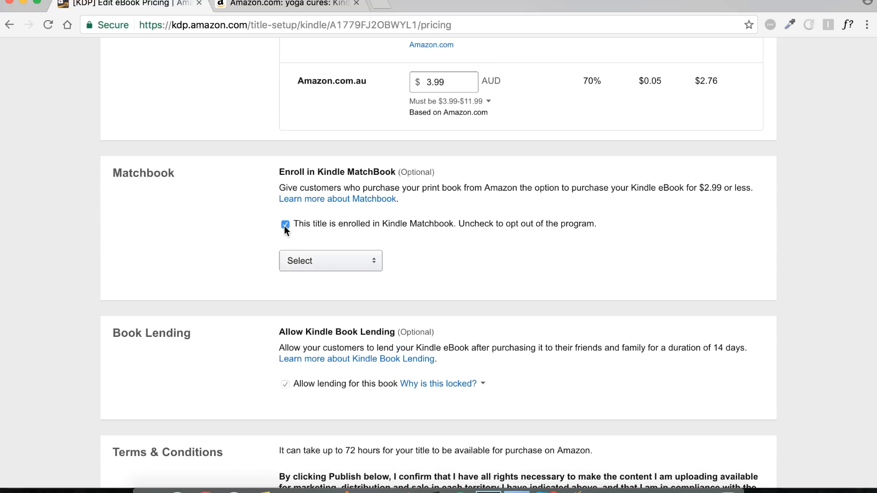
left_click(330, 260)
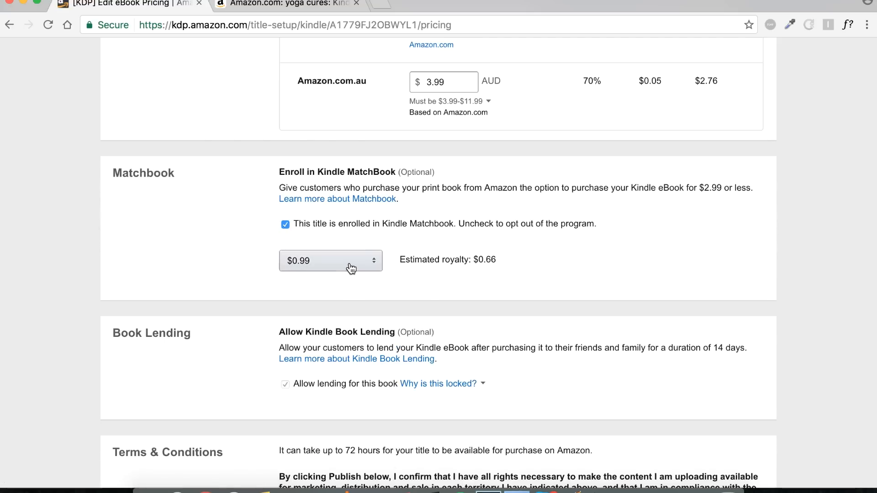
left_click(330, 261)
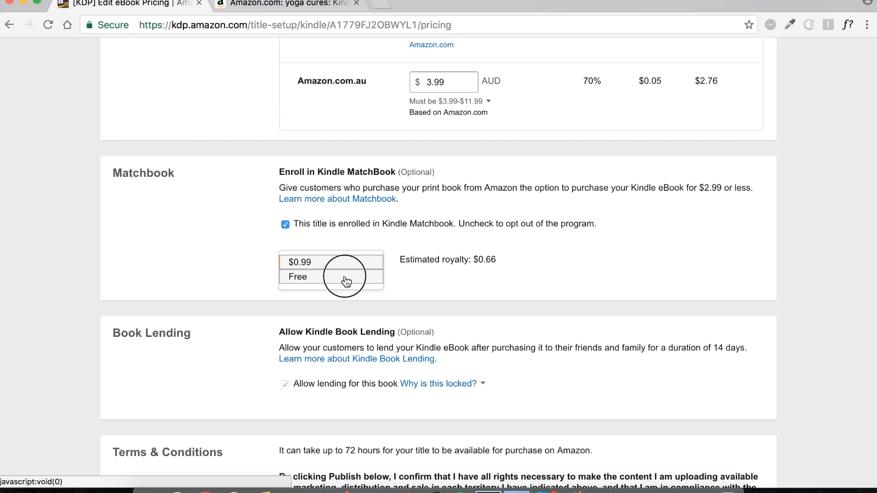
left_click(298, 275)
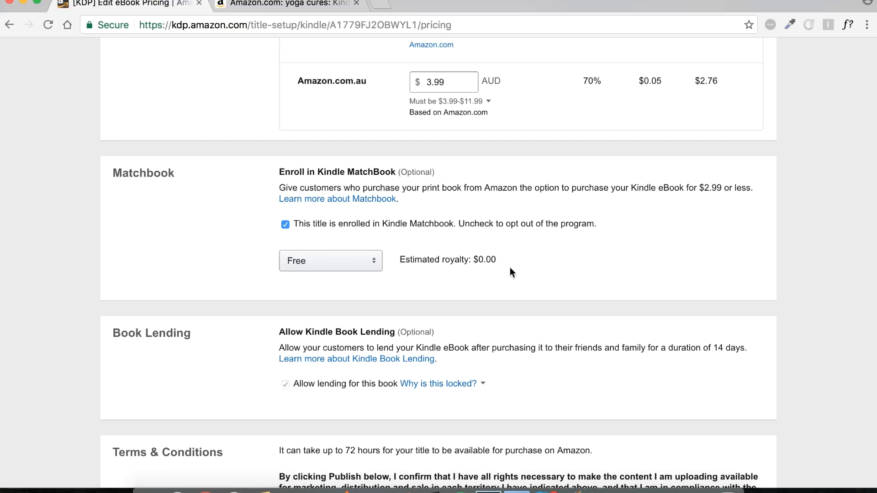
scroll("down", 3)
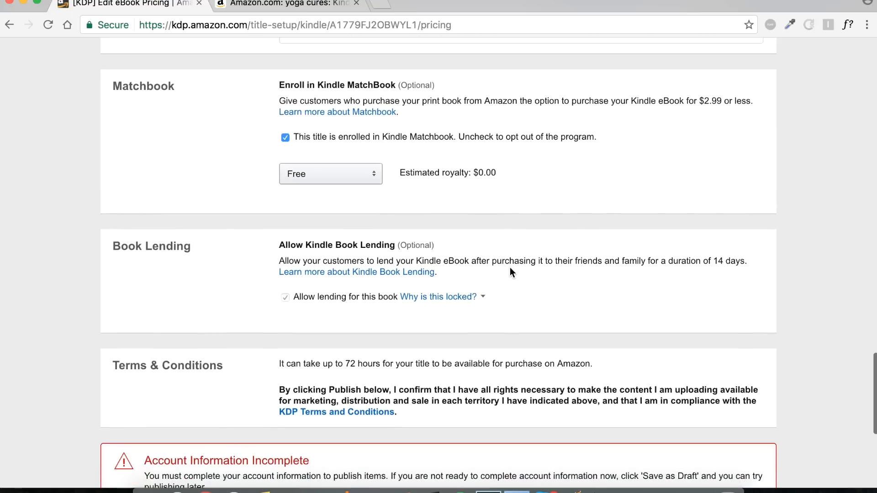
scroll("down", 3)
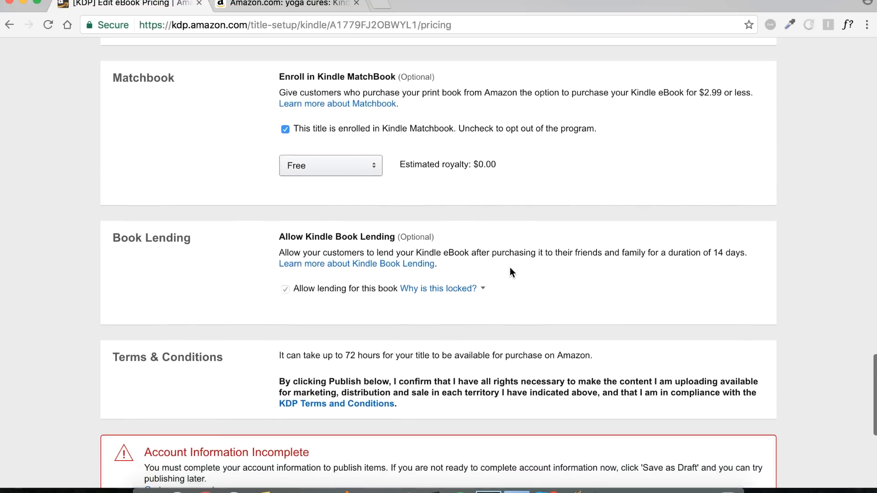
left_click(437, 288)
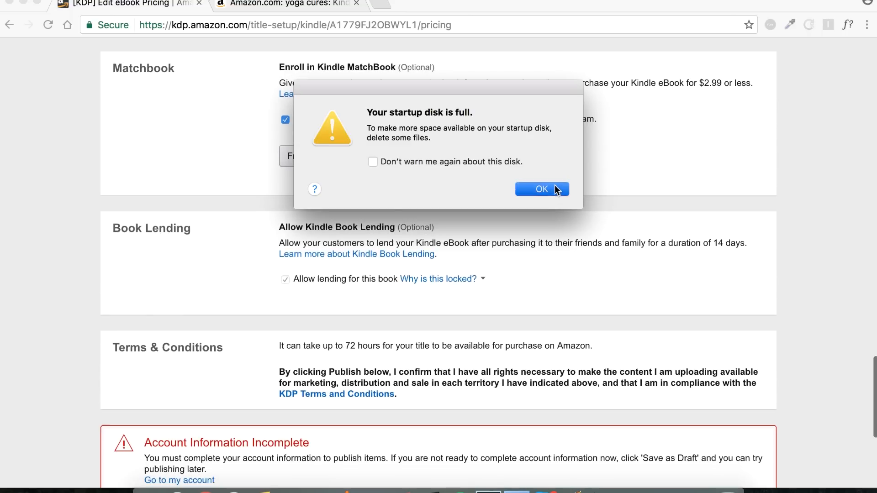
left_click(540, 188)
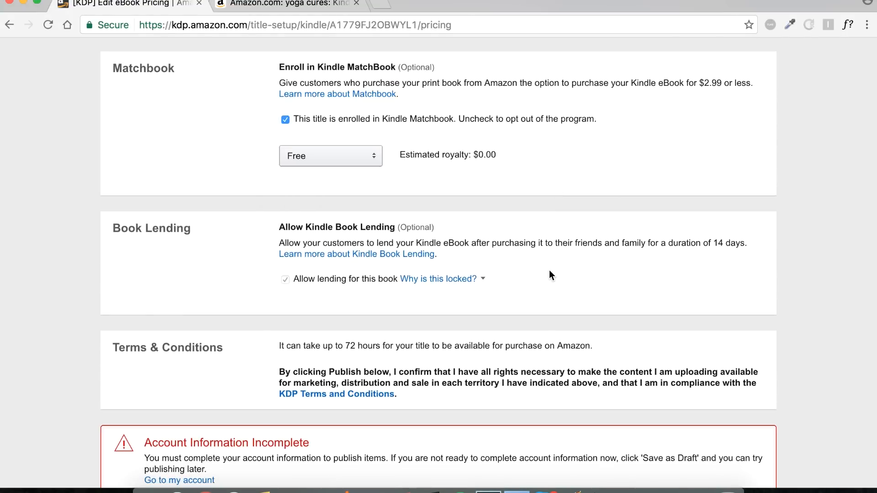
left_click(438, 278)
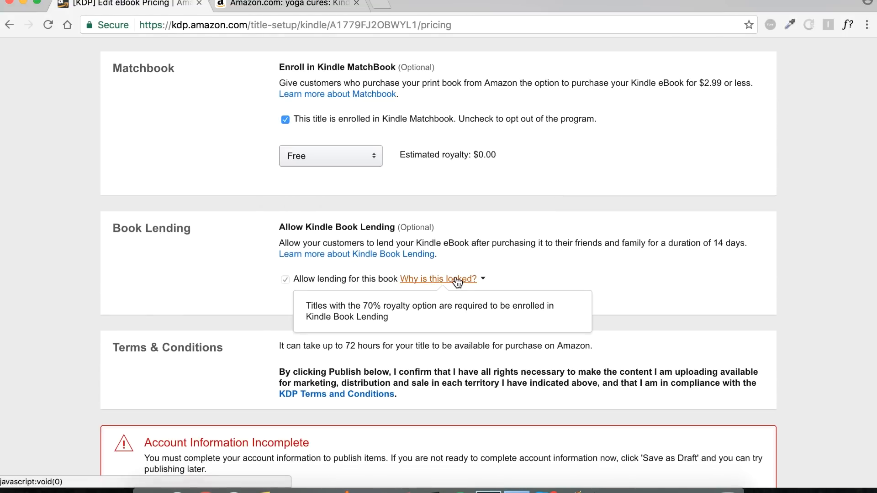
mouse_move(595, 305)
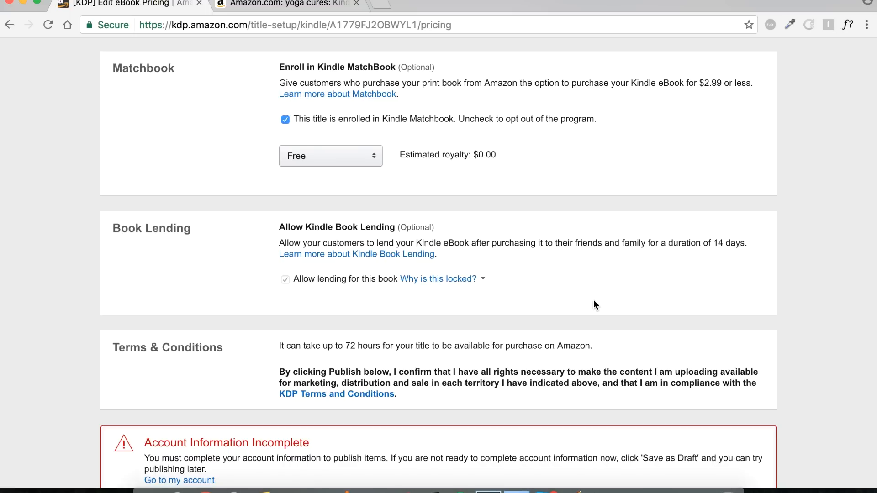
scroll("down", 3)
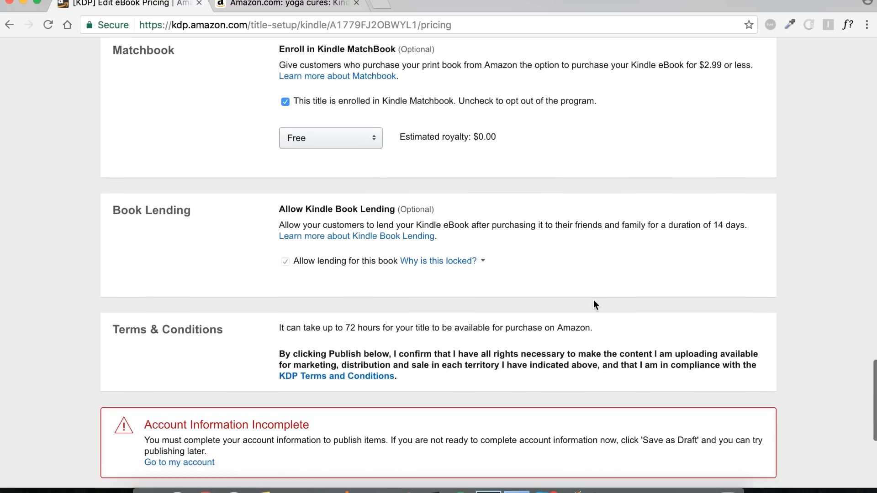
scroll("down", 3)
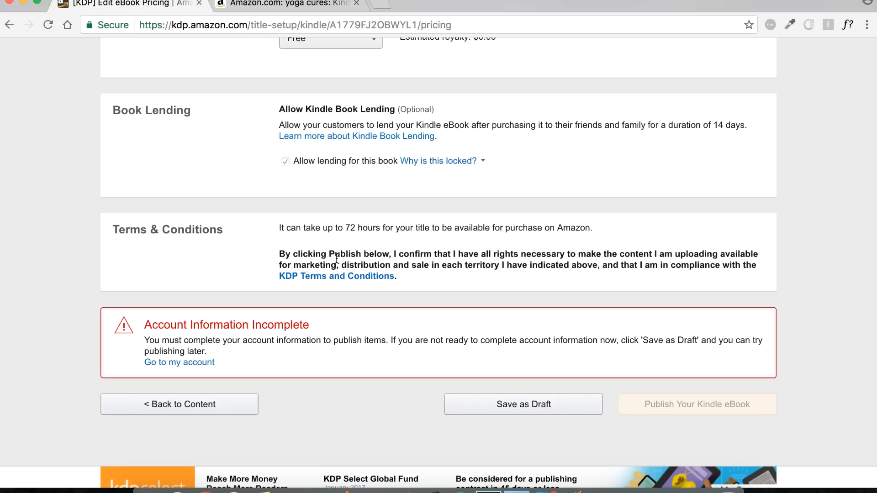
mouse_move(842, 344)
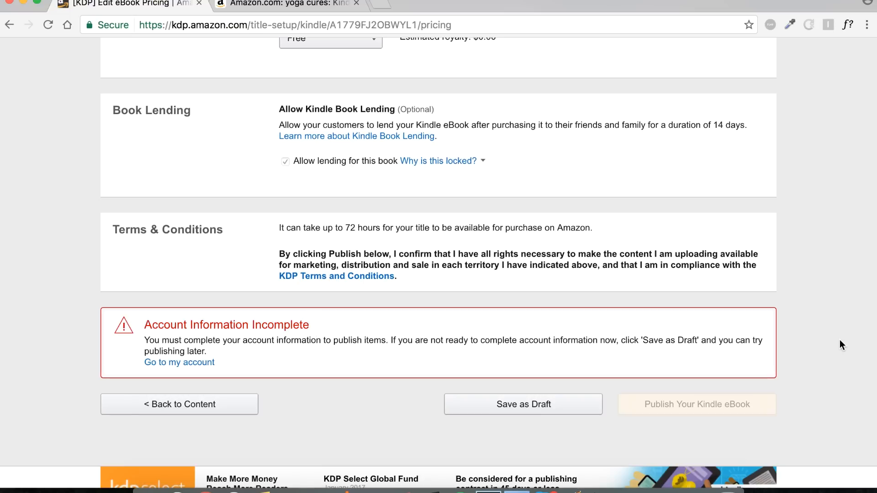
mouse_move(776, 389)
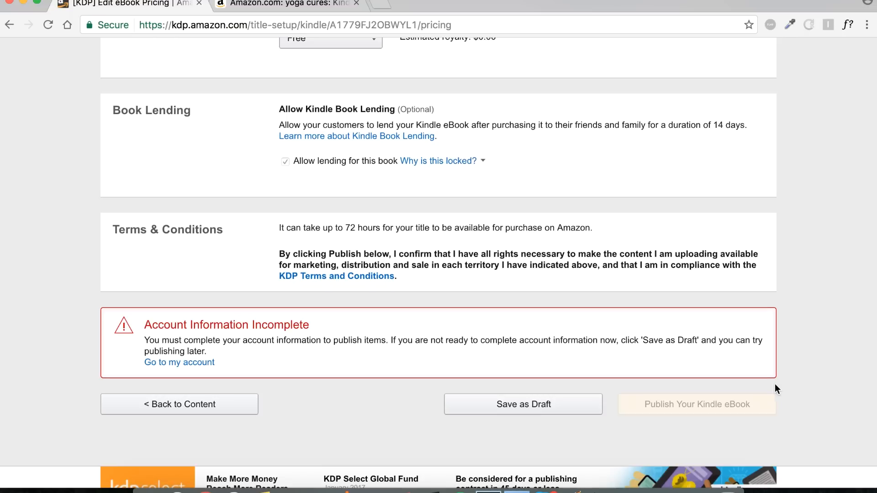
mouse_move(751, 407)
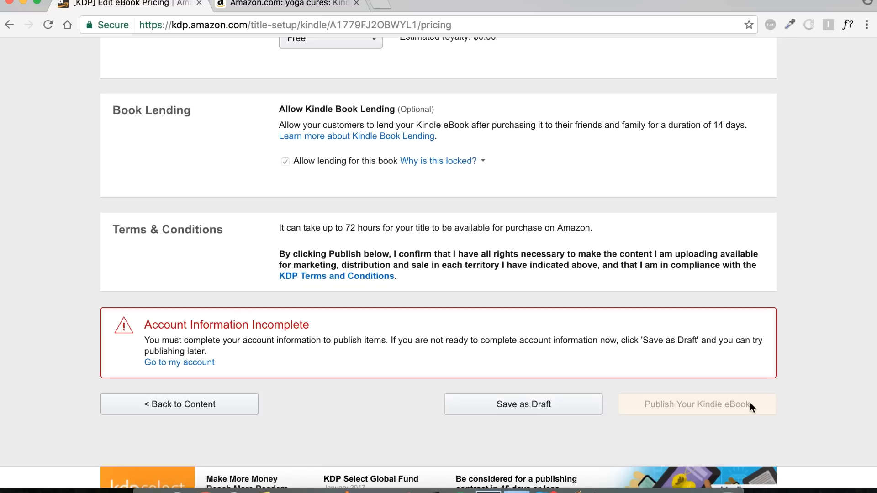
mouse_move(799, 357)
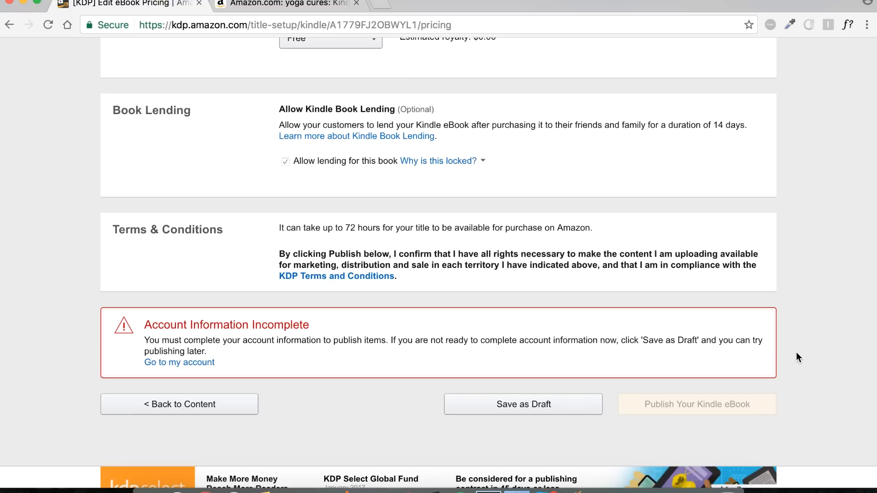
scroll("up", 3)
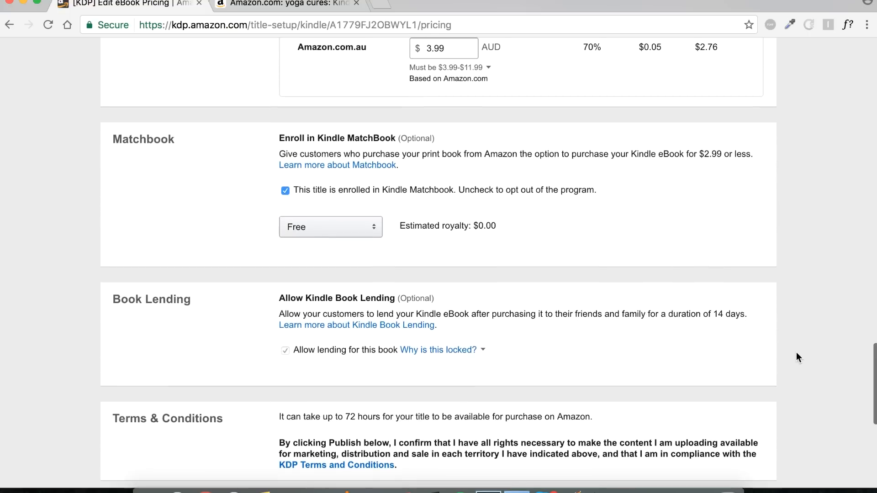